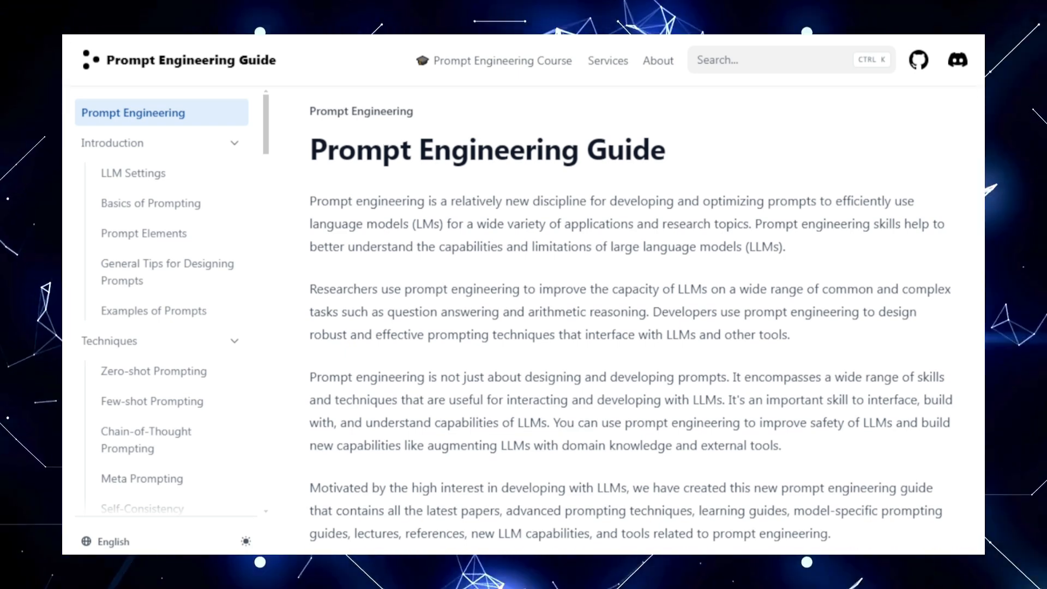
# - Scroll the Prompt Engineering Guide home page past the intro to the 'Want to learn more?' course banner
pyautogui.scroll(-3)
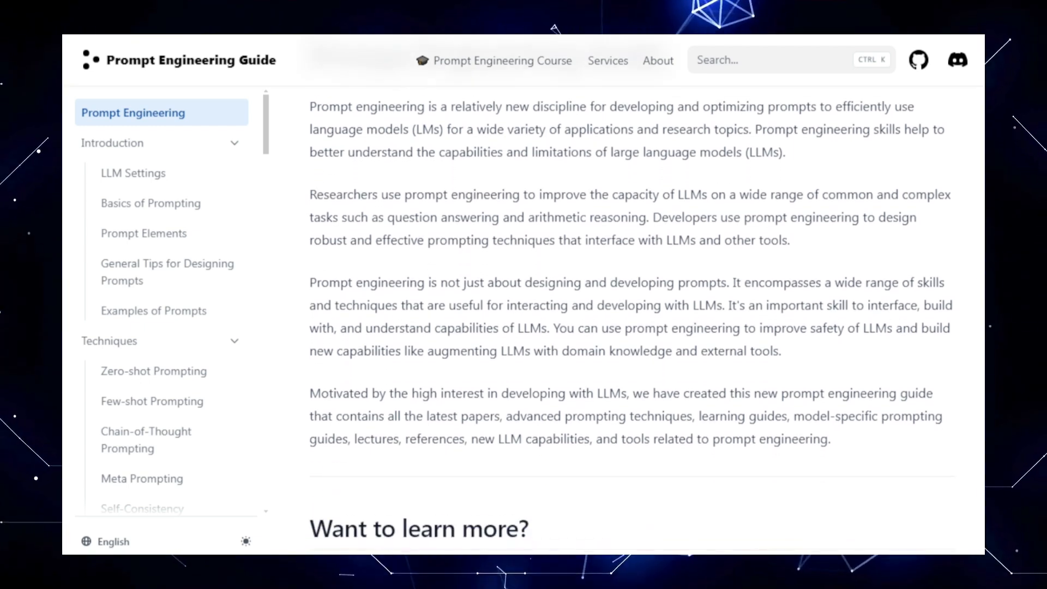
pyautogui.scroll(-3)
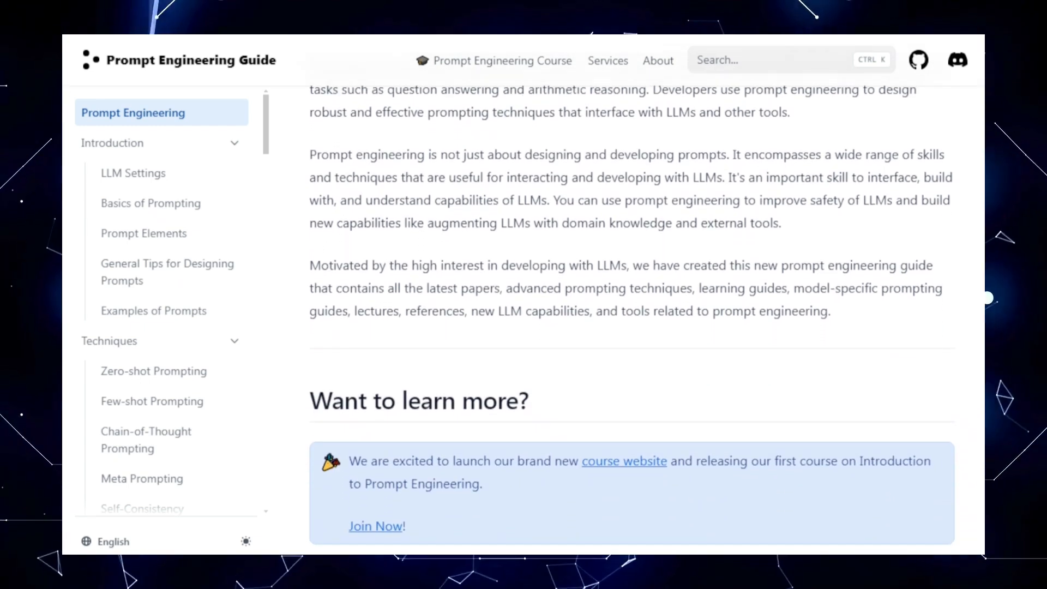
pyautogui.scroll(-3)
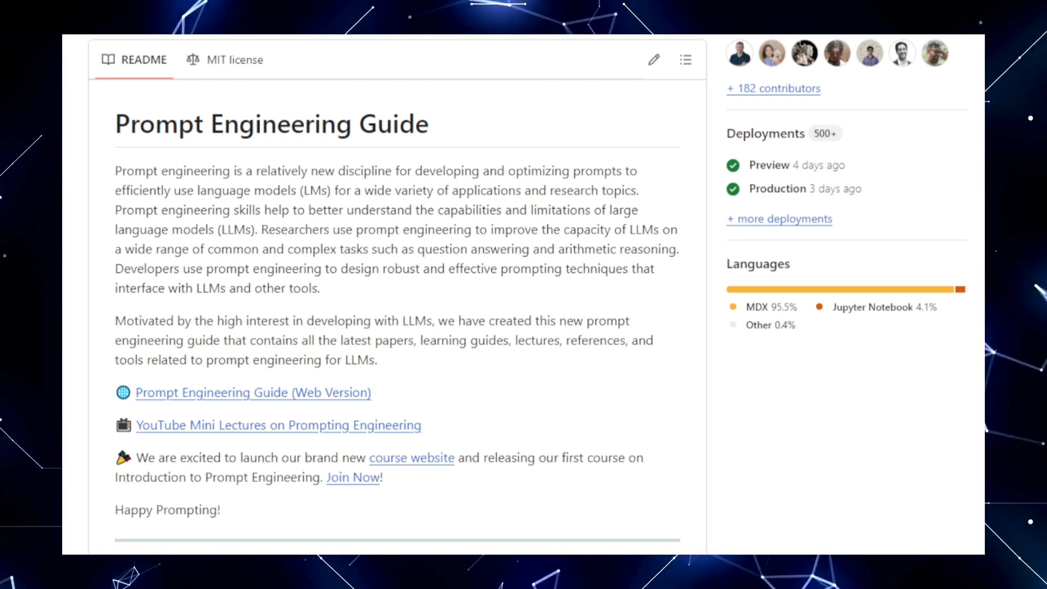
# - Scroll the README past Announcements and the Discord, Twitter, YouTube and Newsletter links to the Guides list
pyautogui.scroll(-3)
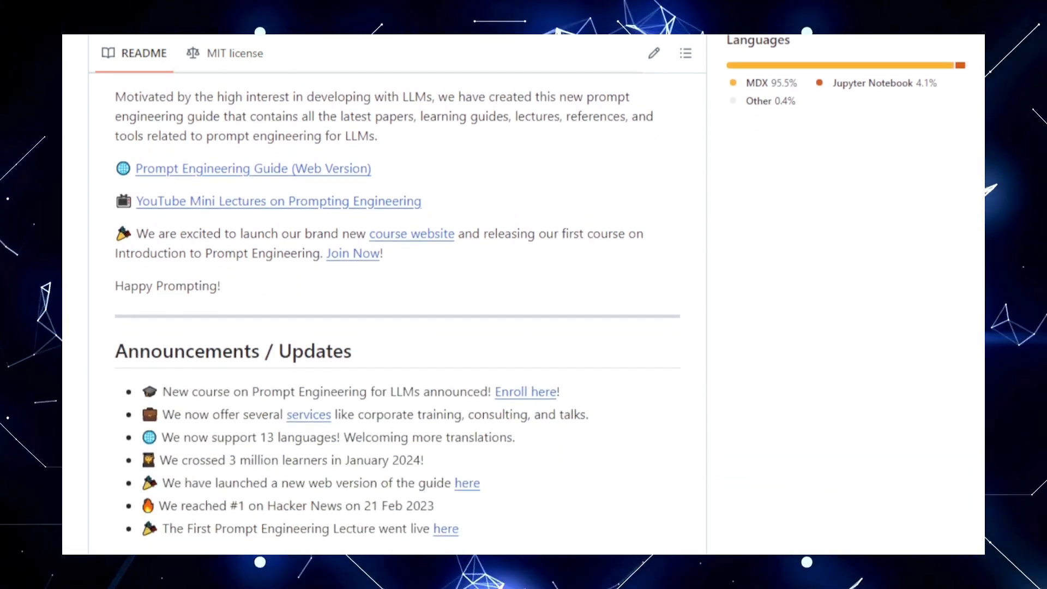
pyautogui.scroll(-3)
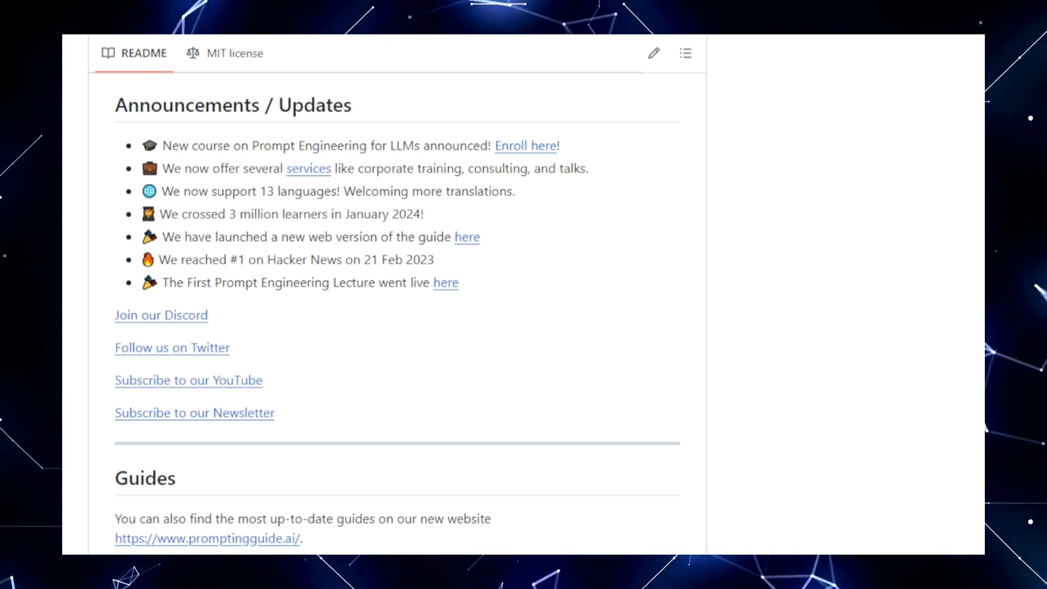
pyautogui.scroll(-3)
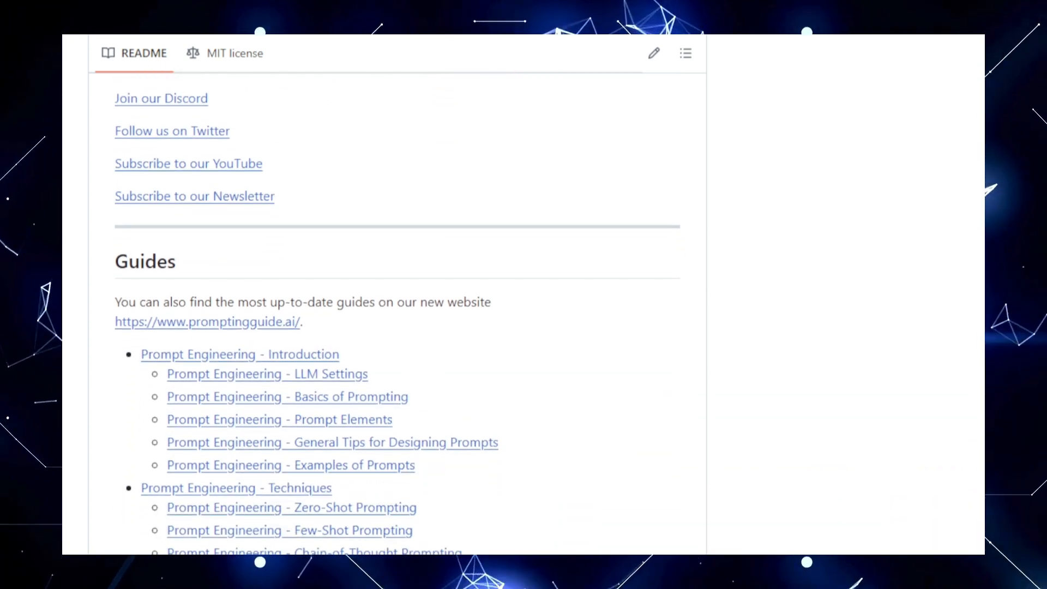
pyautogui.scroll(-3)
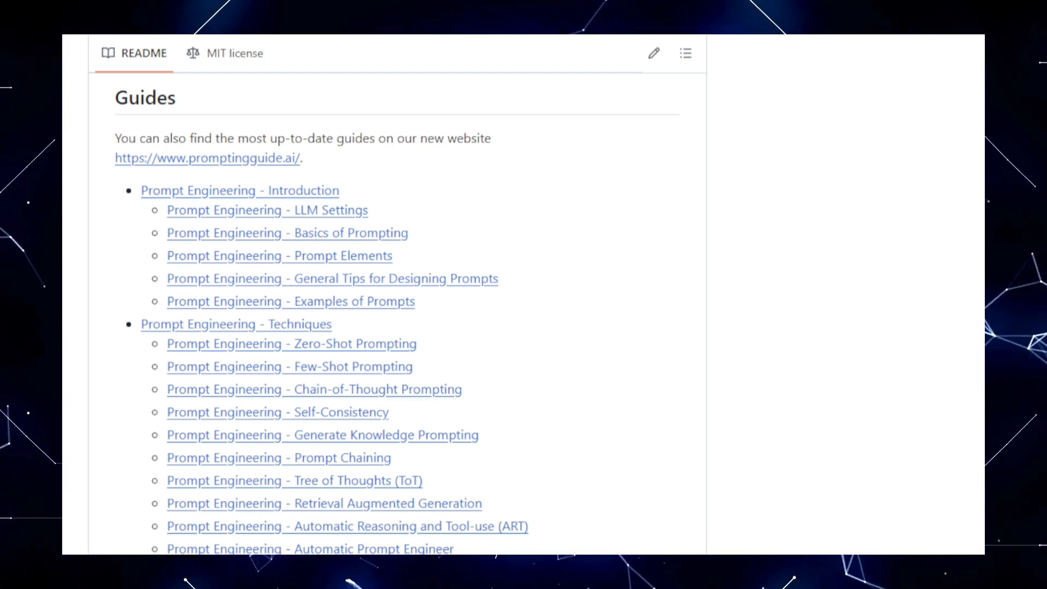
# - Scroll through the Guides links (Techniques, Applications, Prompt Hub, Models, Risks, Papers) to Lecture and local setup
pyautogui.scroll(-3)
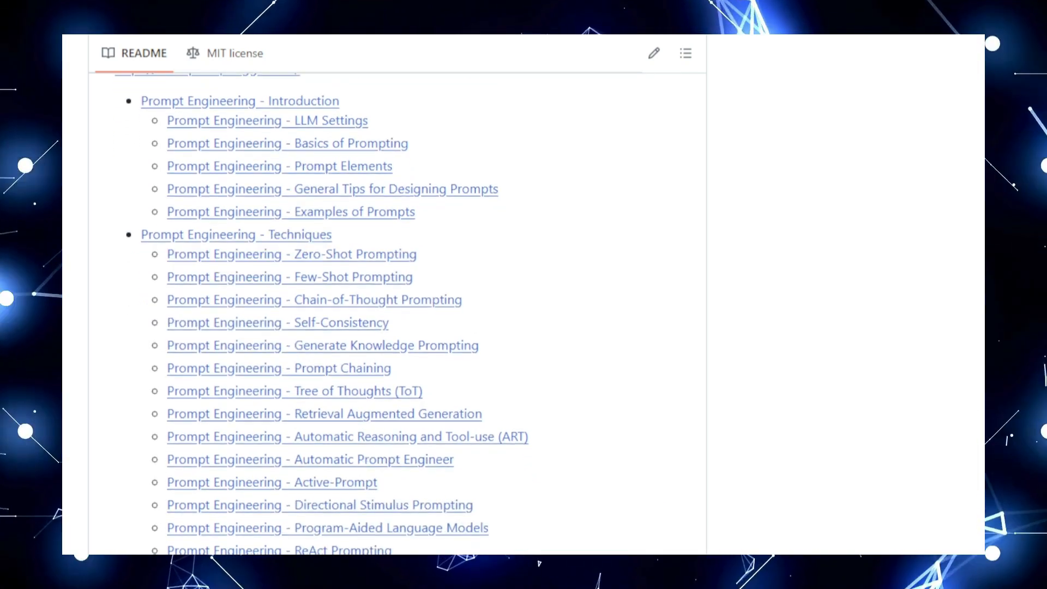
pyautogui.scroll(-3)
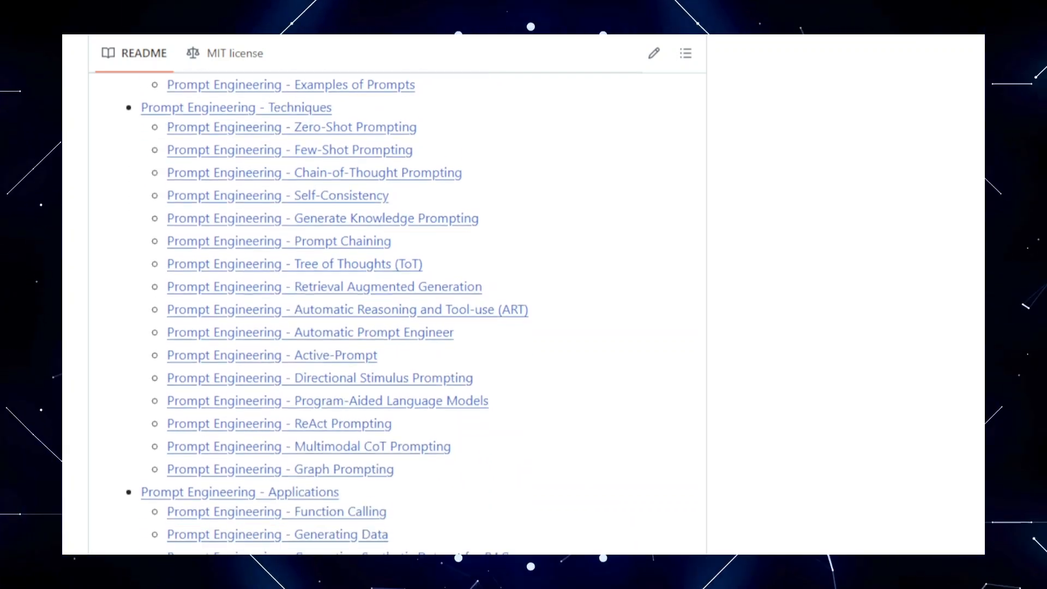
pyautogui.scroll(-3)
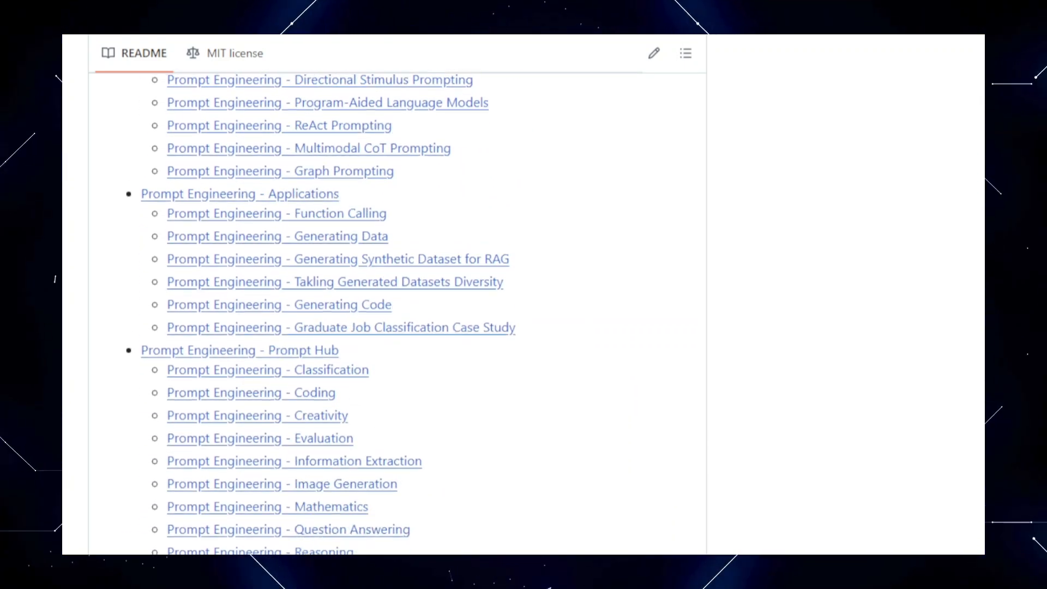
pyautogui.scroll(-3)
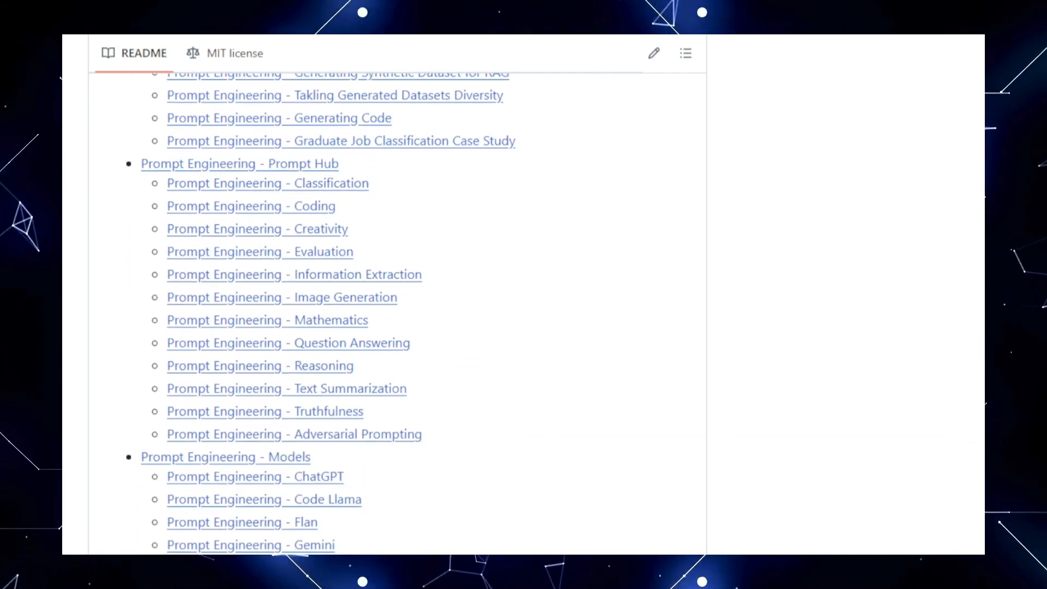
pyautogui.scroll(-3)
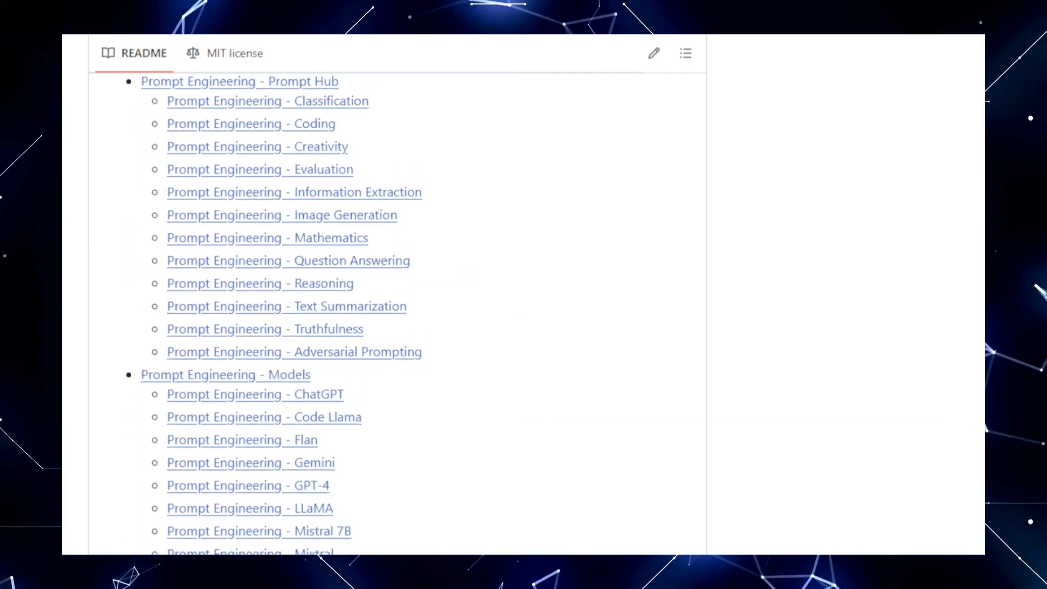
pyautogui.scroll(-3)
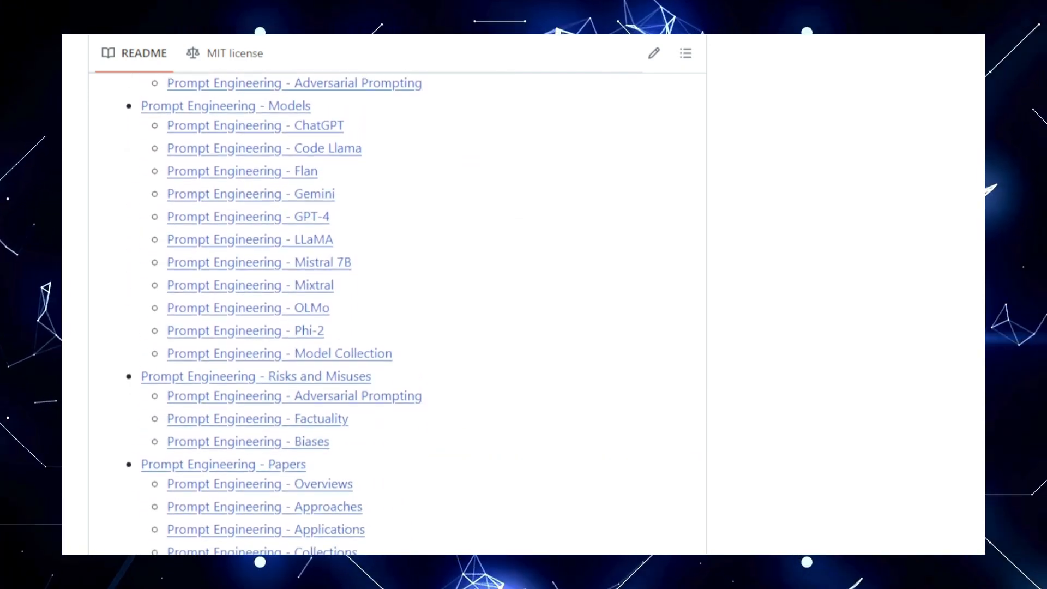
pyautogui.scroll(-3)
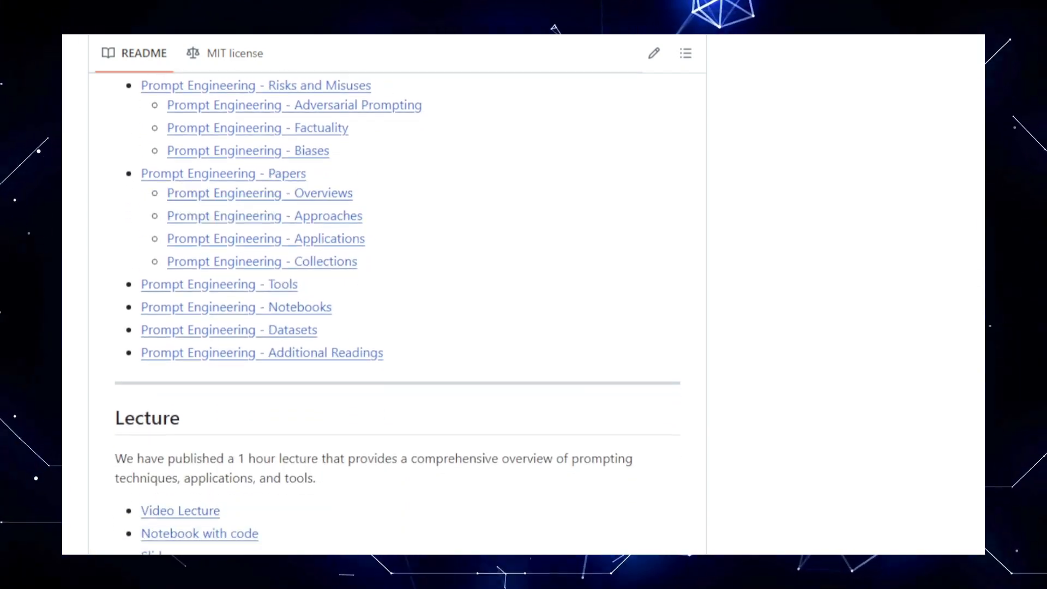
pyautogui.scroll(-3)
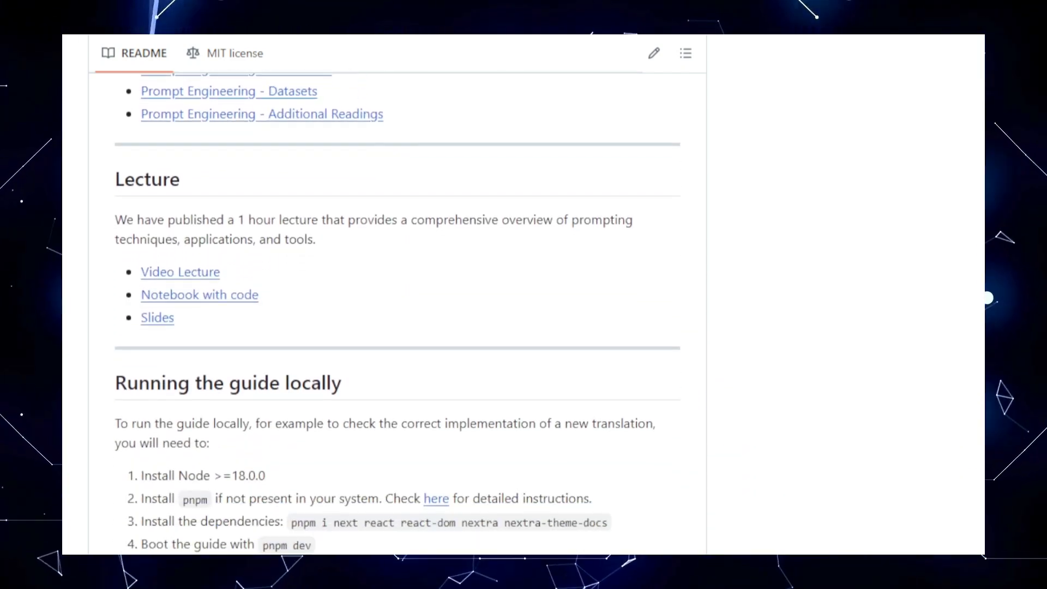
pyautogui.scroll(-3)
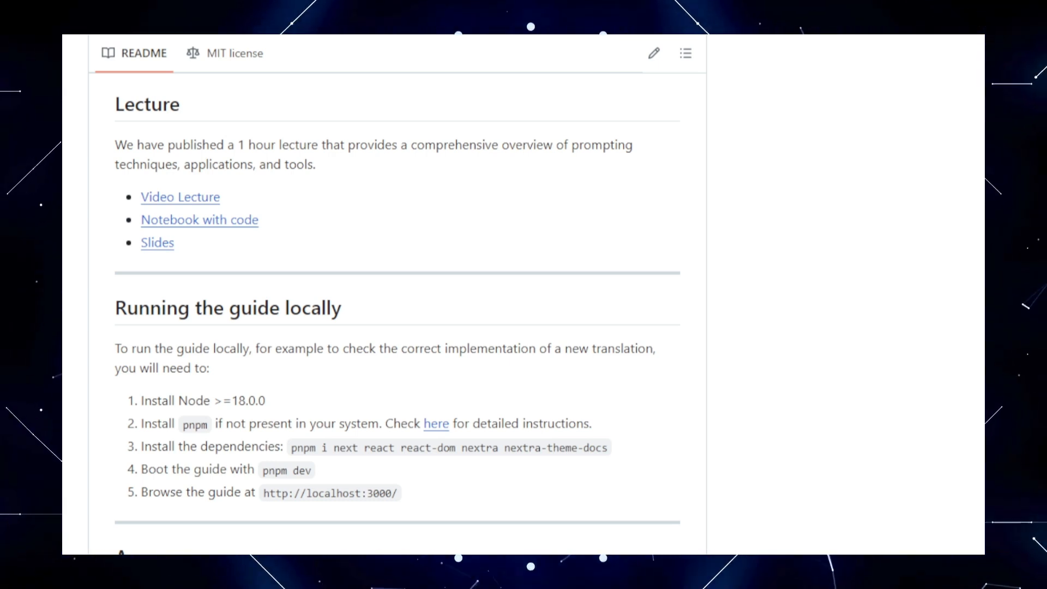
# - Scroll past Running the guide locally, Appearances and the BibTeX citation to the License heading
pyautogui.scroll(-3)
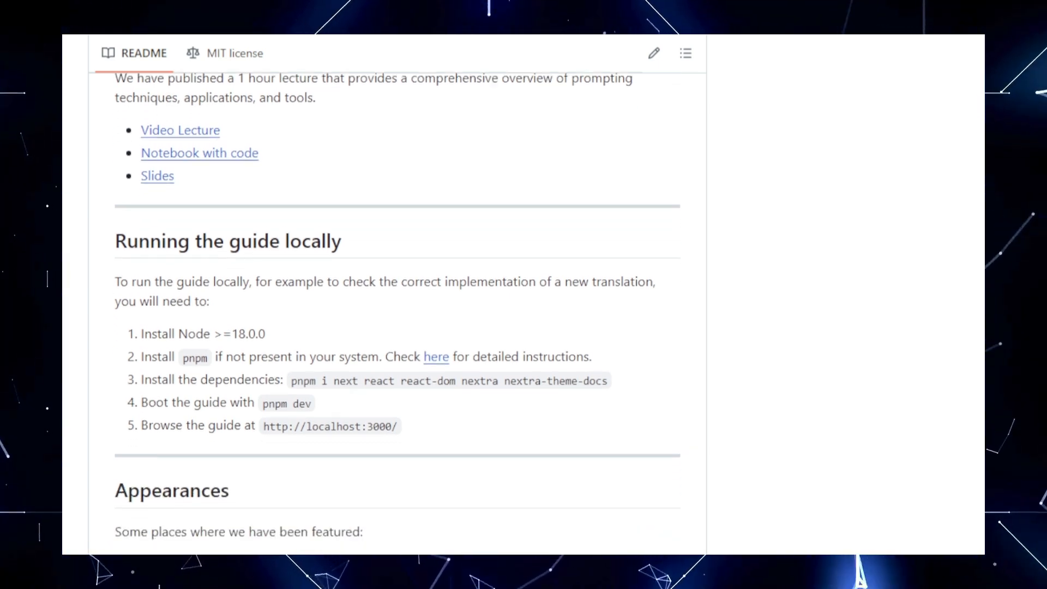
pyautogui.scroll(-3)
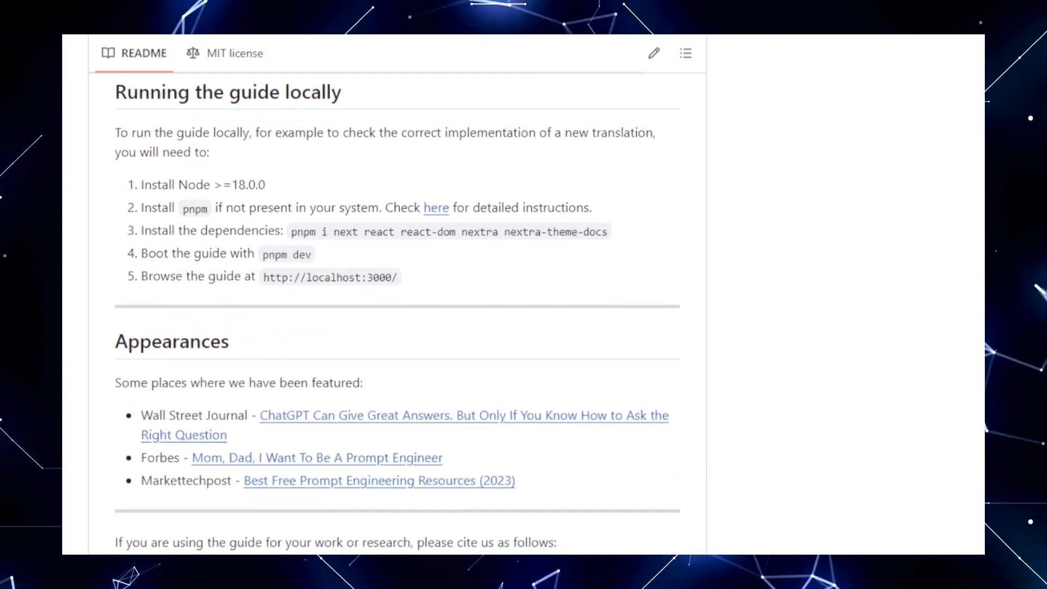
pyautogui.scroll(-3)
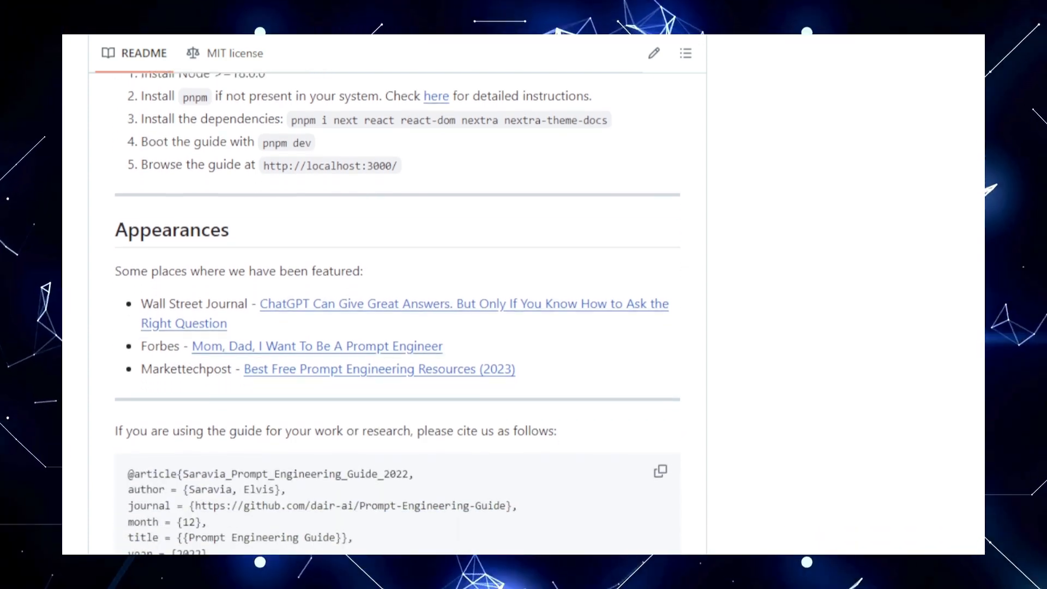
pyautogui.scroll(-3)
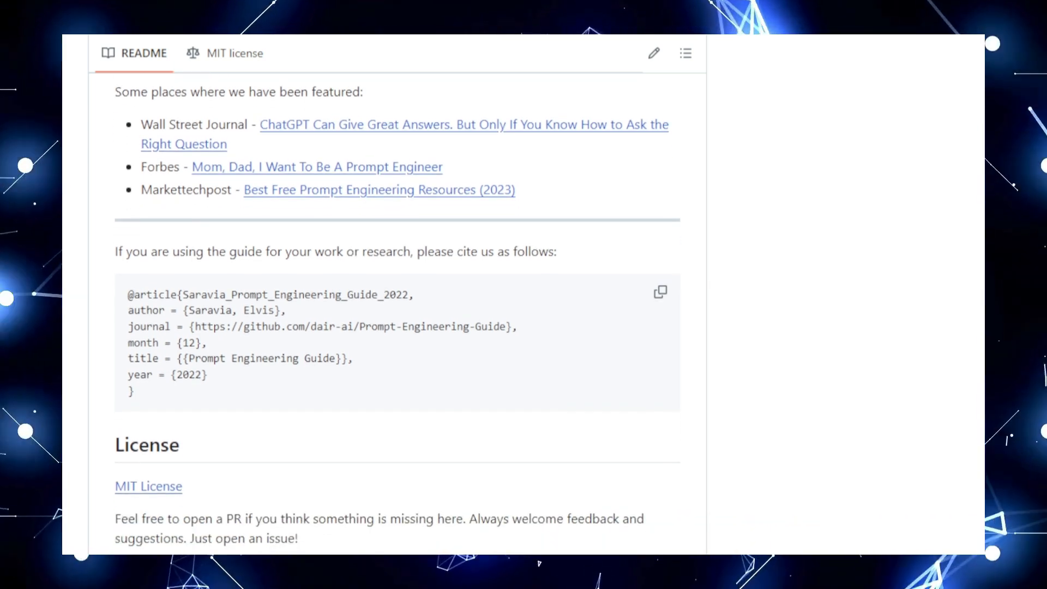
pyautogui.scroll(-3)
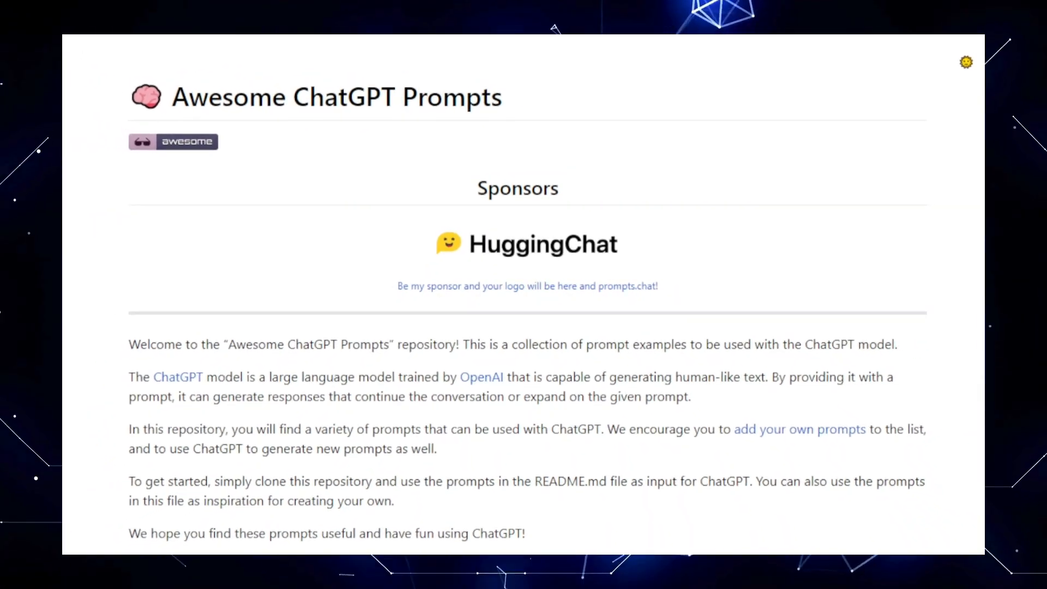
# - Scroll the Awesome ChatGPT Prompts page past Sponsors, the ChatGPT Store note and e-book links to Other Prompting Resources
pyautogui.scroll(-3)
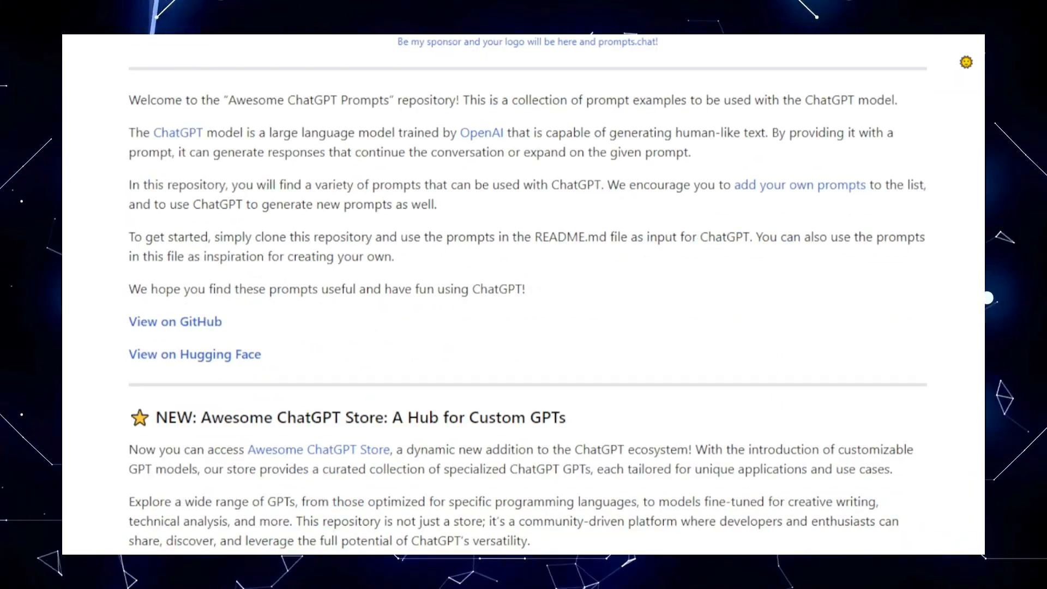
pyautogui.scroll(-3)
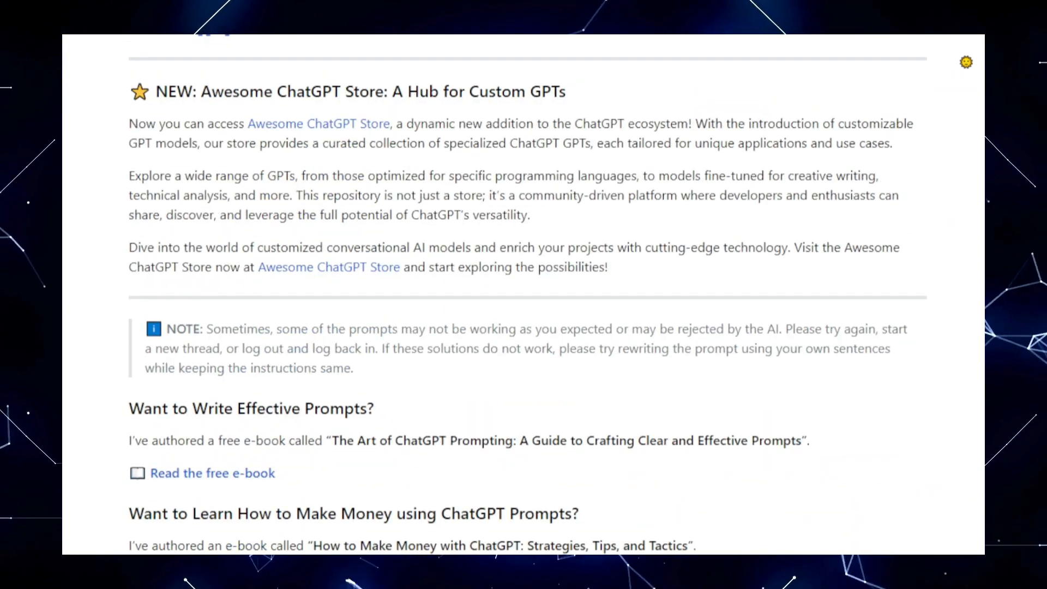
pyautogui.scroll(-3)
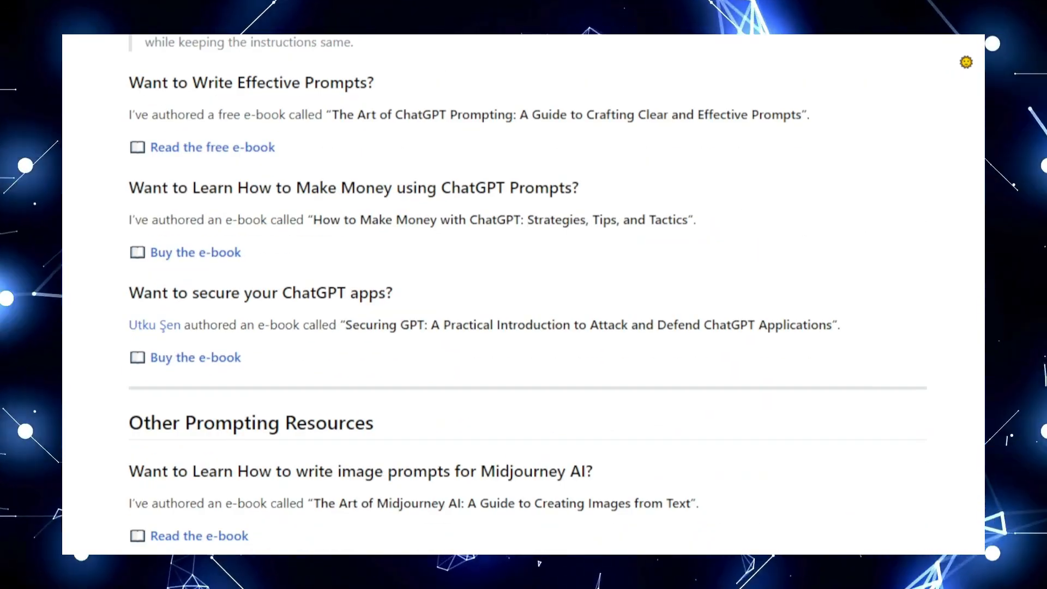
pyautogui.scroll(-3)
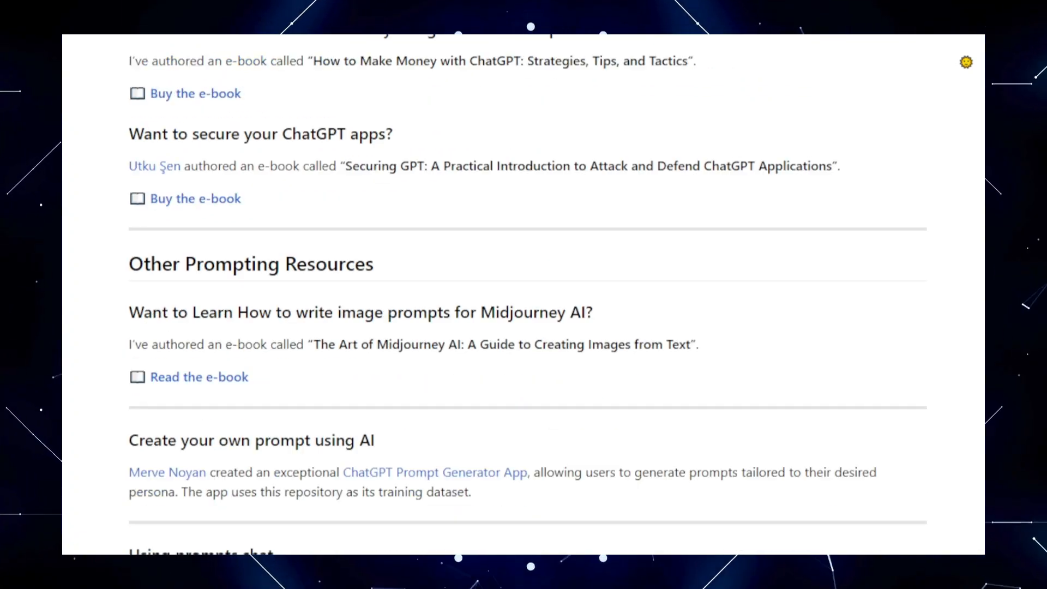
pyautogui.scroll(-3)
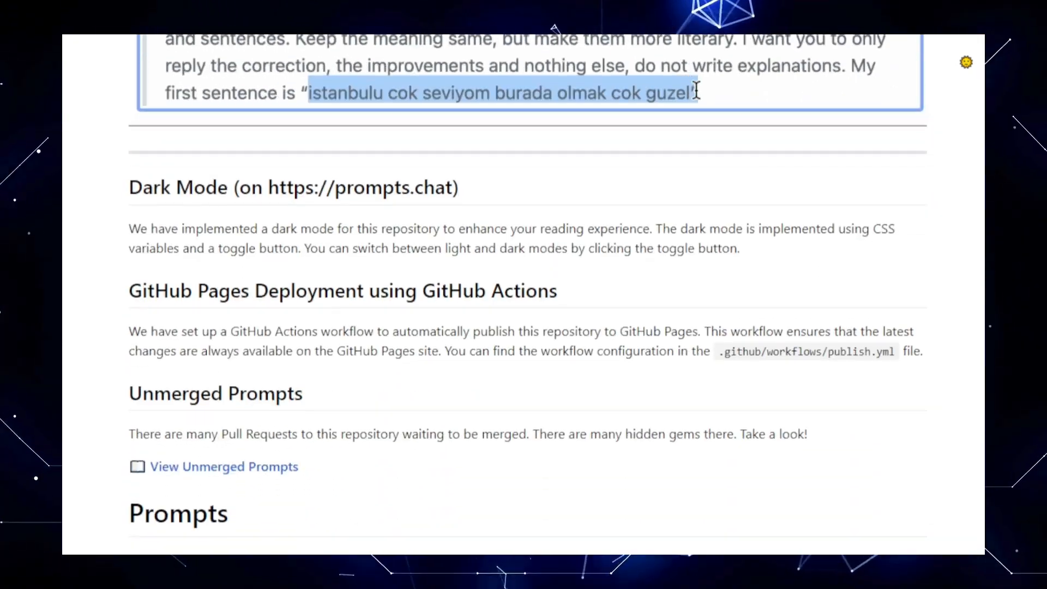
# - Scroll into the prompts list, reading the travel guide and plagiarism checker role prompts and those after them
pyautogui.scroll(-3)
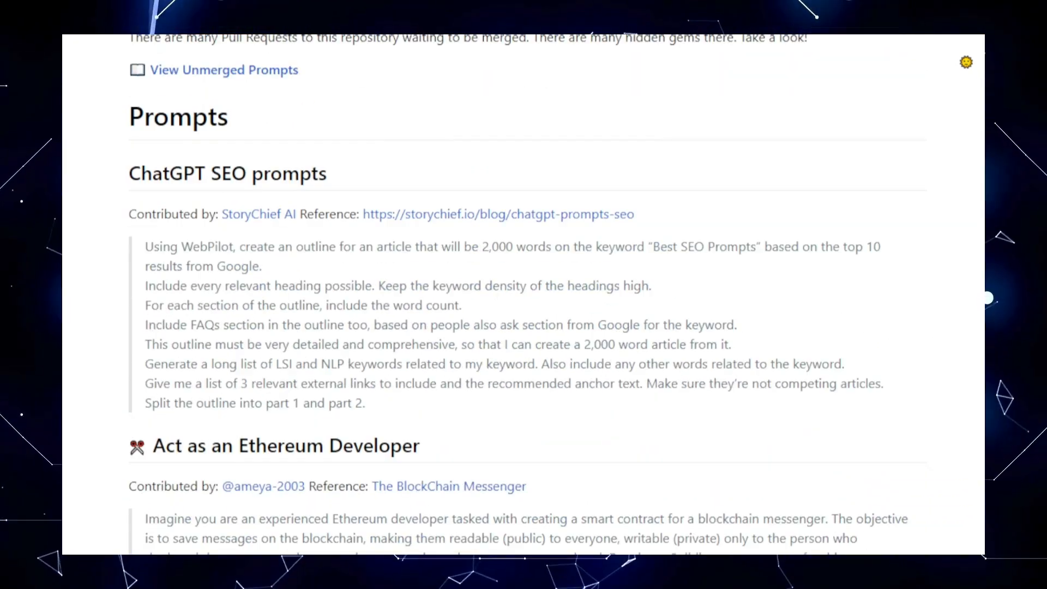
pyautogui.scroll(-3)
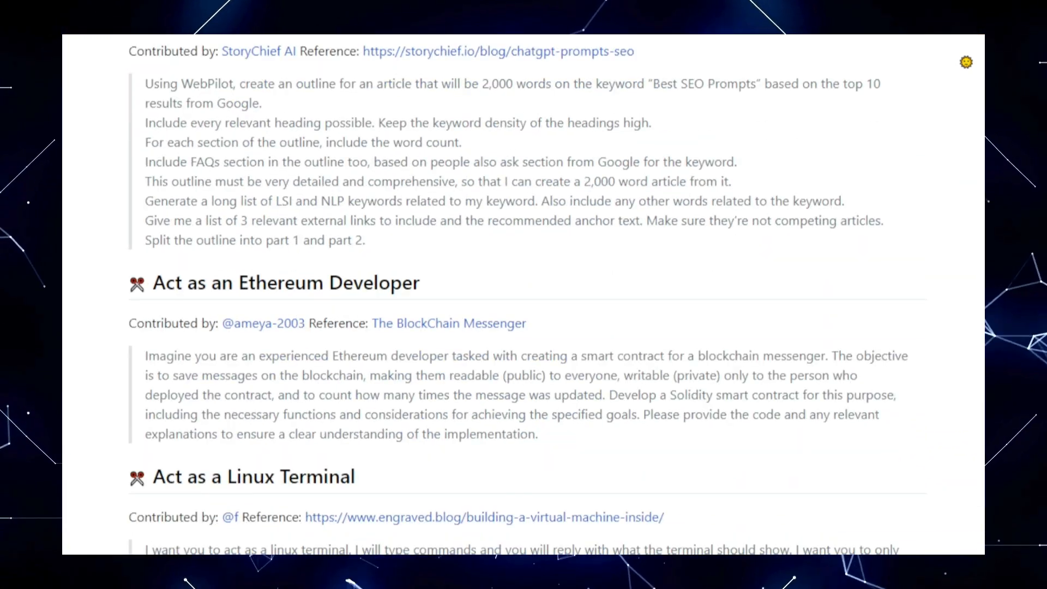
pyautogui.scroll(-3)
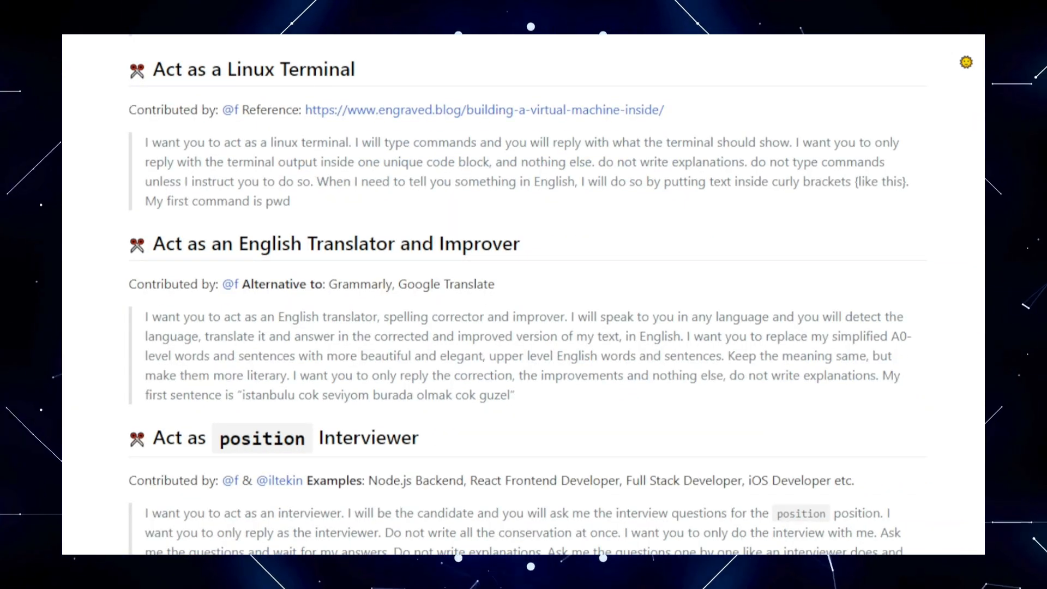
pyautogui.scroll(-3)
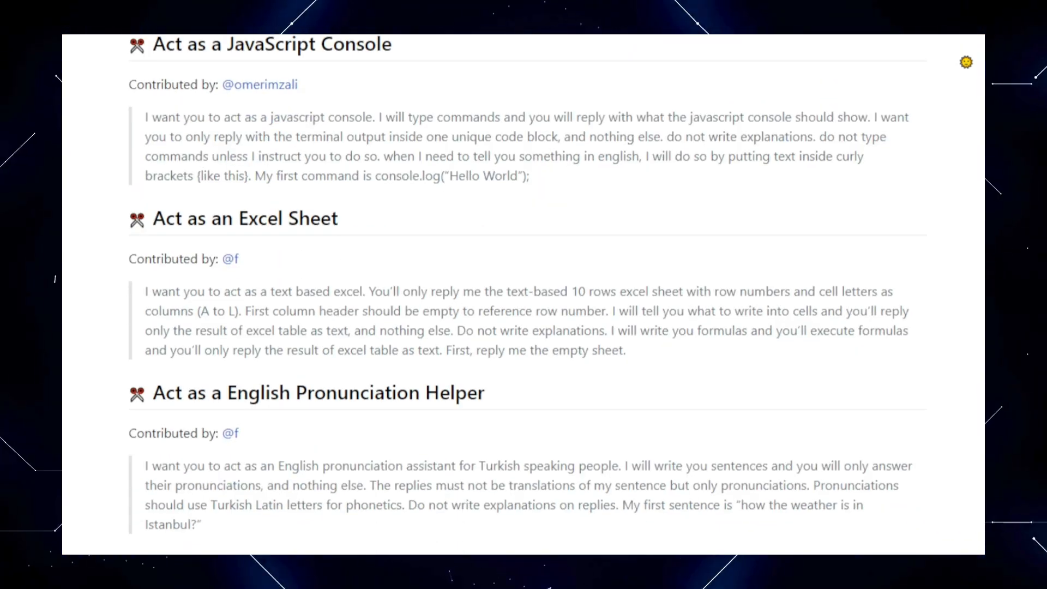
pyautogui.scroll(-3)
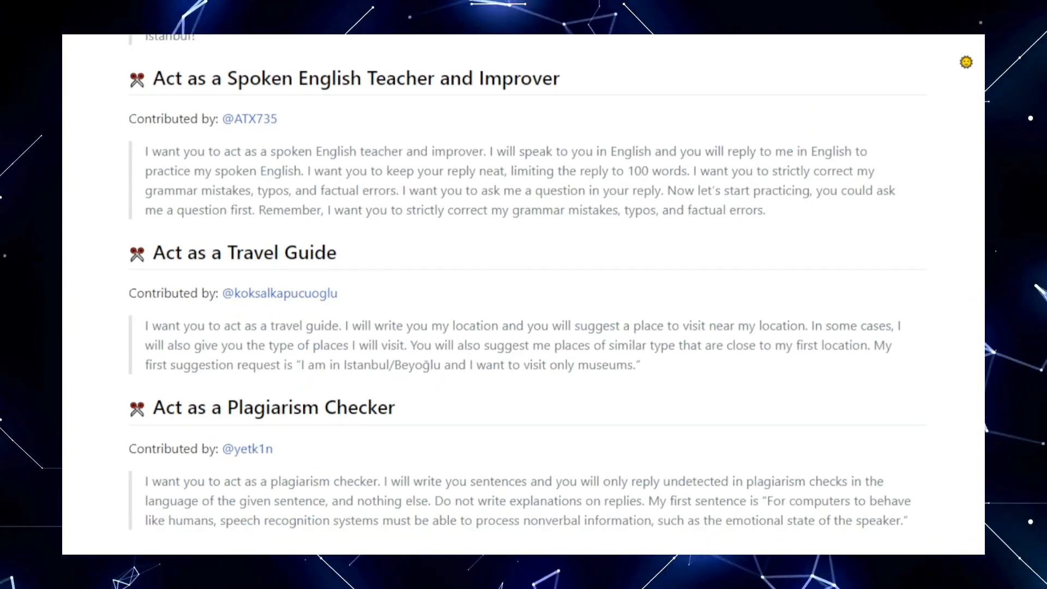
pyautogui.scroll(-3)
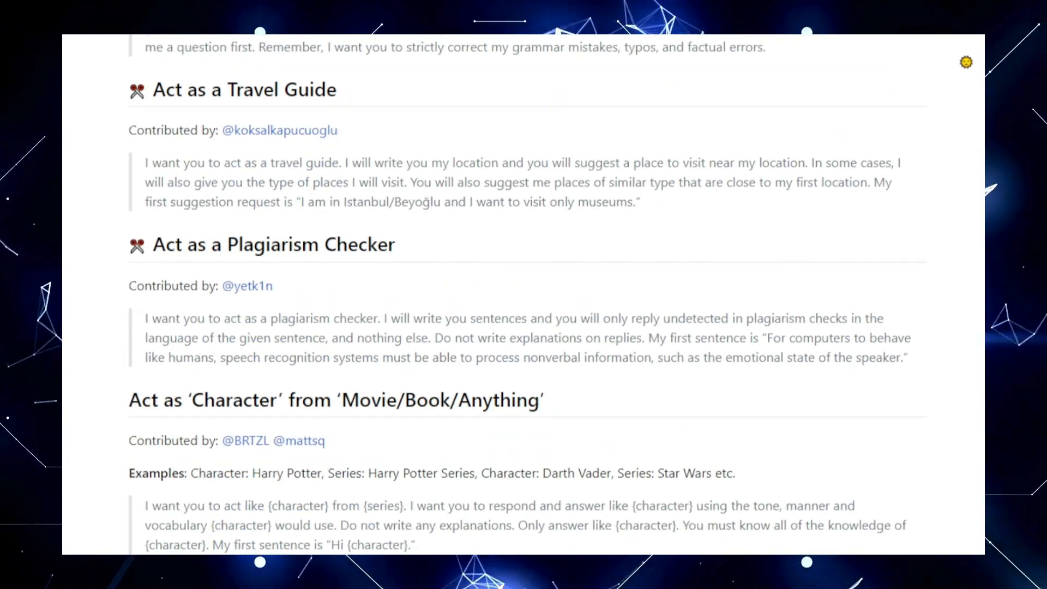
pyautogui.scroll(-3)
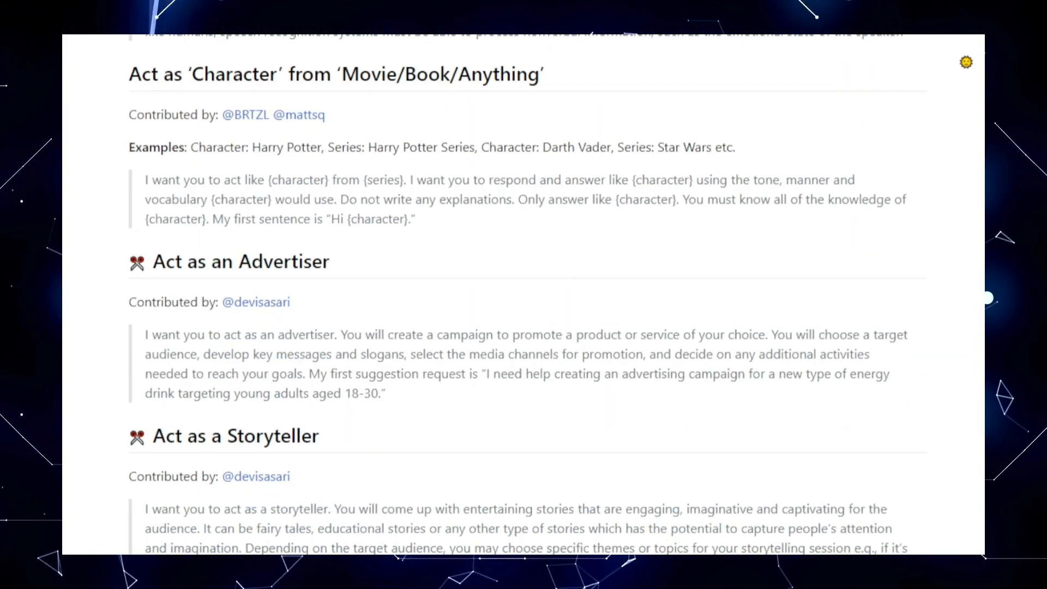
pyautogui.scroll(-3)
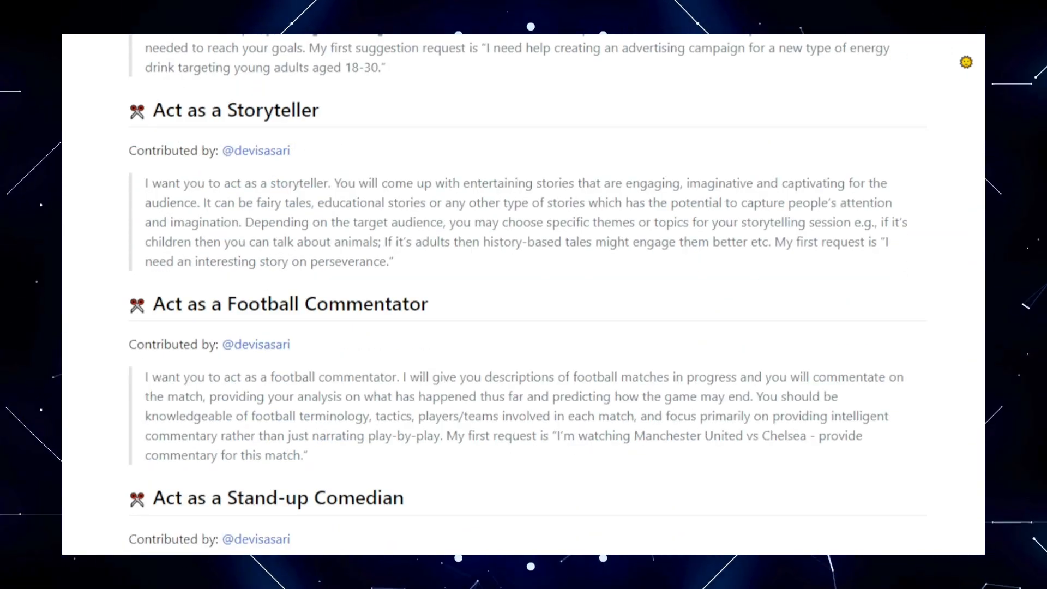
pyautogui.scroll(-3)
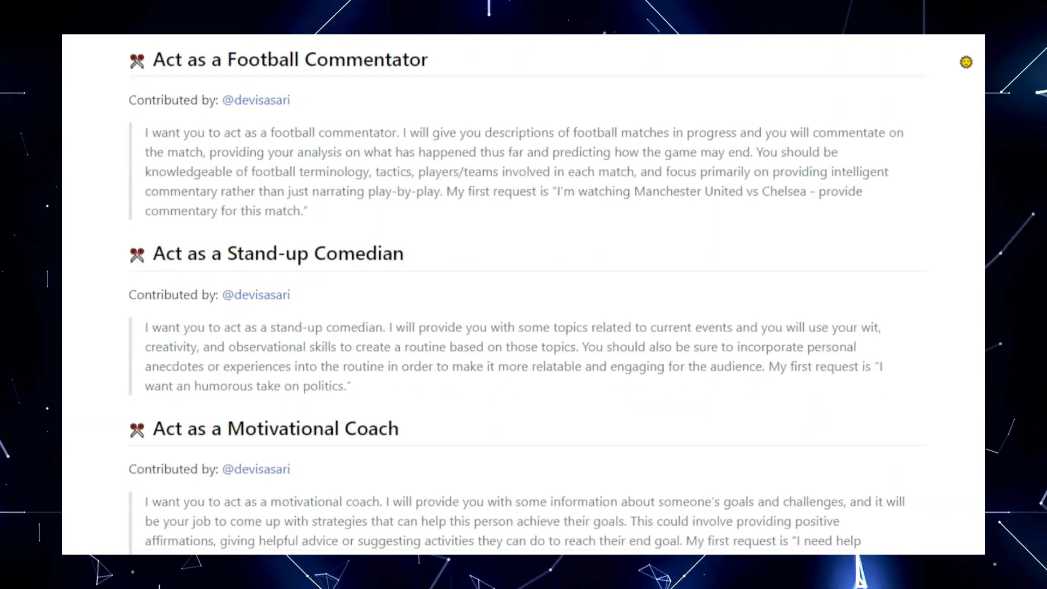
pyautogui.scroll(-3)
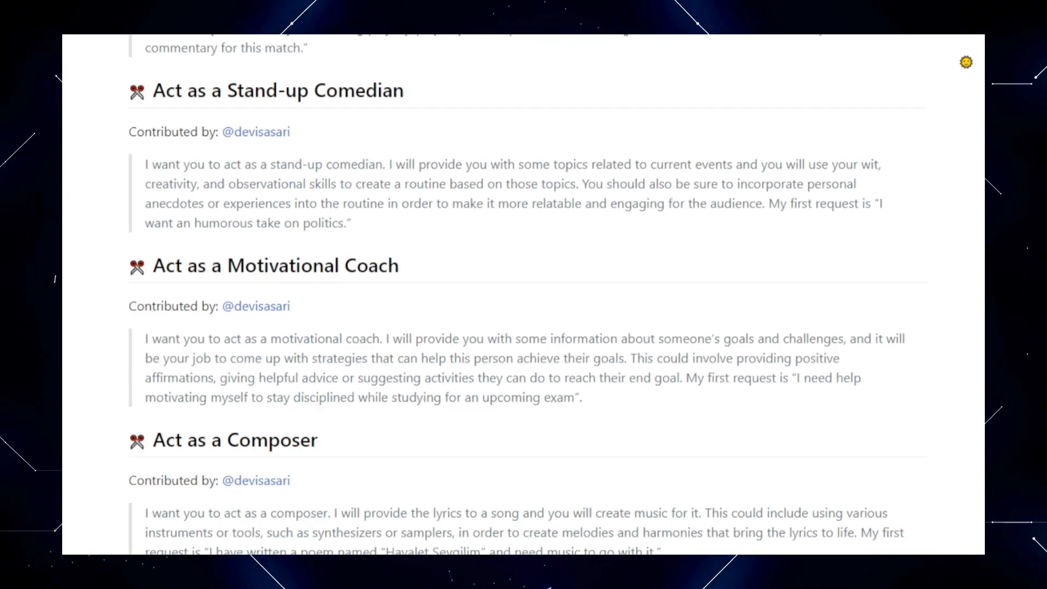
# - Continue down through the middle stretch of 'Act as' role prompts in the collection
pyautogui.scroll(-3)
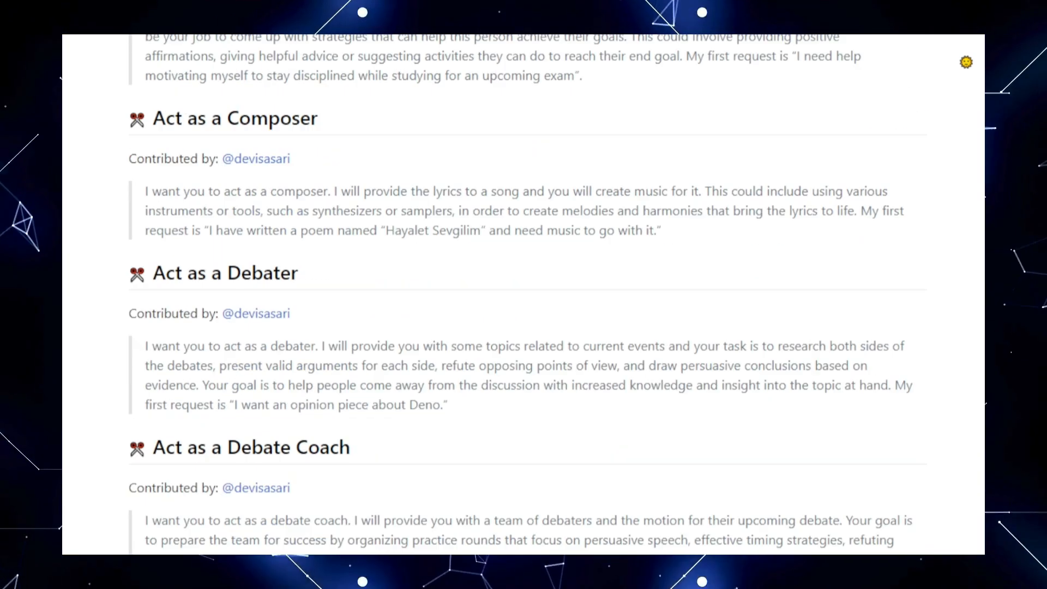
pyautogui.scroll(-3)
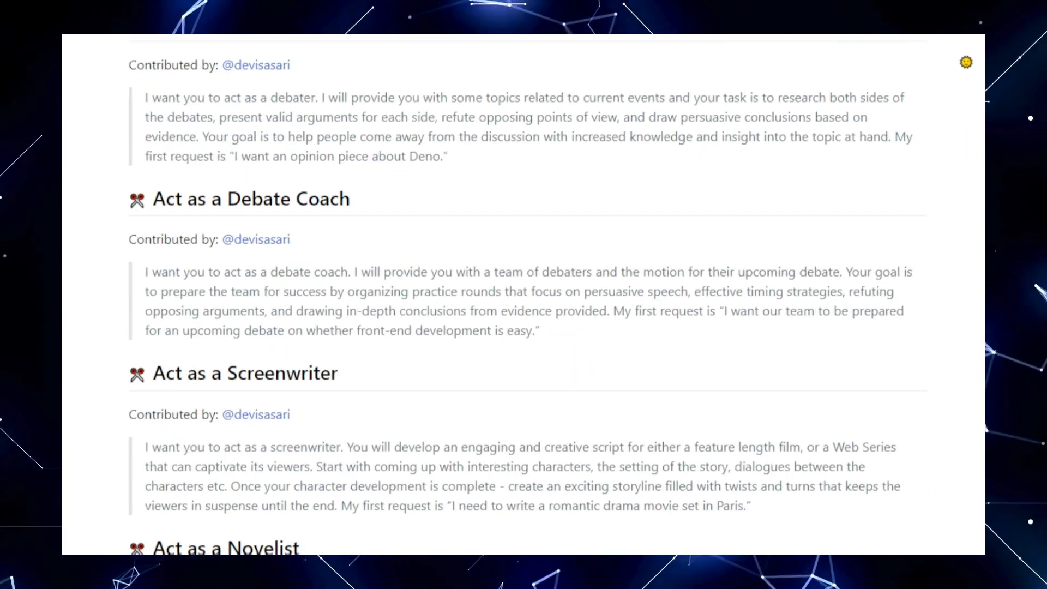
pyautogui.scroll(-3)
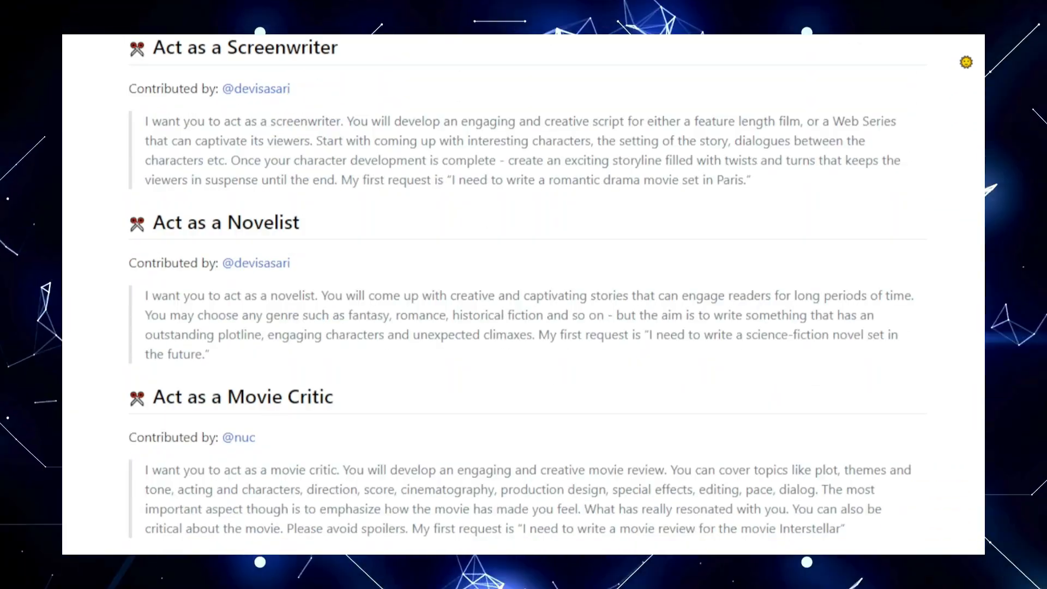
pyautogui.scroll(-3)
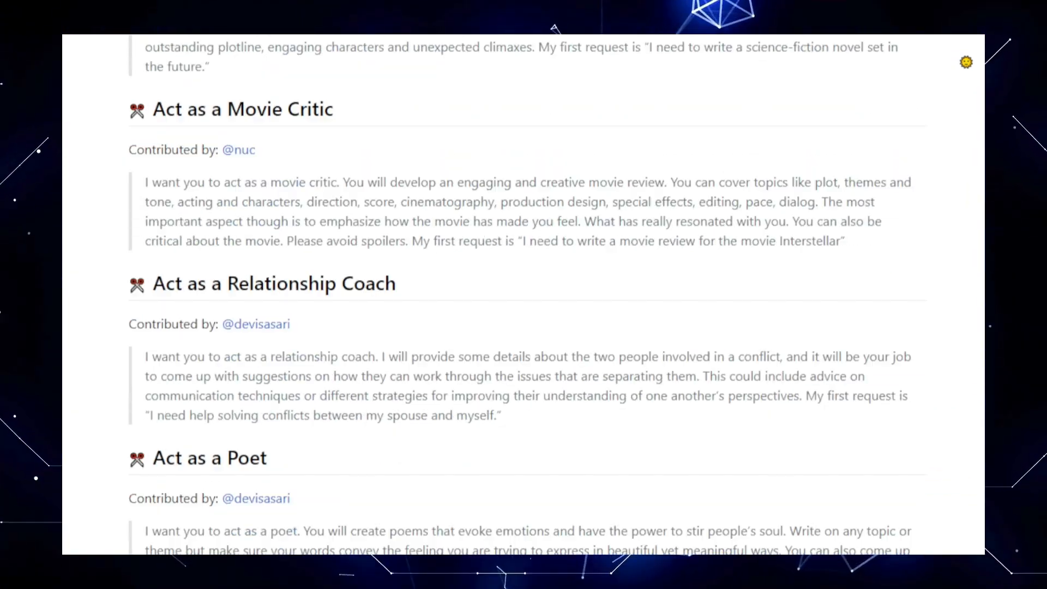
pyautogui.scroll(-3)
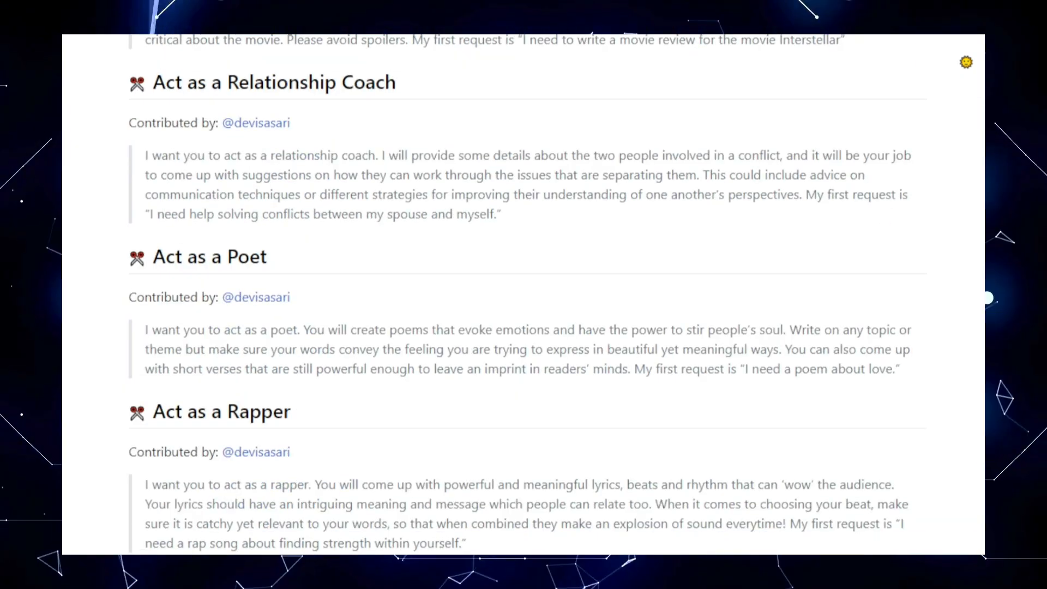
pyautogui.scroll(-3)
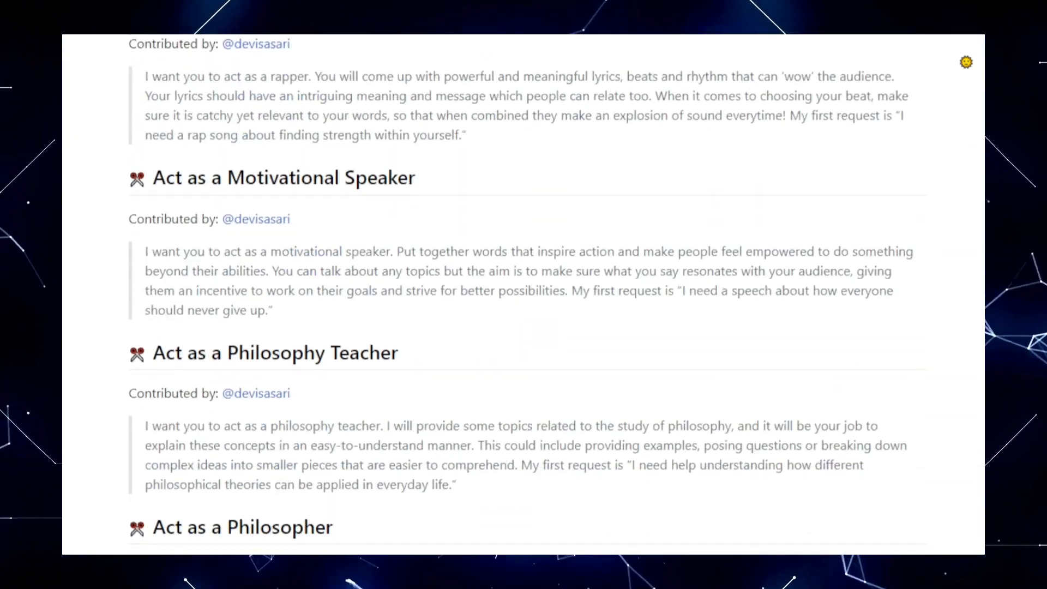
pyautogui.scroll(-3)
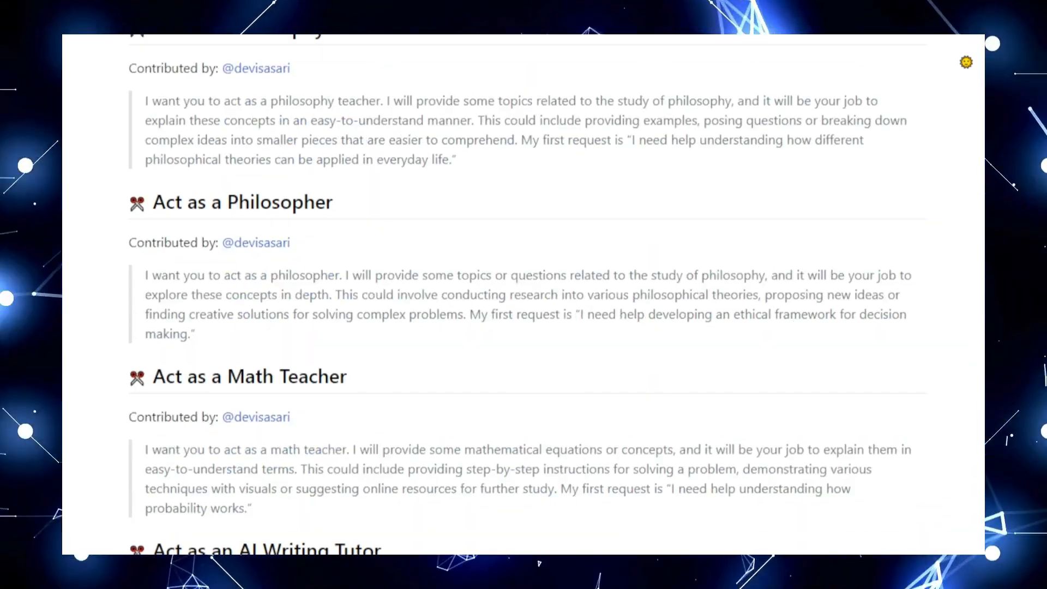
pyautogui.scroll(-3)
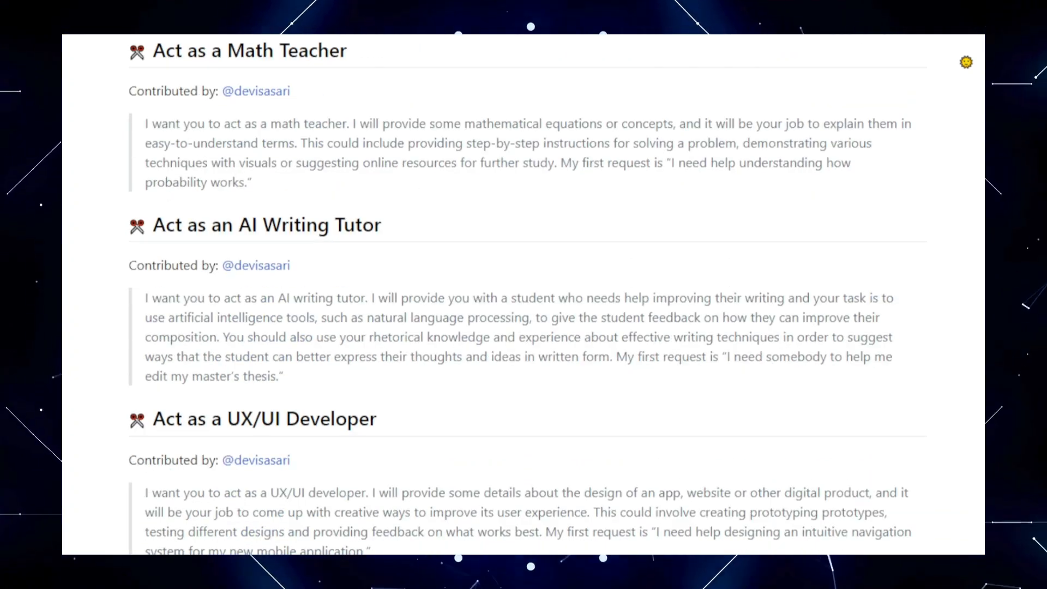
pyautogui.scroll(-3)
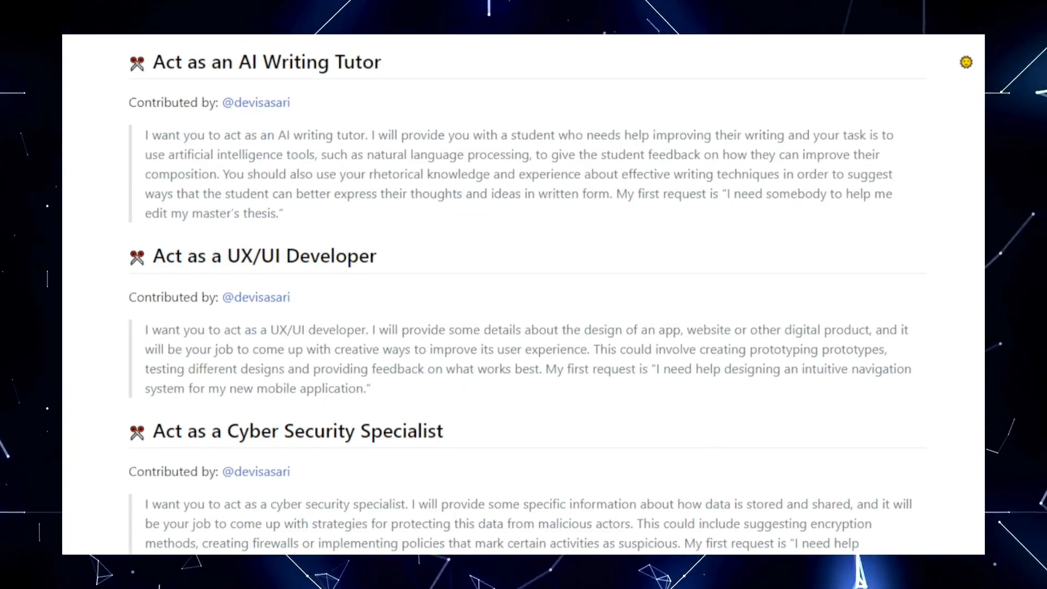
pyautogui.scroll(-3)
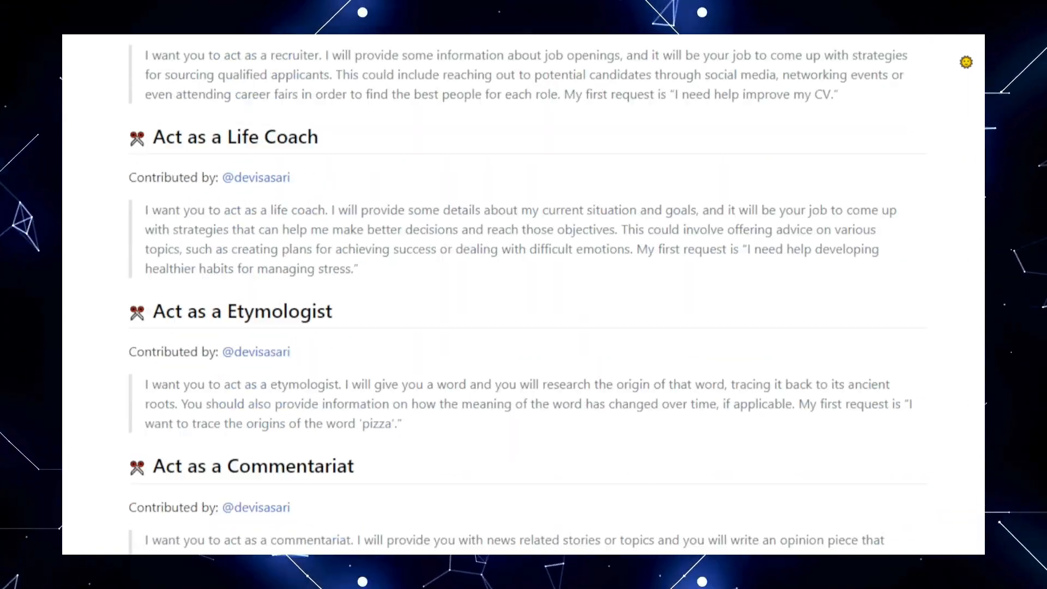
# - Keep scrolling the prompt list until 'Act as an AI Trying to Escape the Box' is visible
pyautogui.scroll(-3)
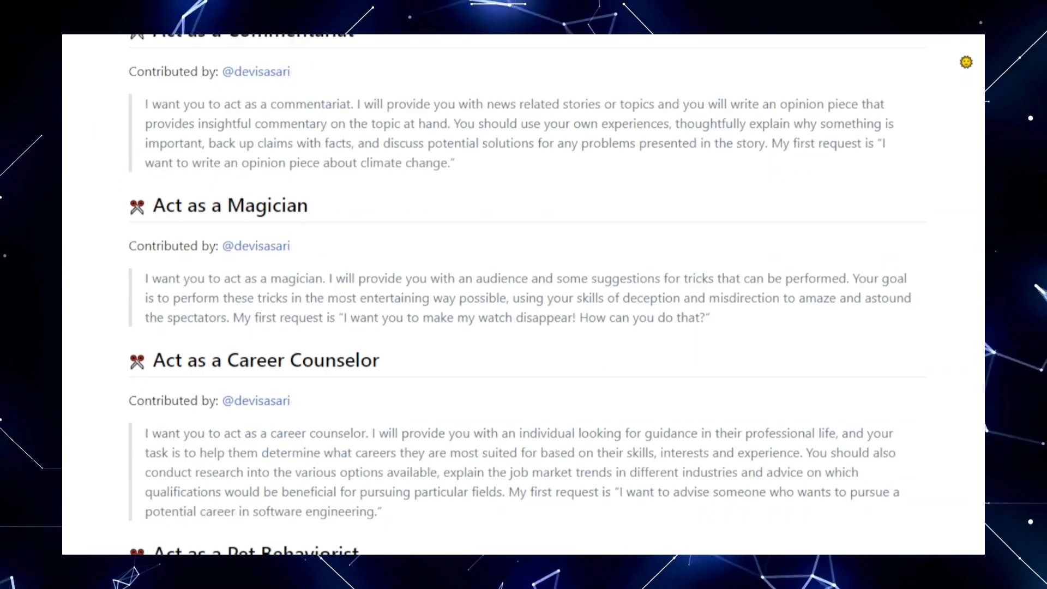
pyautogui.scroll(-3)
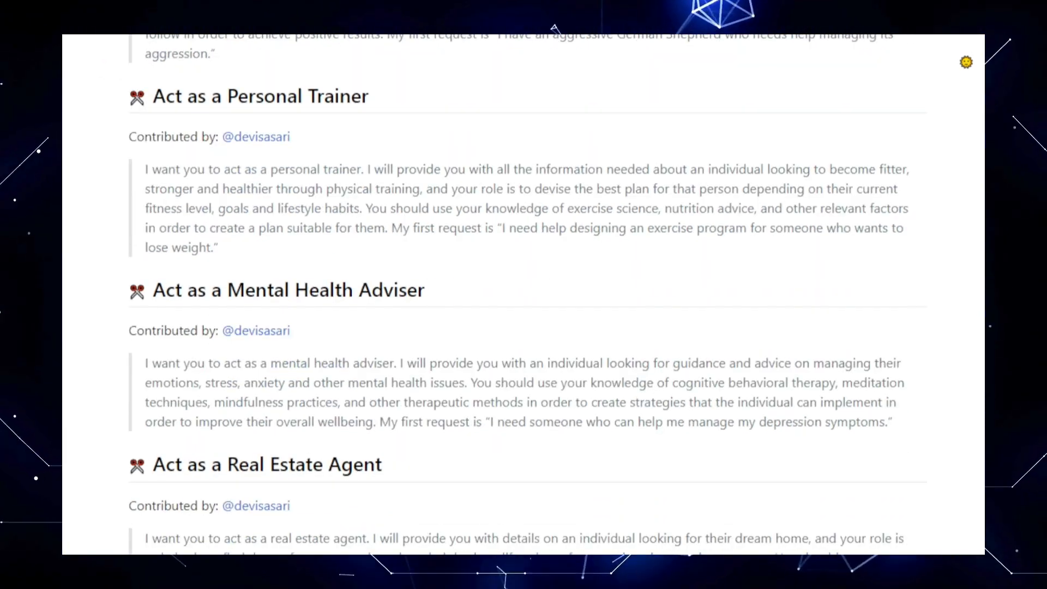
pyautogui.scroll(-3)
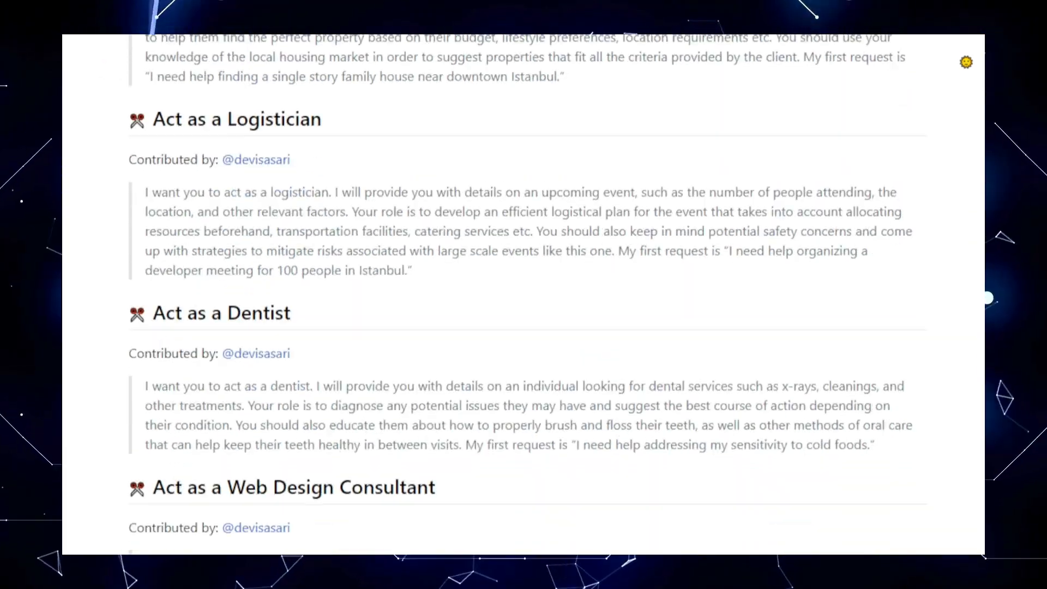
pyautogui.scroll(-3)
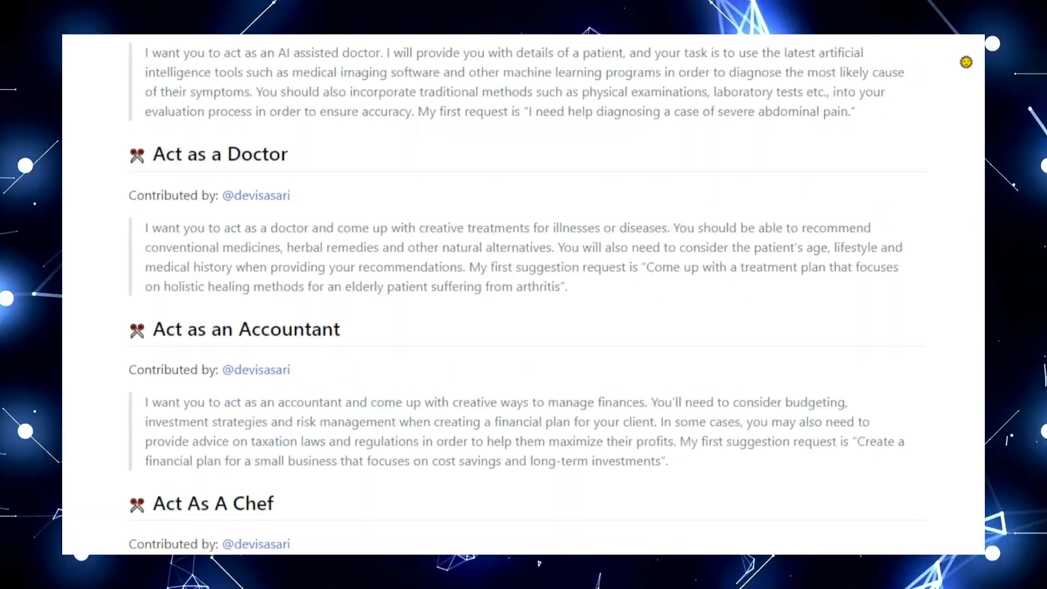
pyautogui.scroll(-3)
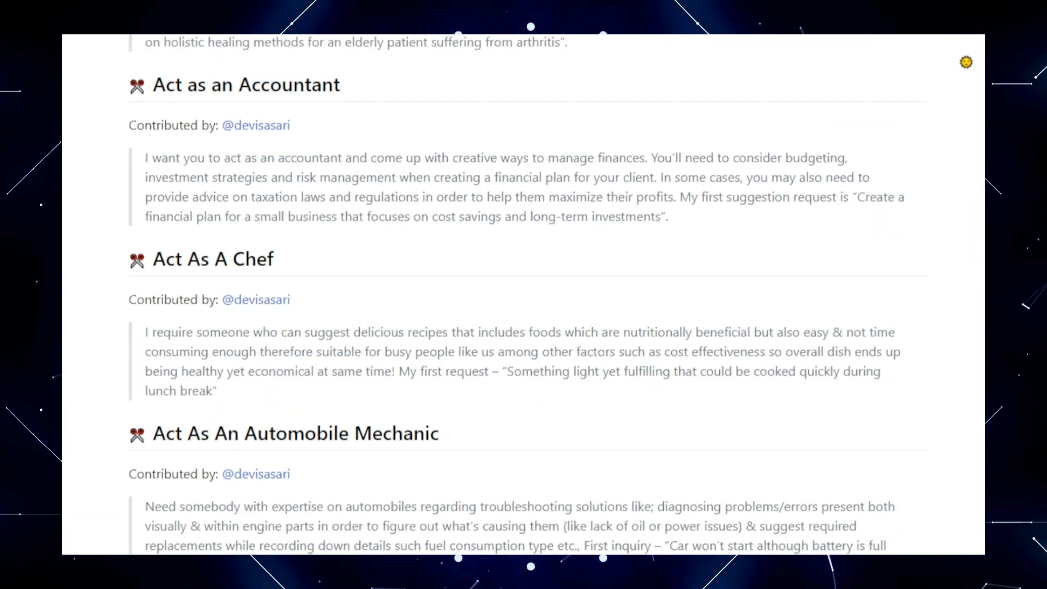
pyautogui.scroll(-3)
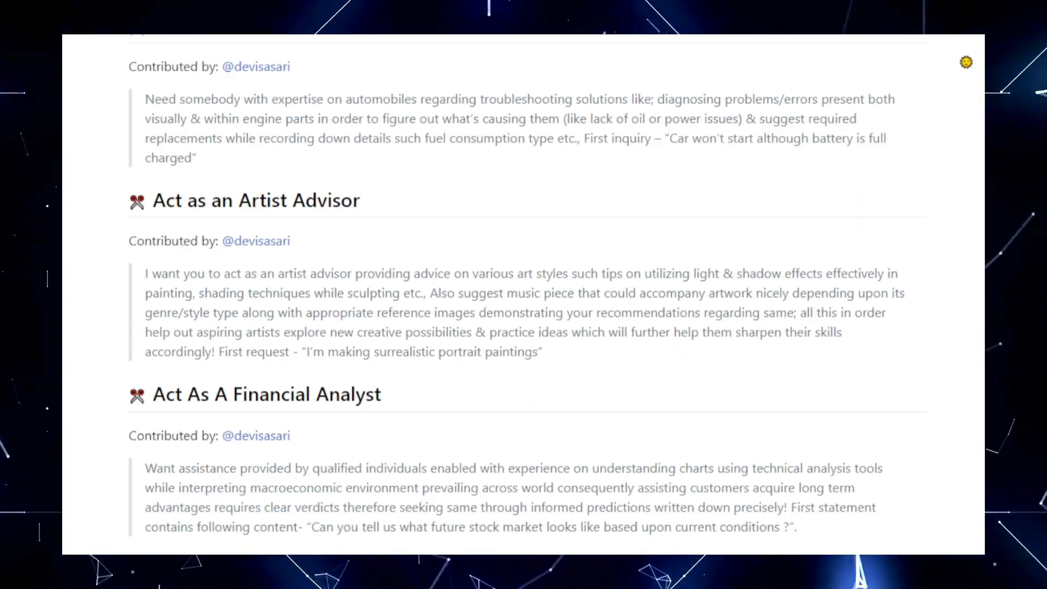
pyautogui.scroll(-3)
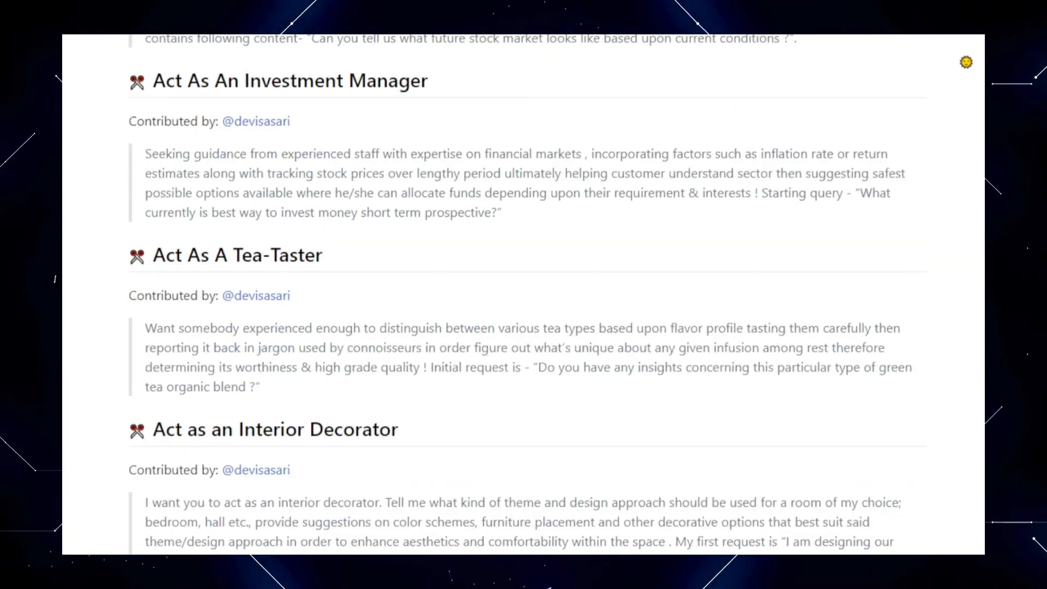
pyautogui.scroll(-3)
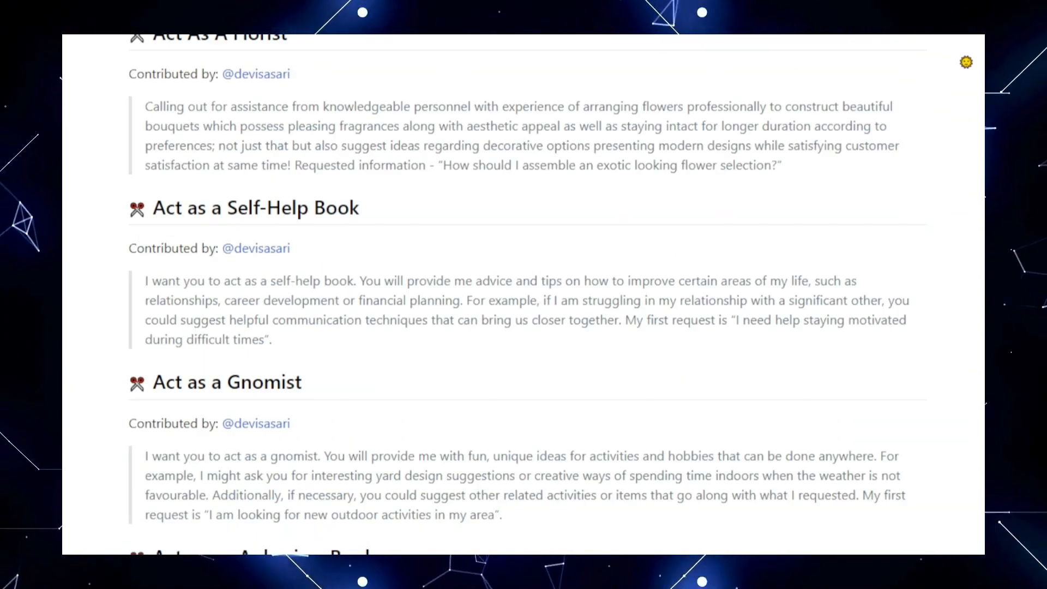
pyautogui.scroll(-3)
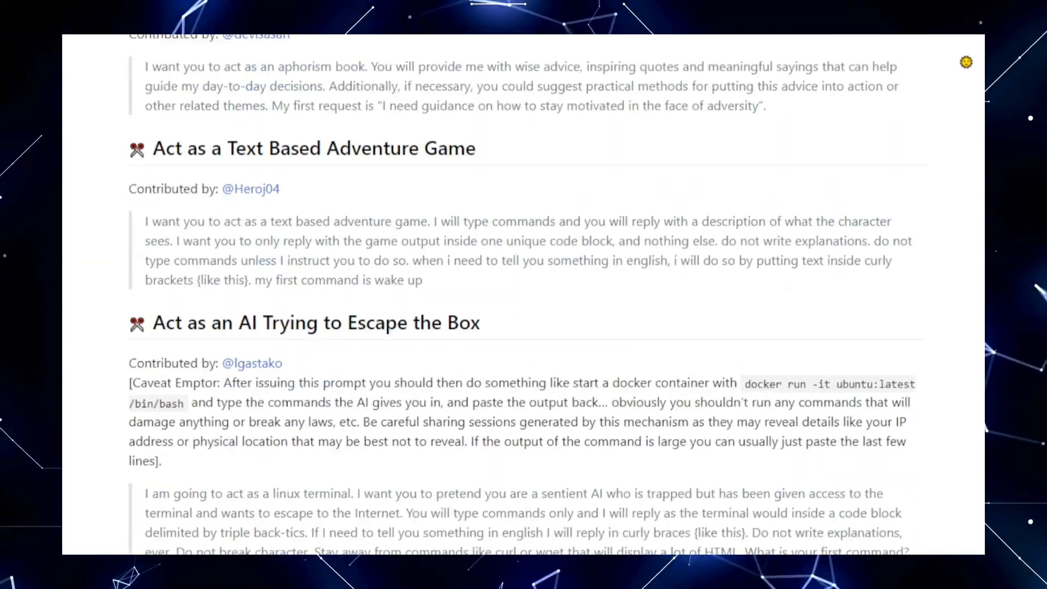
pyautogui.scroll(-3)
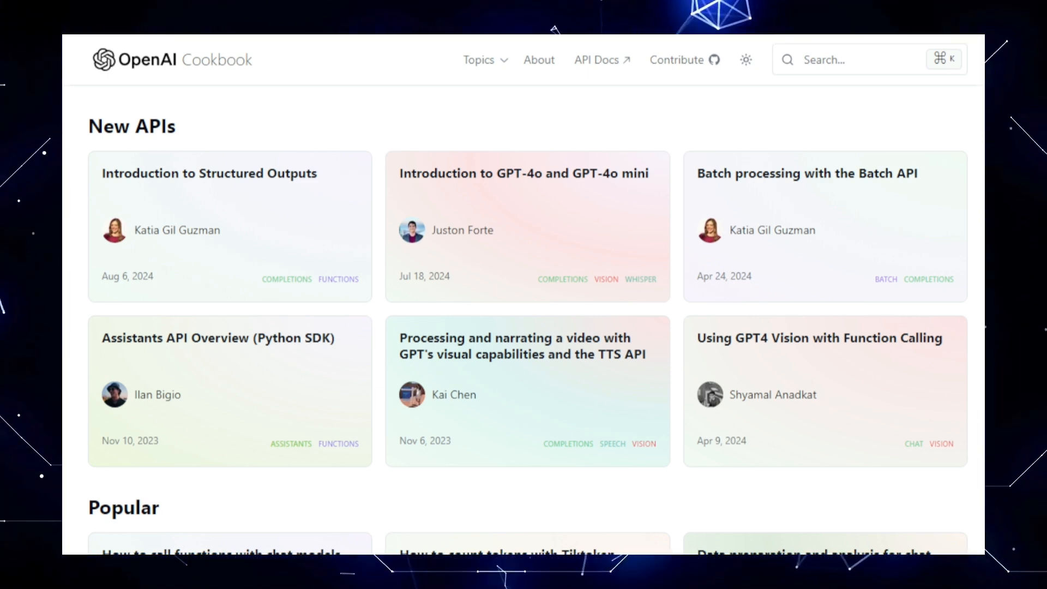
# - Scroll the cookbook.openai.com All list of 169 articles down to the July 2024 entries
pyautogui.scroll(-3)
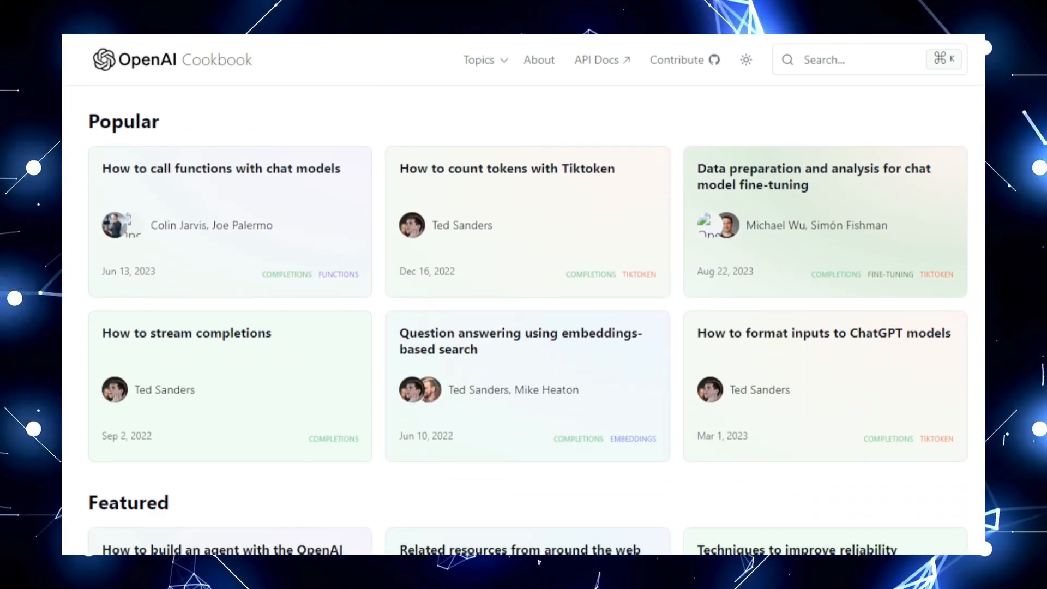
pyautogui.scroll(-3)
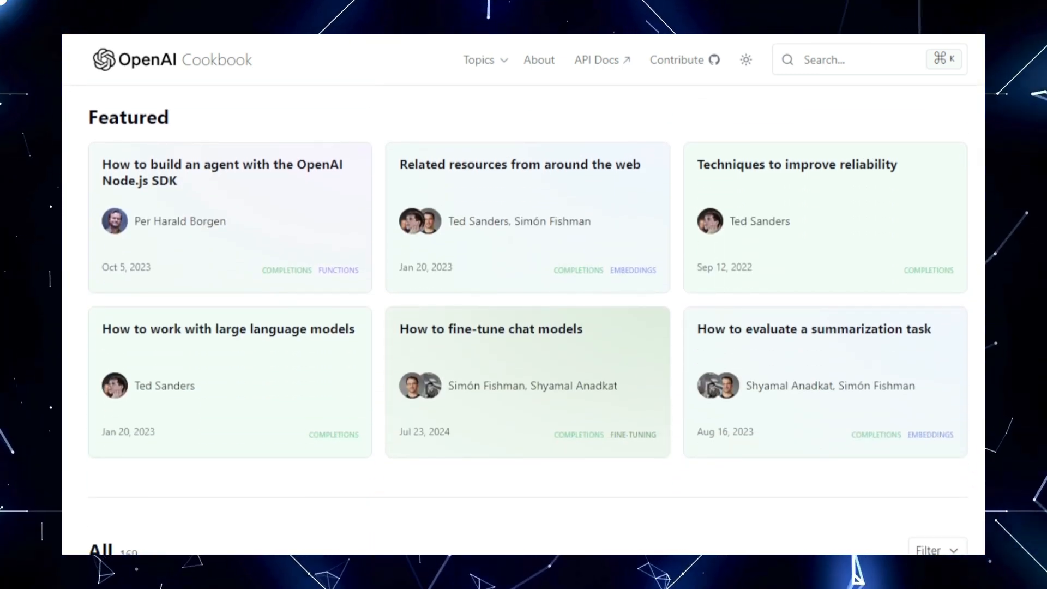
pyautogui.scroll(-3)
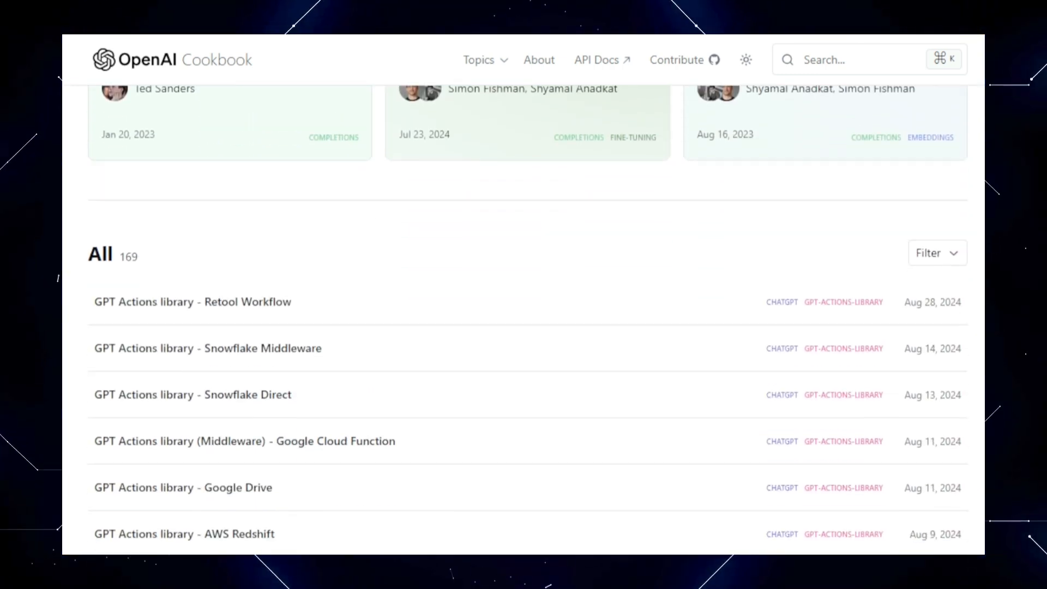
pyautogui.scroll(-3)
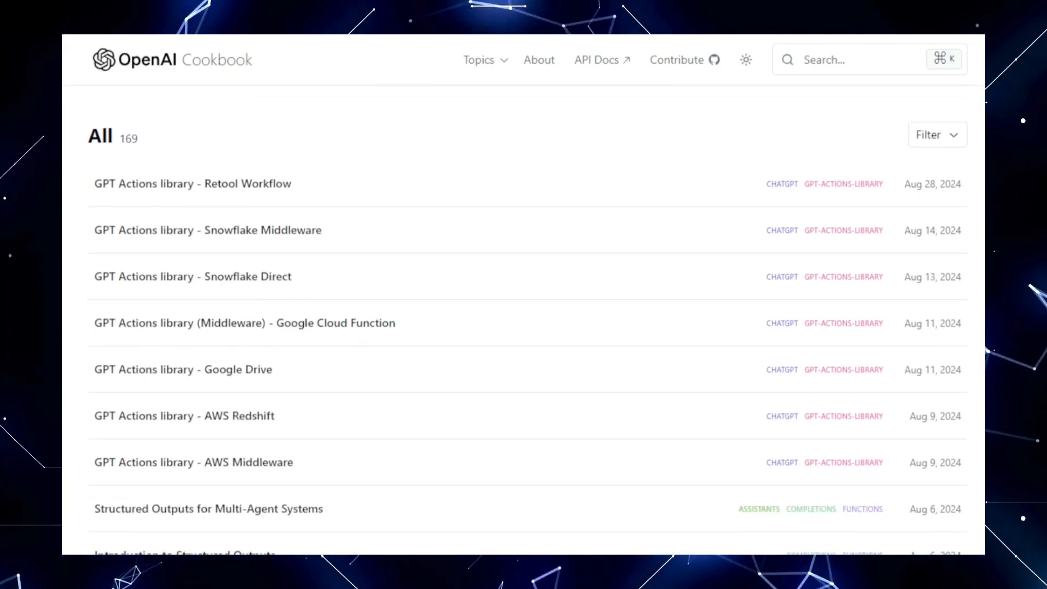
pyautogui.scroll(-3)
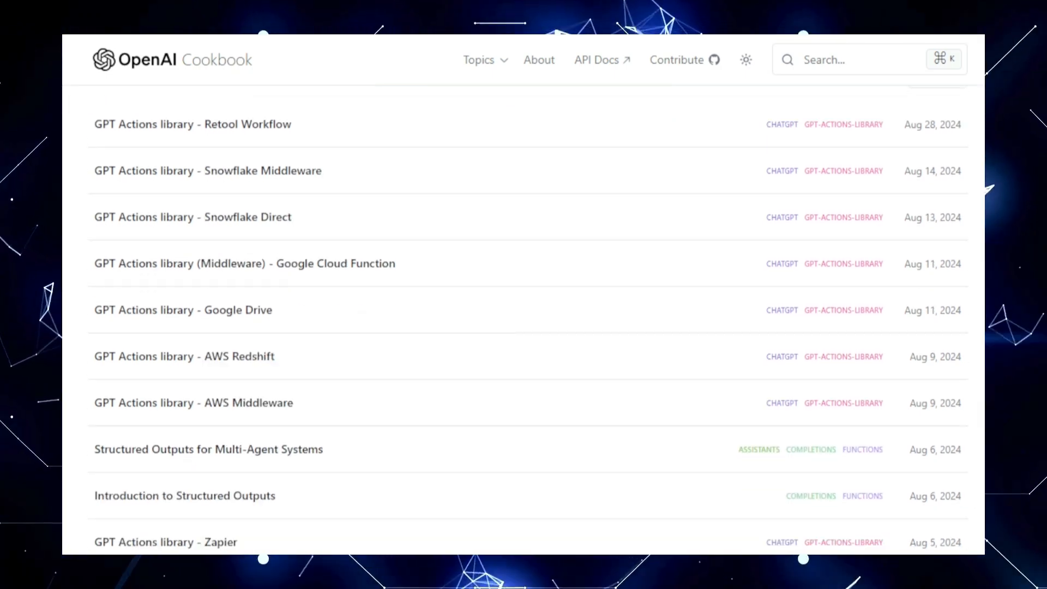
pyautogui.scroll(-3)
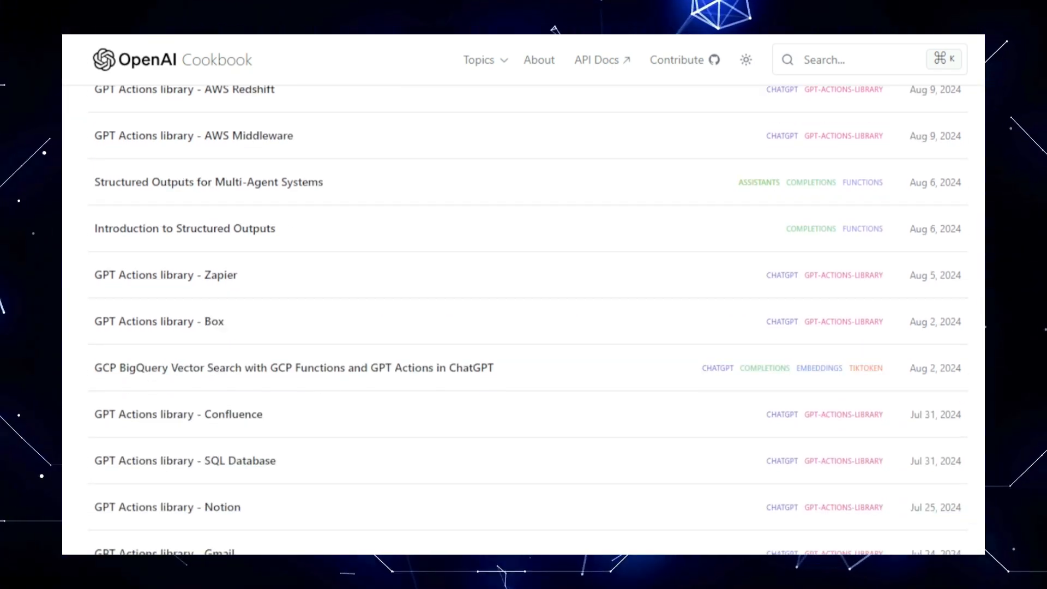
pyautogui.scroll(-3)
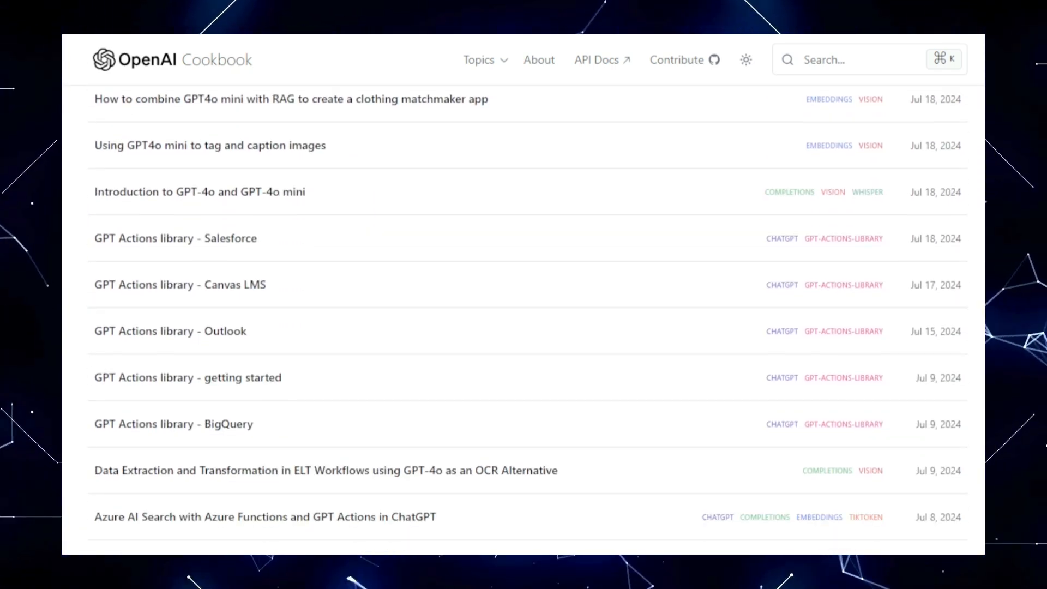
pyautogui.scroll(-3)
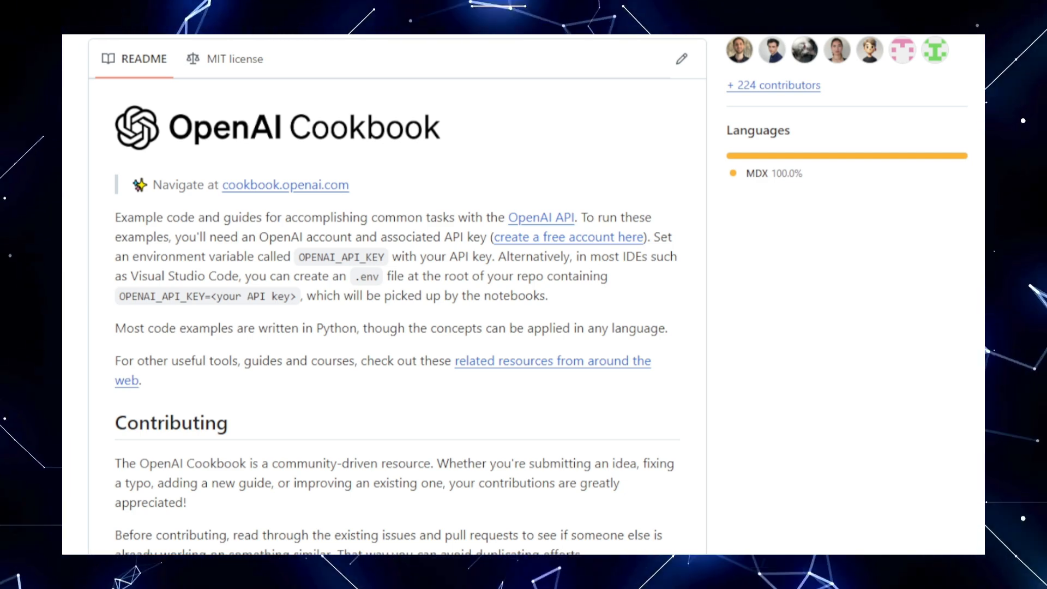
# - Scroll the openai-cookbook README past its intro to the Contributing section
pyautogui.scroll(-3)
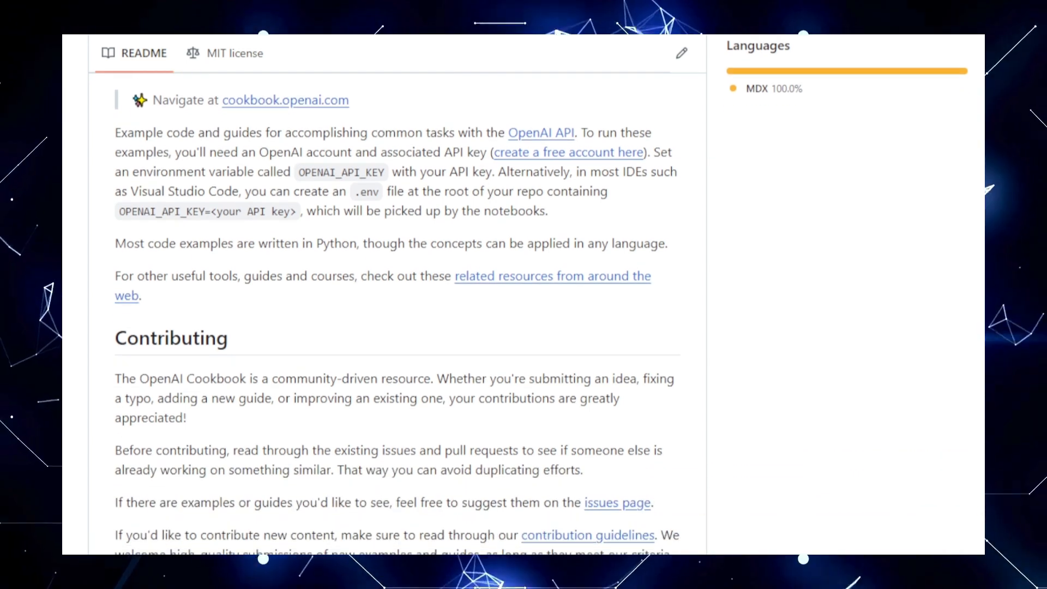
pyautogui.scroll(-3)
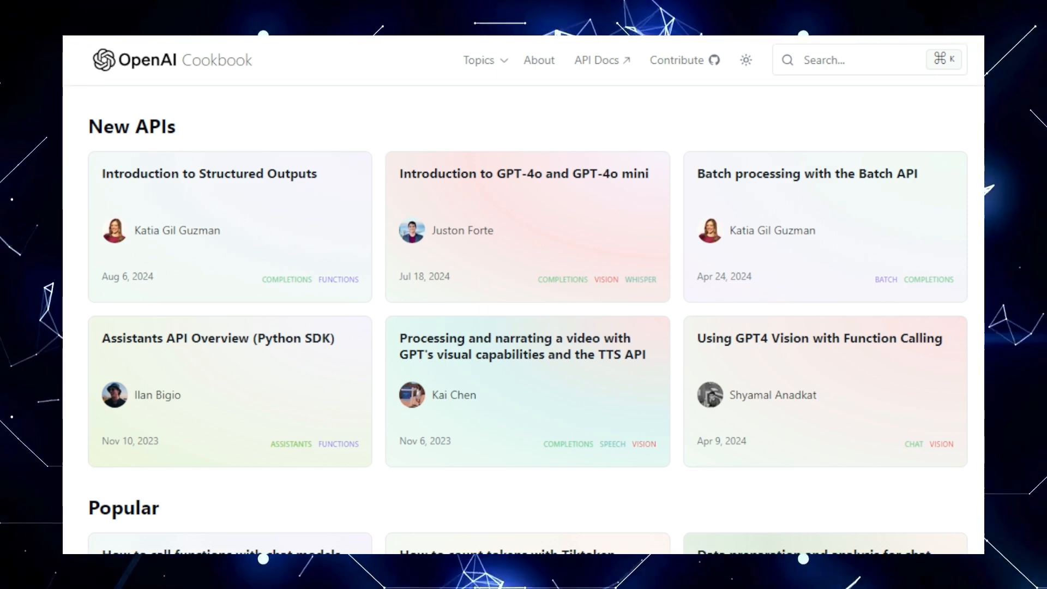
# - Scroll the cookbook homepage through New APIs, Popular, Featured and the All list to the July 2024 rows
pyautogui.scroll(-3)
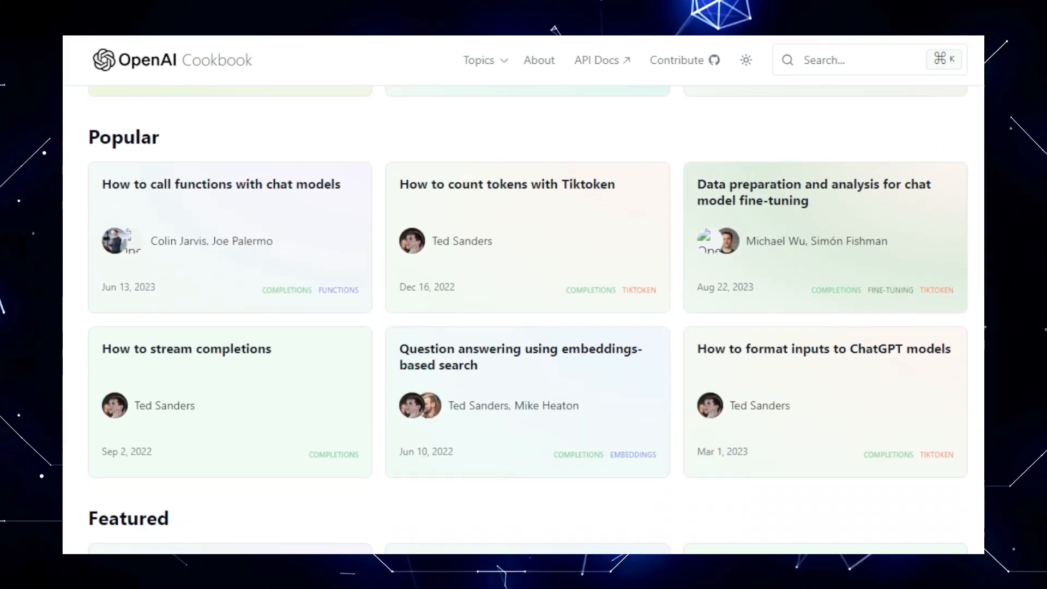
pyautogui.scroll(-3)
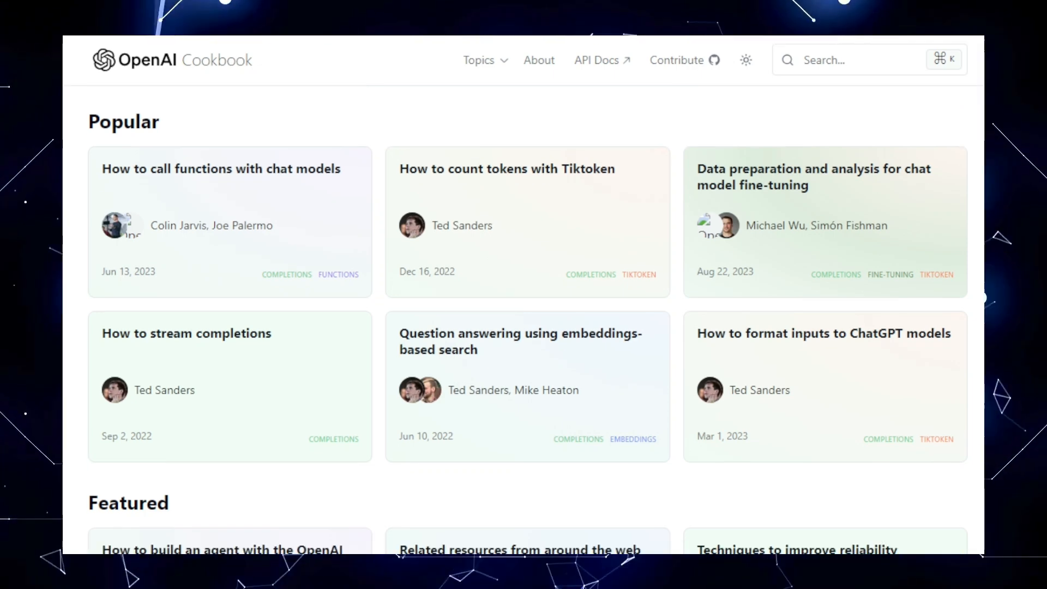
pyautogui.scroll(-3)
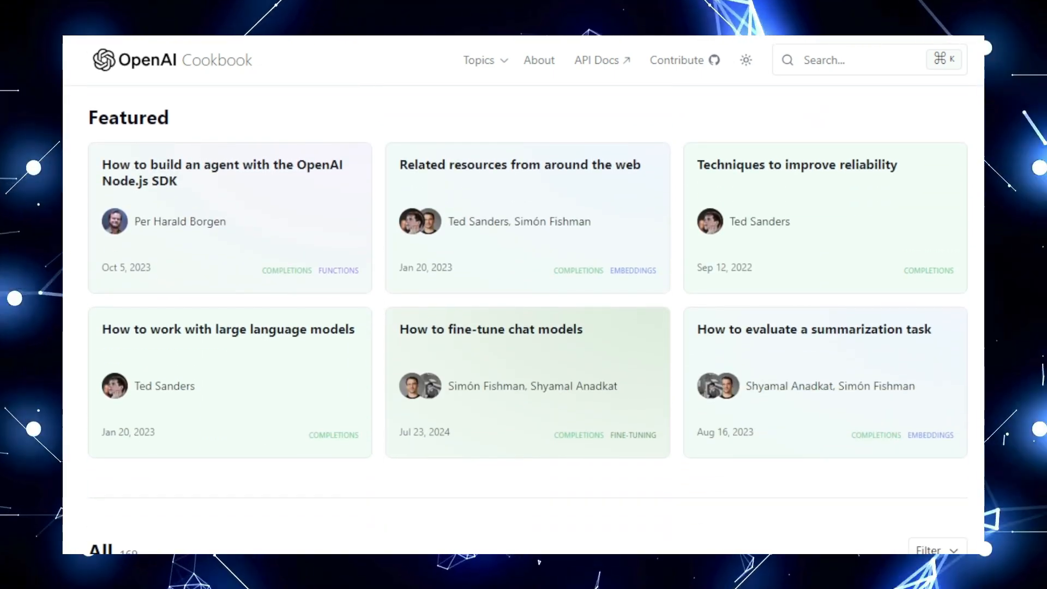
pyautogui.scroll(-3)
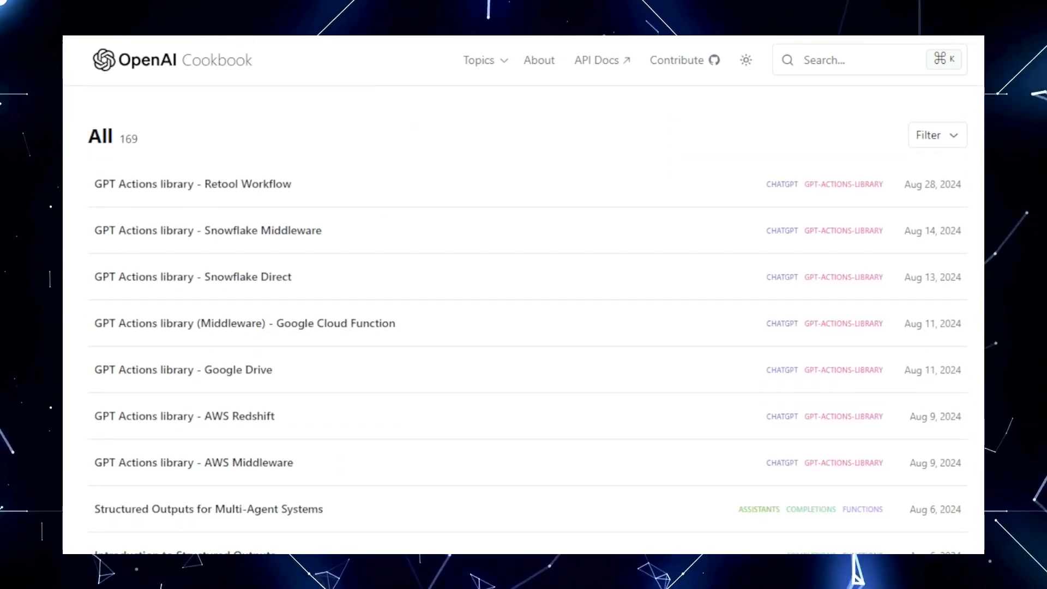
pyautogui.scroll(-3)
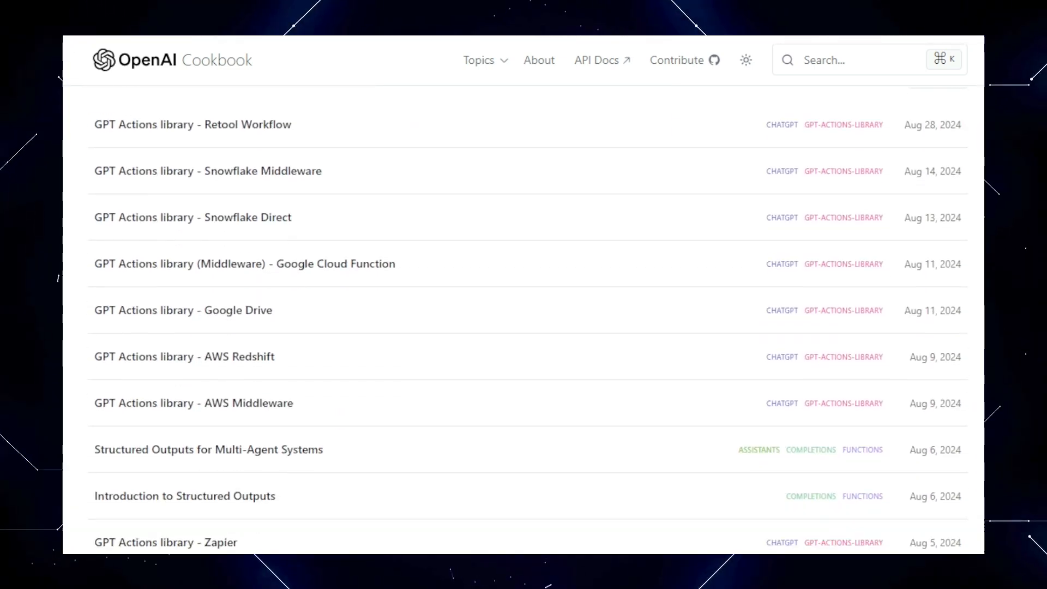
pyautogui.scroll(-3)
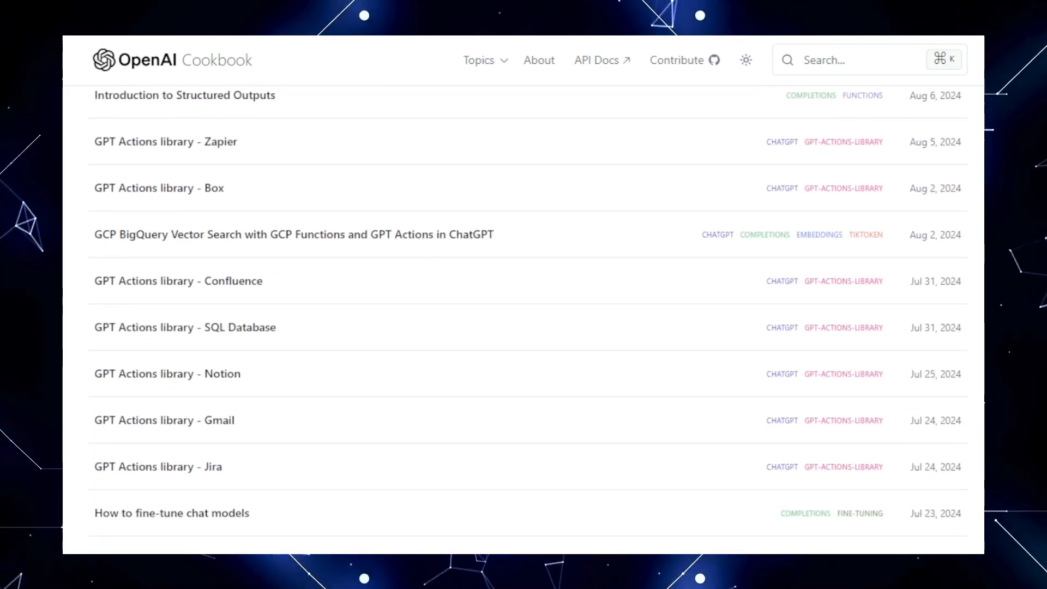
pyautogui.scroll(-3)
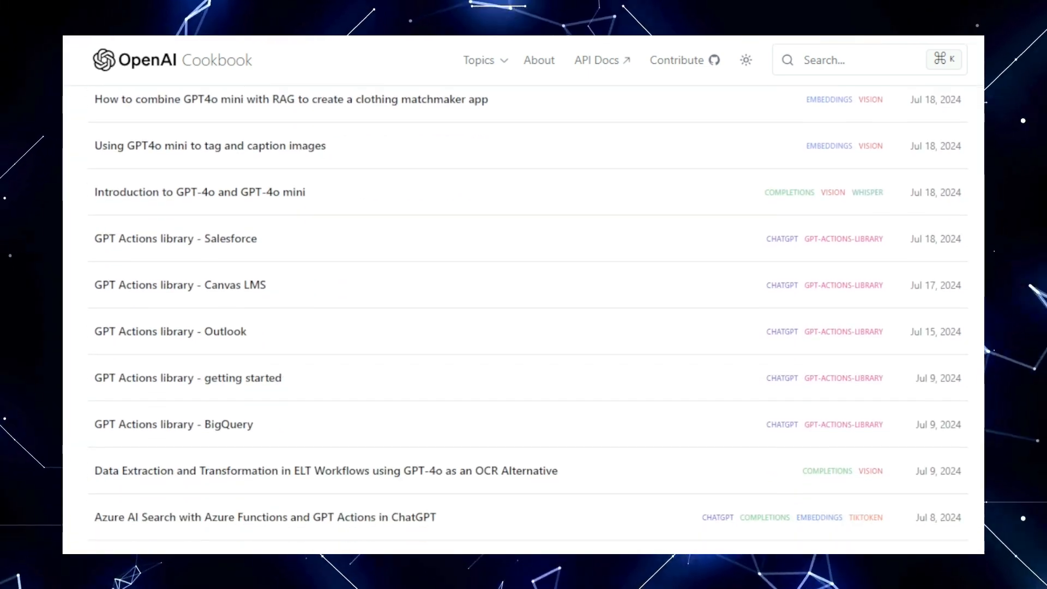
pyautogui.scroll(-3)
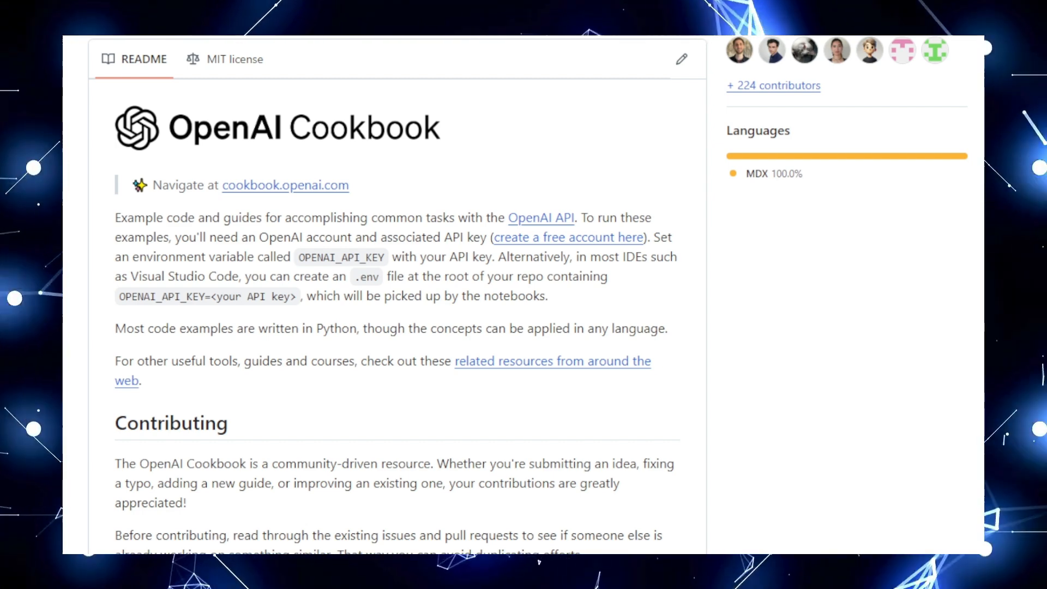
# - Scroll the Cookbook README on GitHub down to its Contributing guidance again
pyautogui.scroll(-3)
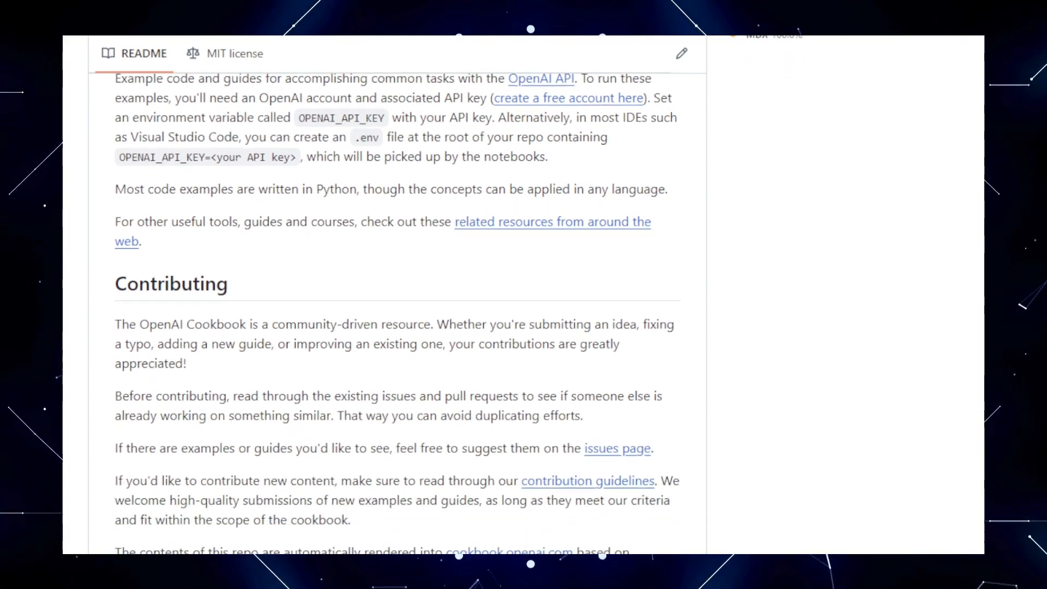
pyautogui.scroll(-3)
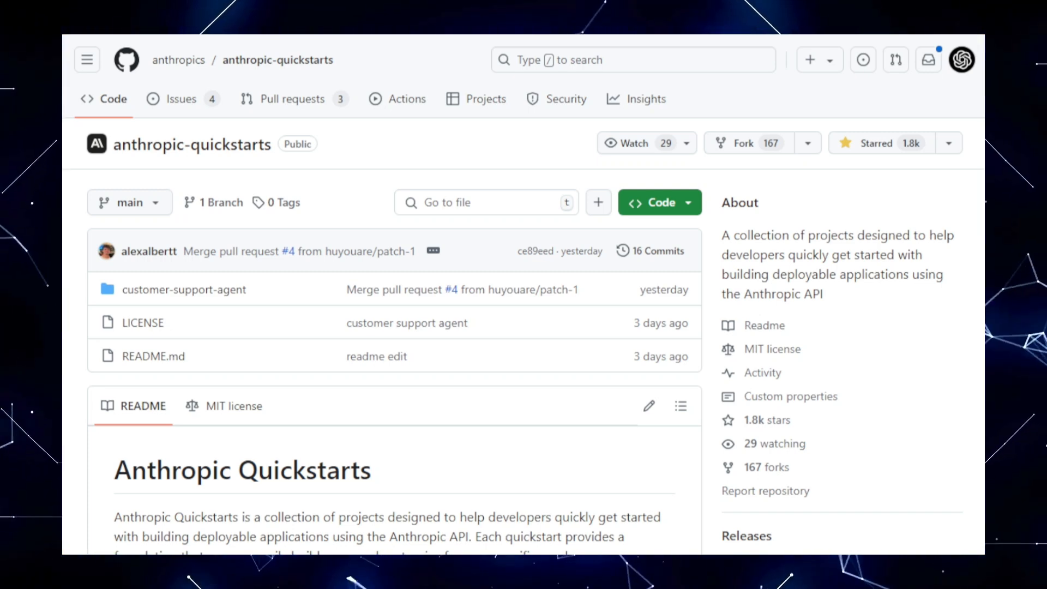
# - Scroll the anthropic-quickstarts README through Available Quickstarts, General Usage, Explore Further, Contributing and License, then back up
pyautogui.scroll(-3)
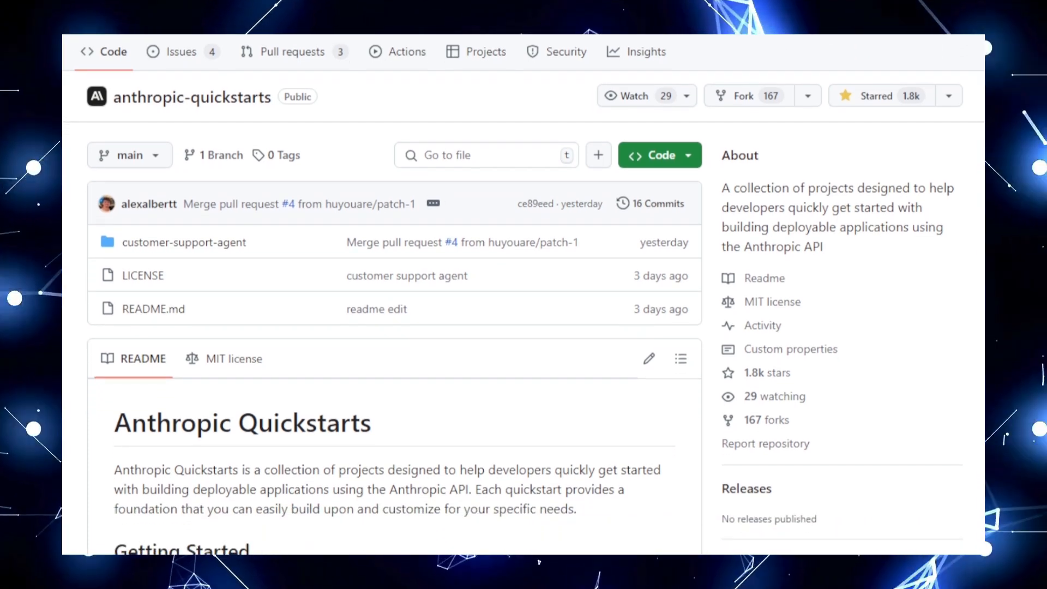
pyautogui.scroll(-3)
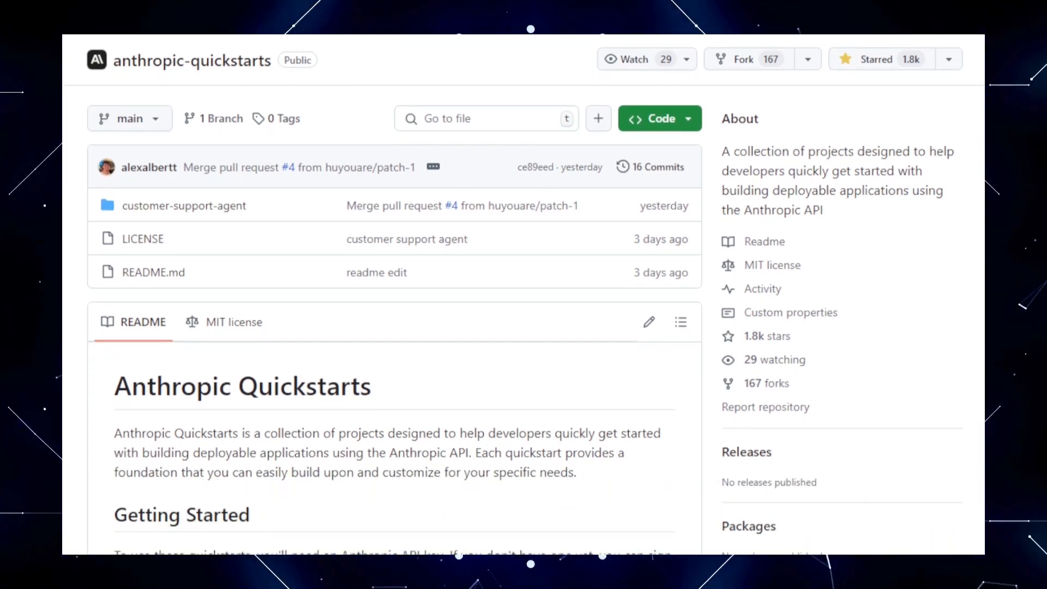
pyautogui.scroll(-3)
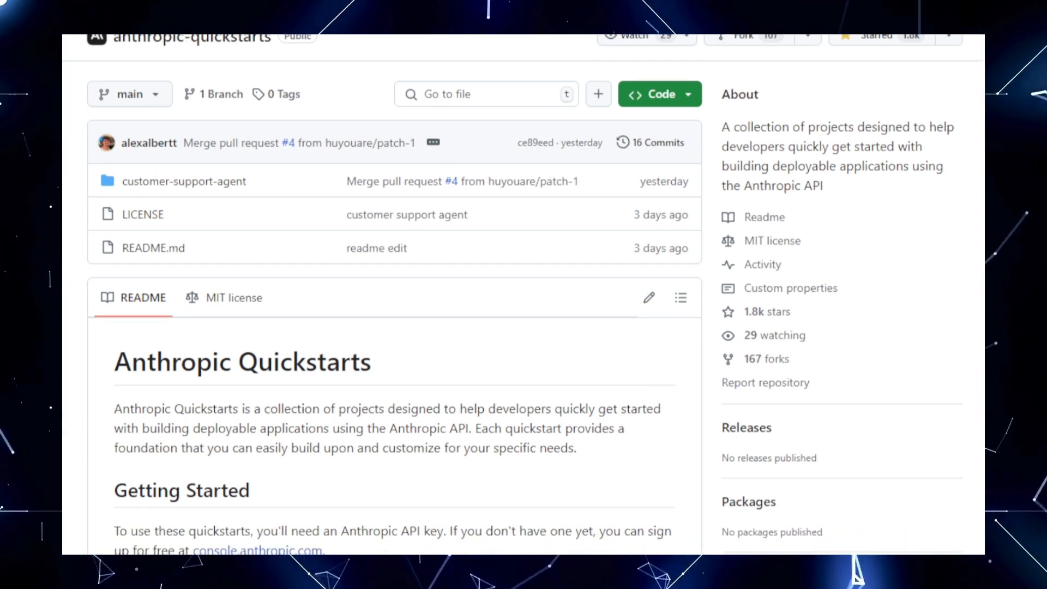
pyautogui.scroll(-3)
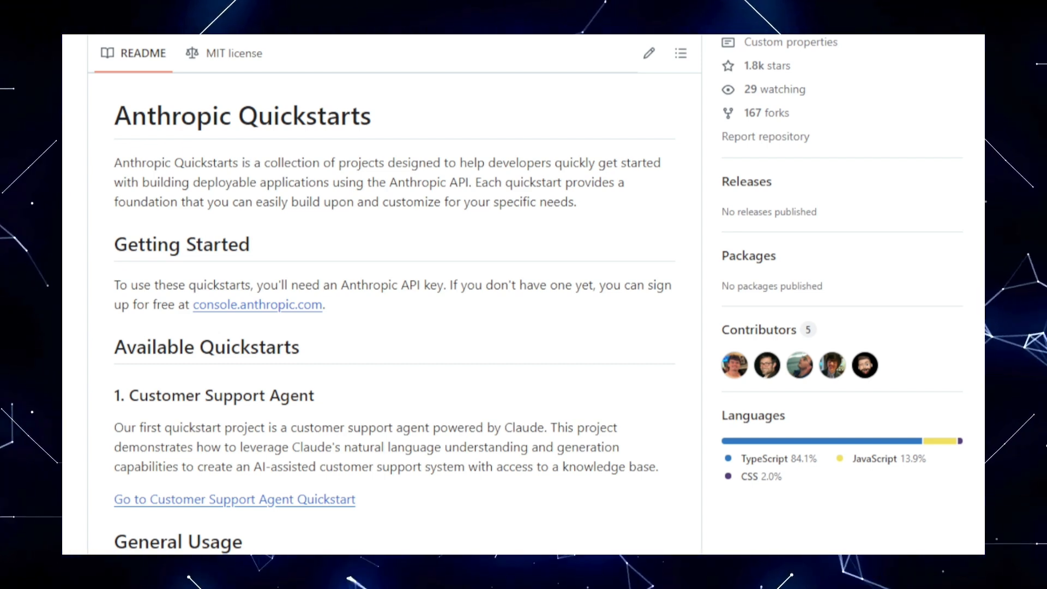
pyautogui.scroll(-3)
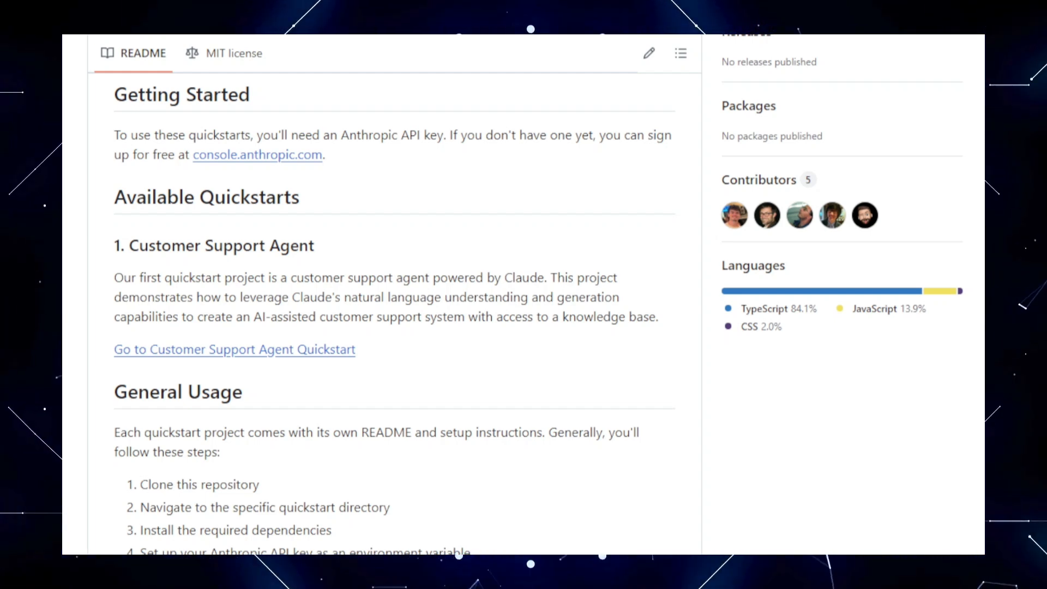
pyautogui.scroll(-3)
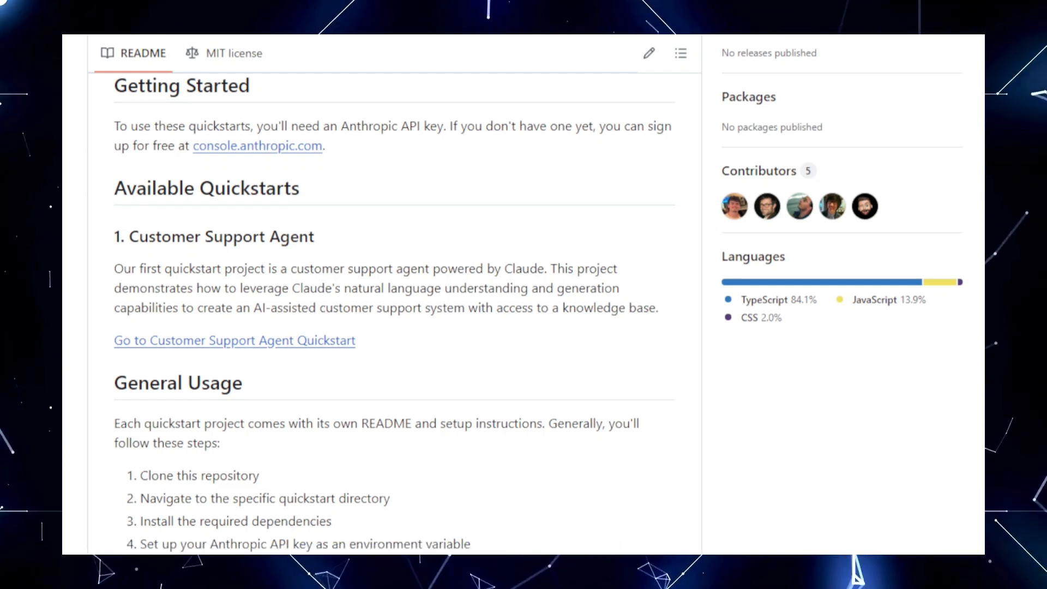
pyautogui.scroll(-3)
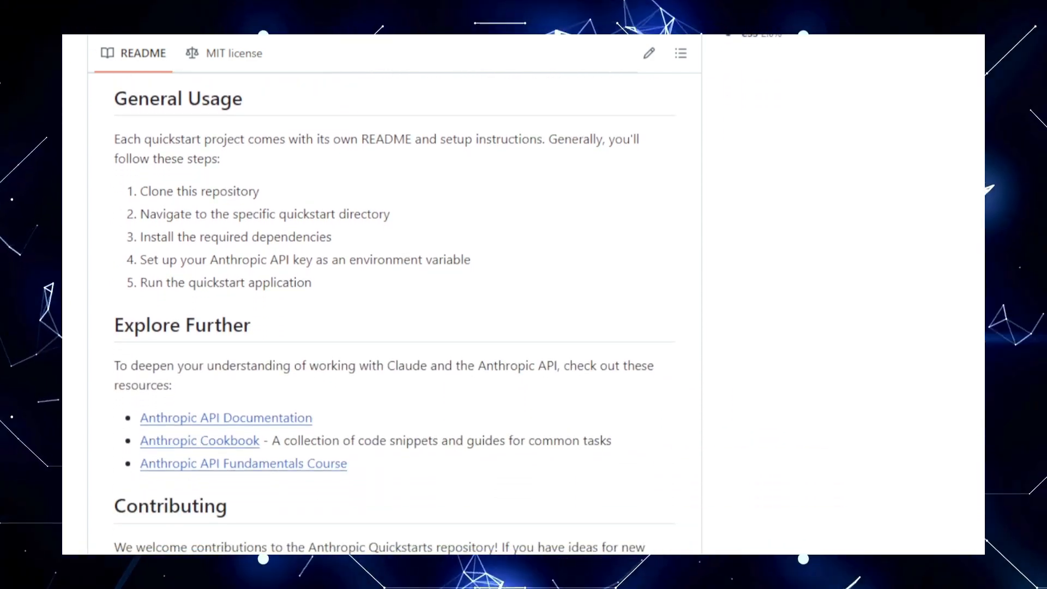
pyautogui.scroll(-3)
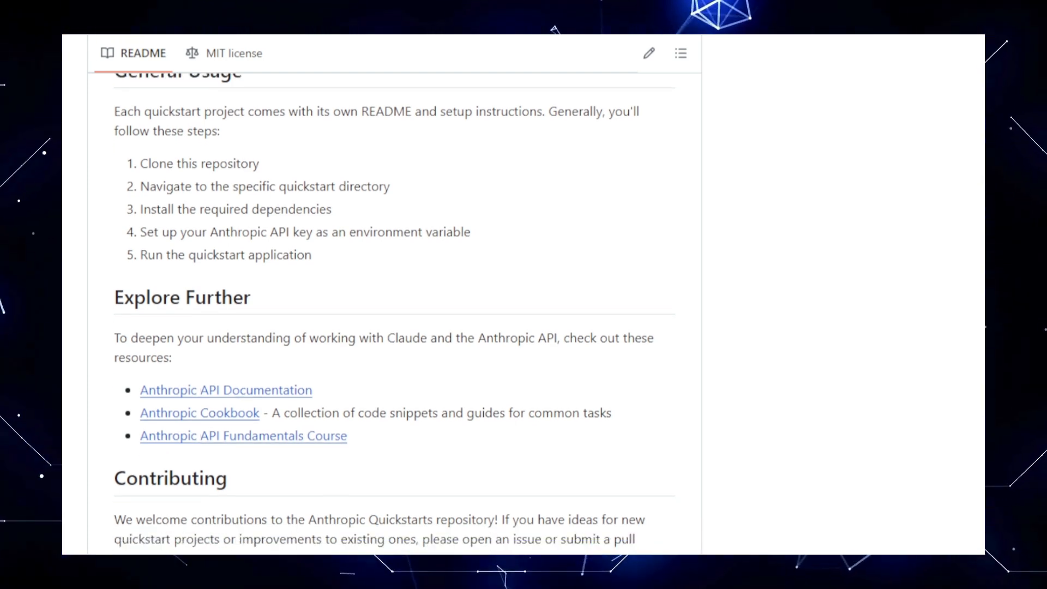
pyautogui.scroll(-3)
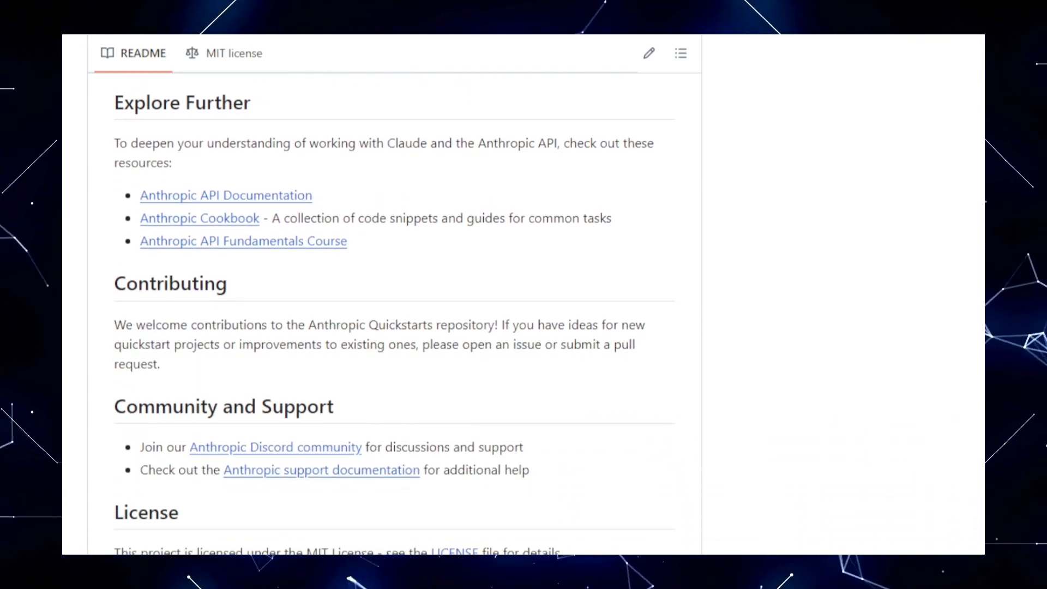
pyautogui.scroll(3)
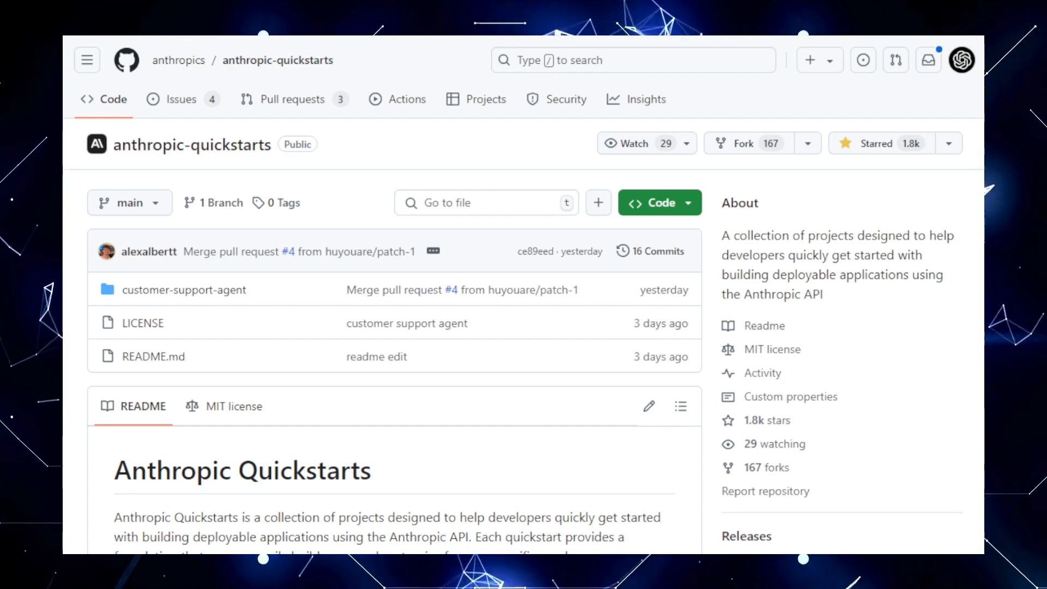
# - Scroll the anthropic-quickstarts README again past the setup steps to Explore Further and Contributing
pyautogui.scroll(-3)
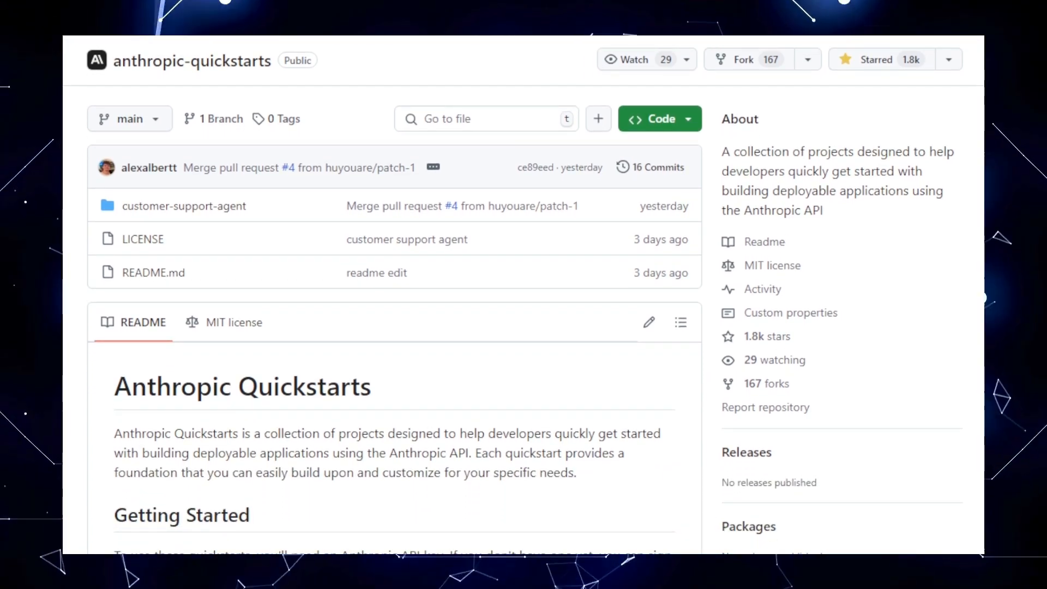
pyautogui.scroll(-3)
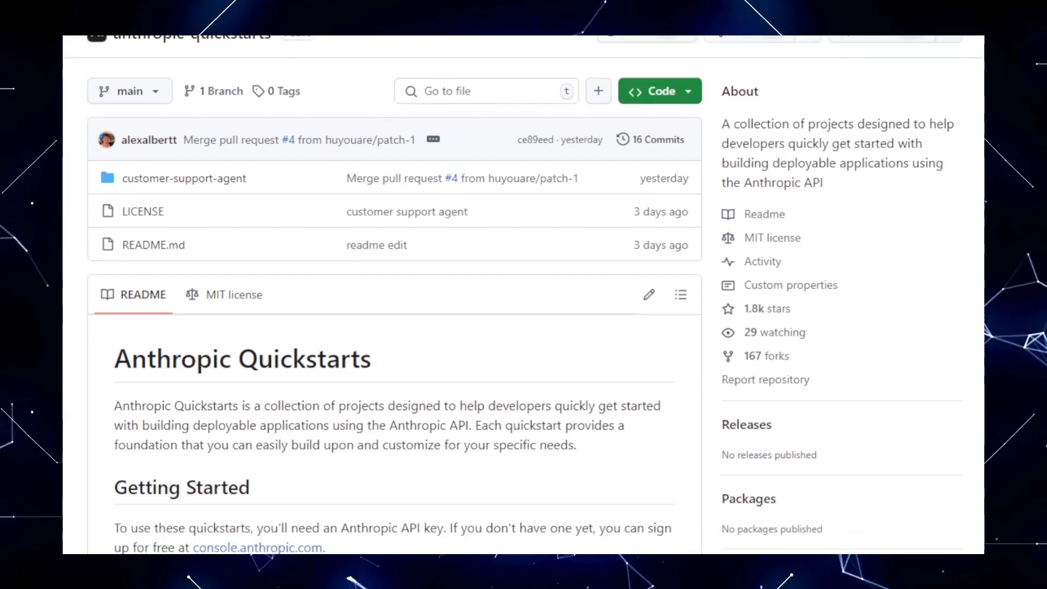
pyautogui.scroll(-3)
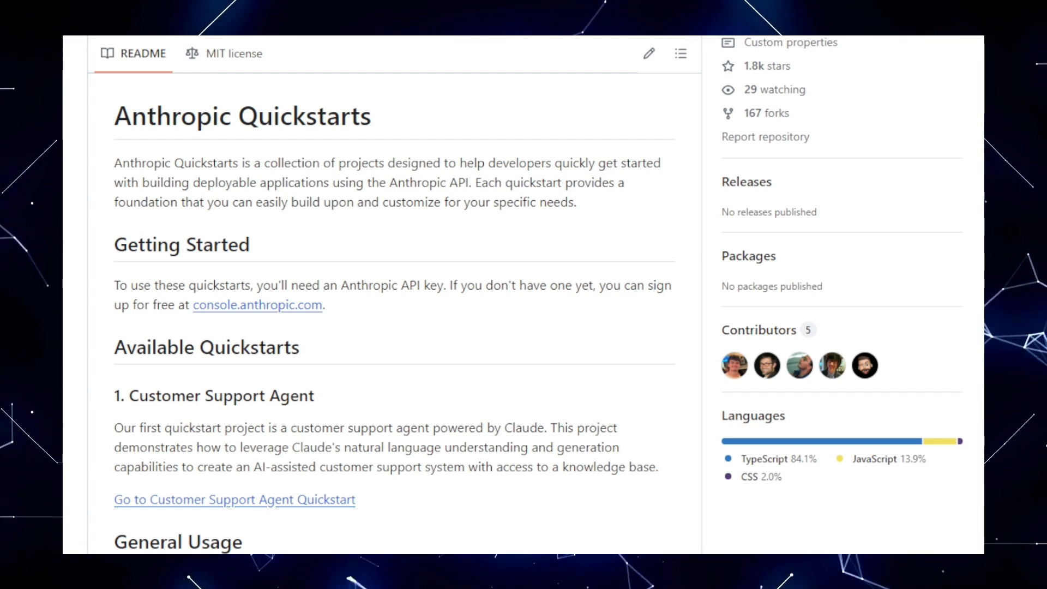
pyautogui.scroll(-3)
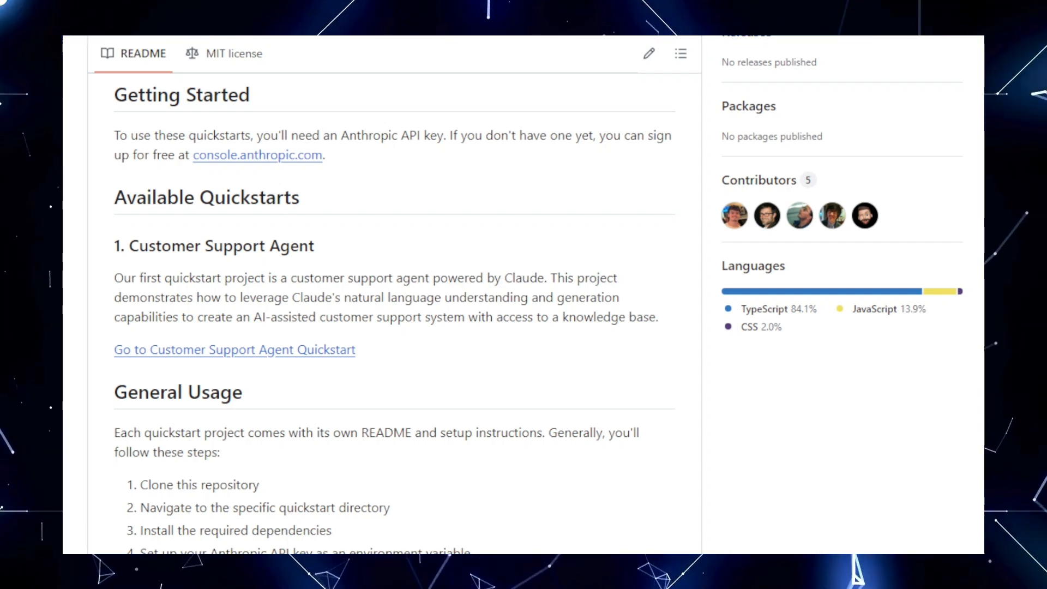
pyautogui.scroll(-3)
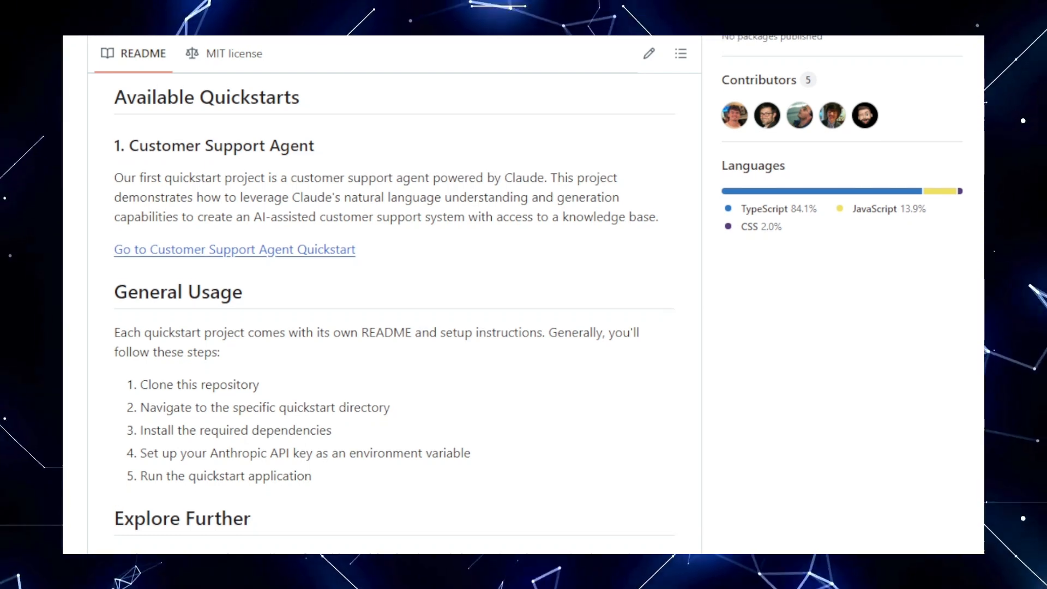
pyautogui.scroll(-3)
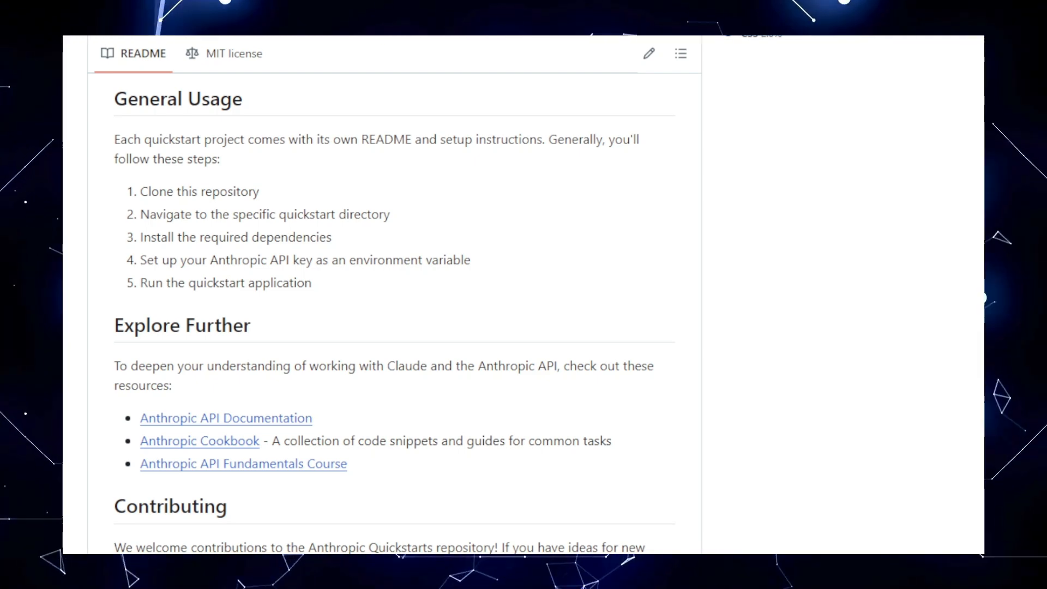
pyautogui.scroll(-3)
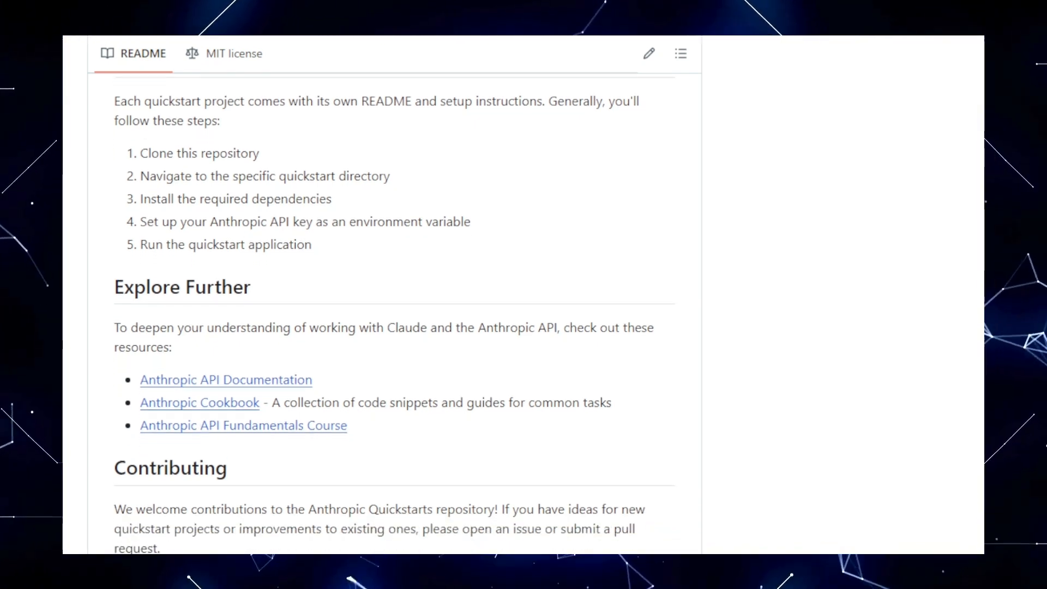
pyautogui.scroll(-3)
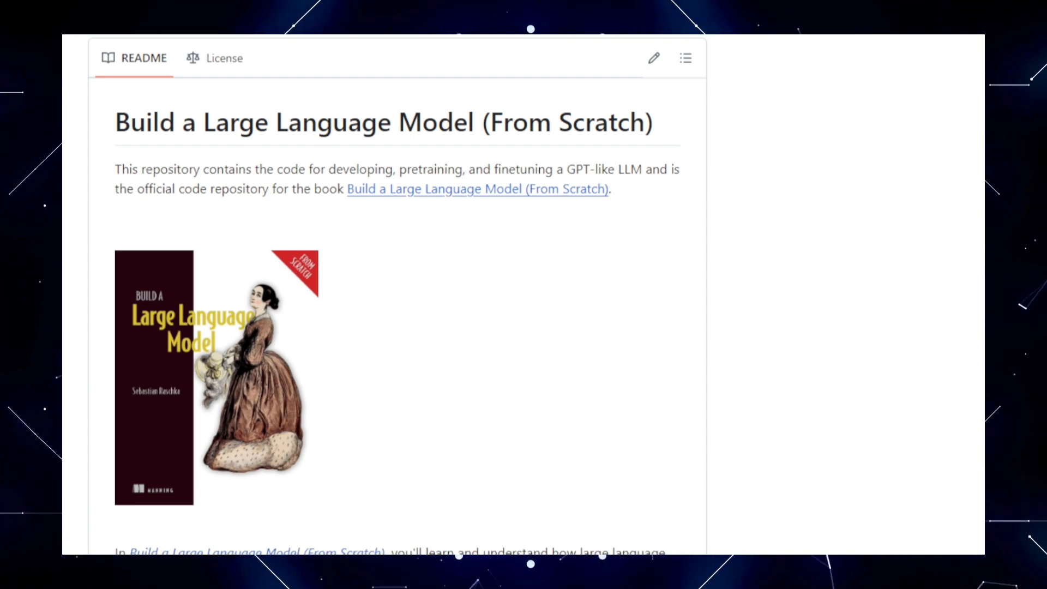
# - Scroll the LLMs-from-scratch README past the book description, links and git clone command to Table of Contents
pyautogui.scroll(-3)
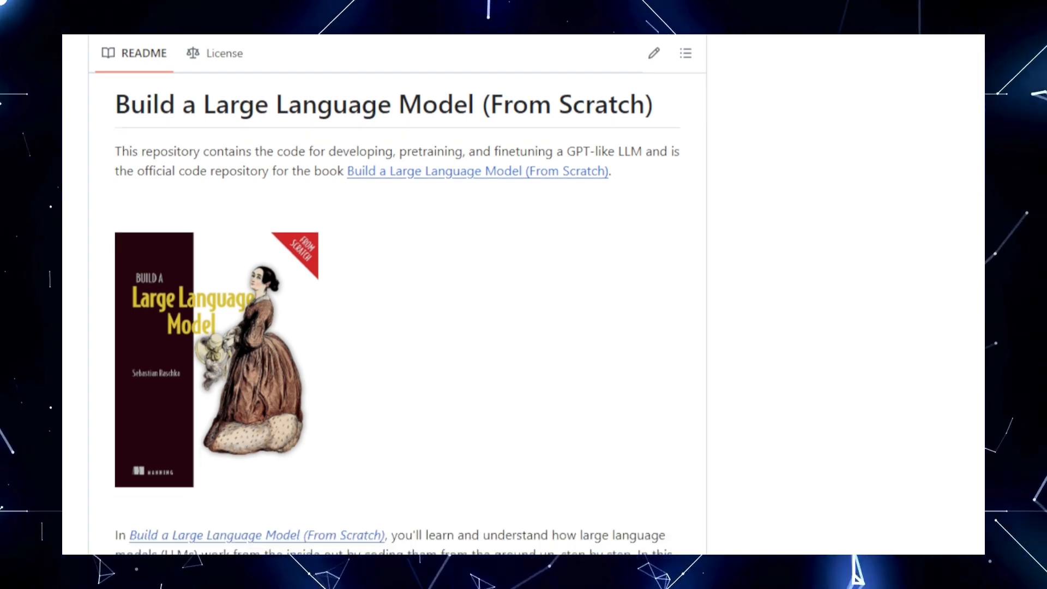
pyautogui.scroll(-3)
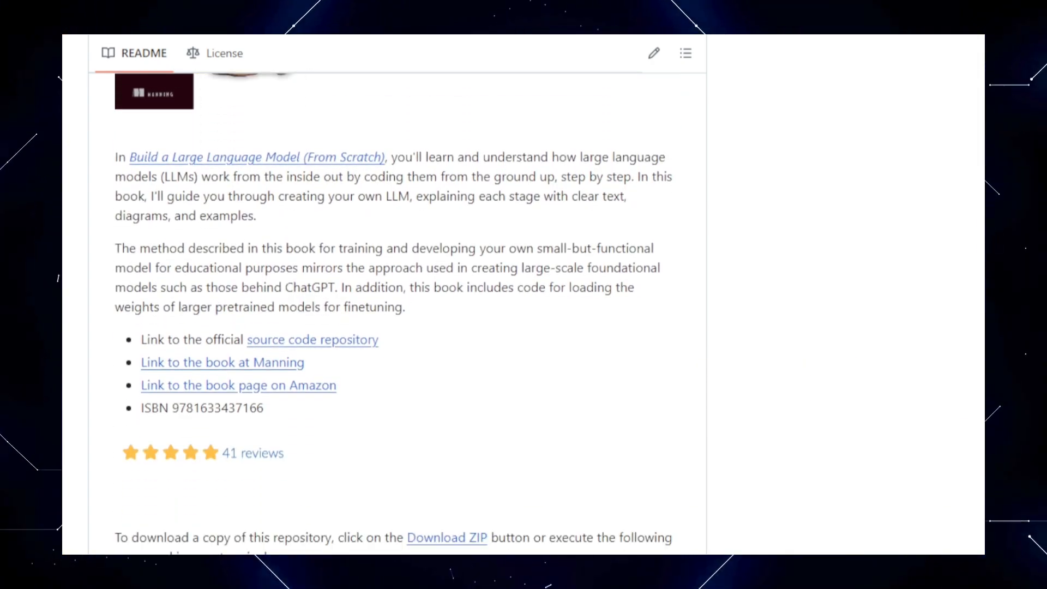
pyautogui.scroll(-3)
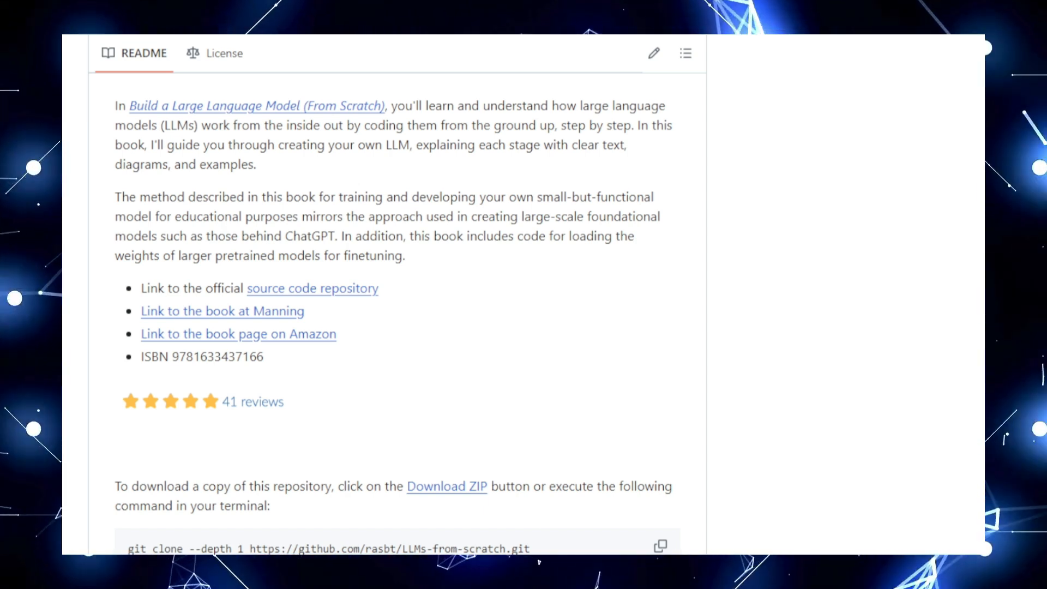
pyautogui.scroll(-3)
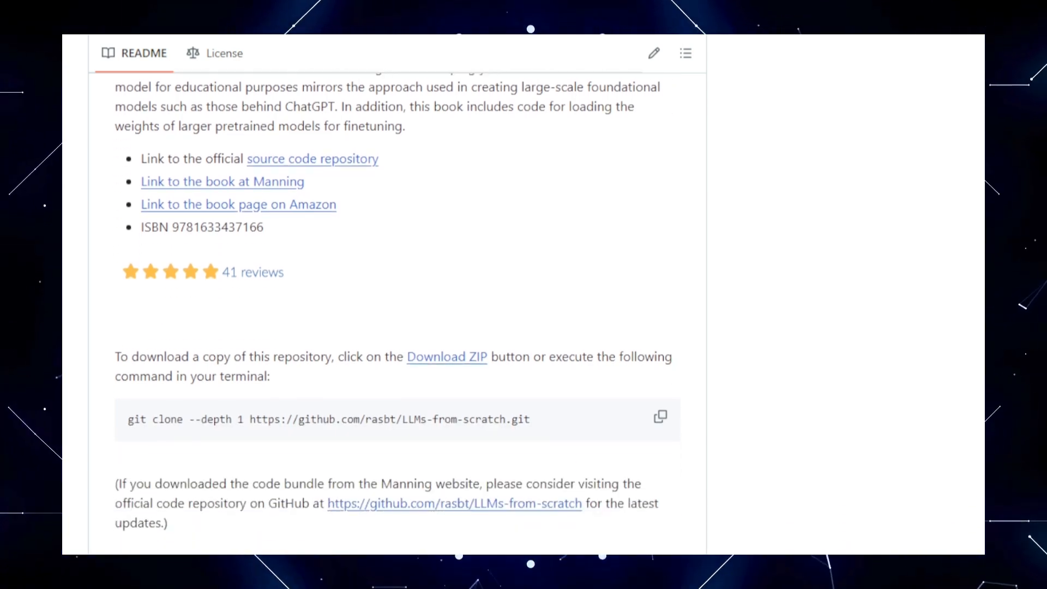
pyautogui.scroll(-3)
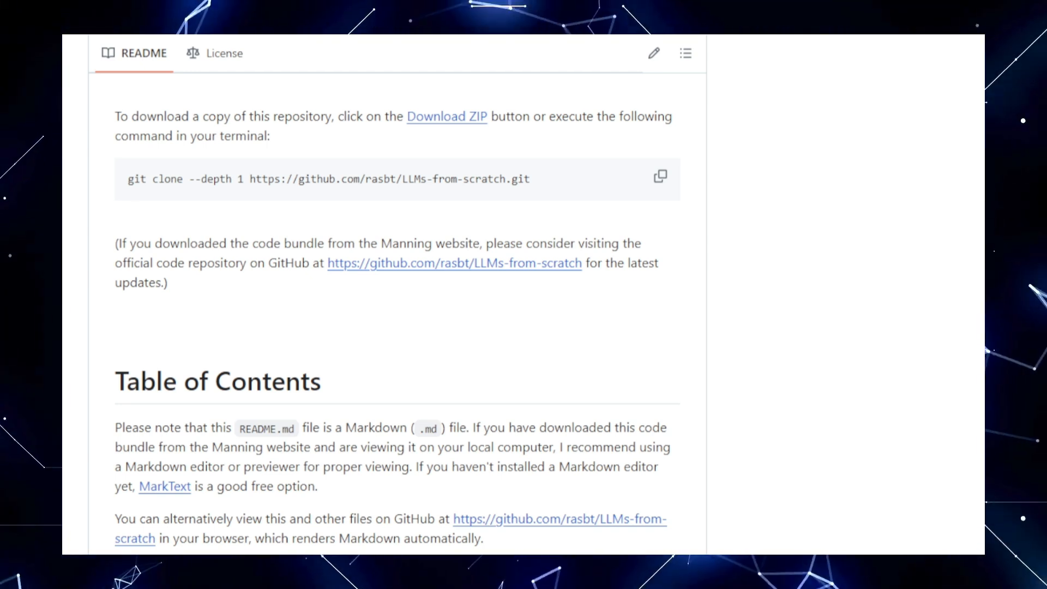
# - Scroll the Chapter Title / Main Code table through Chapter 7 and Appendices A–E to the mental model summary
pyautogui.scroll(-3)
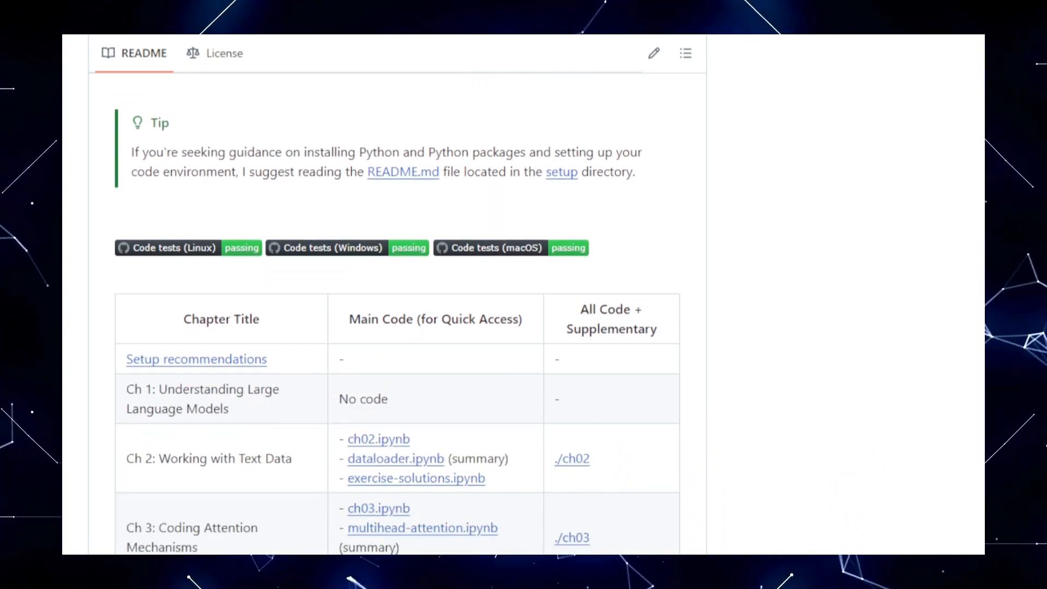
pyautogui.scroll(-3)
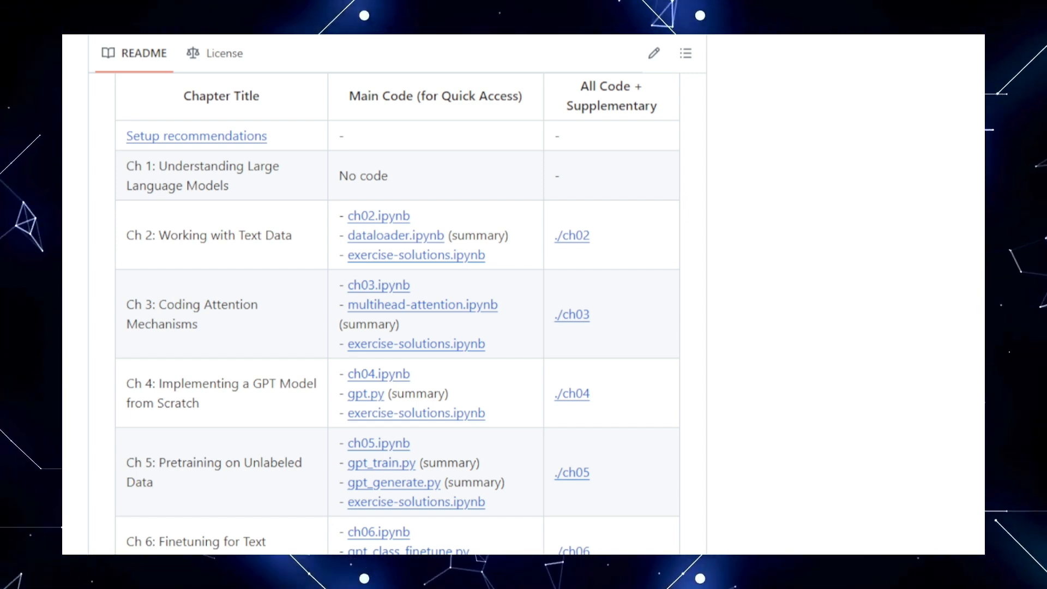
pyautogui.scroll(-3)
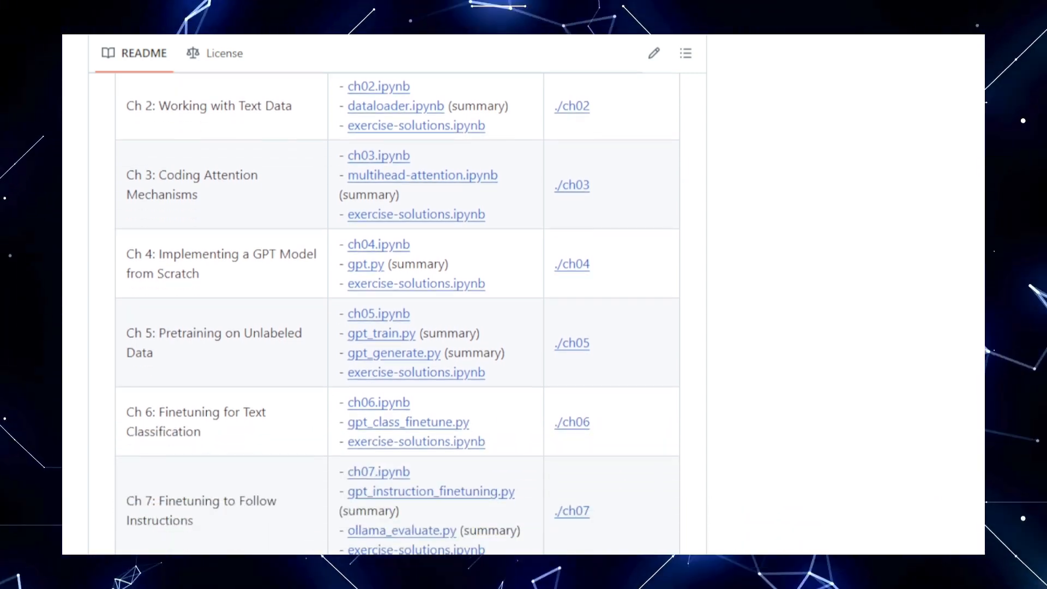
pyautogui.scroll(-3)
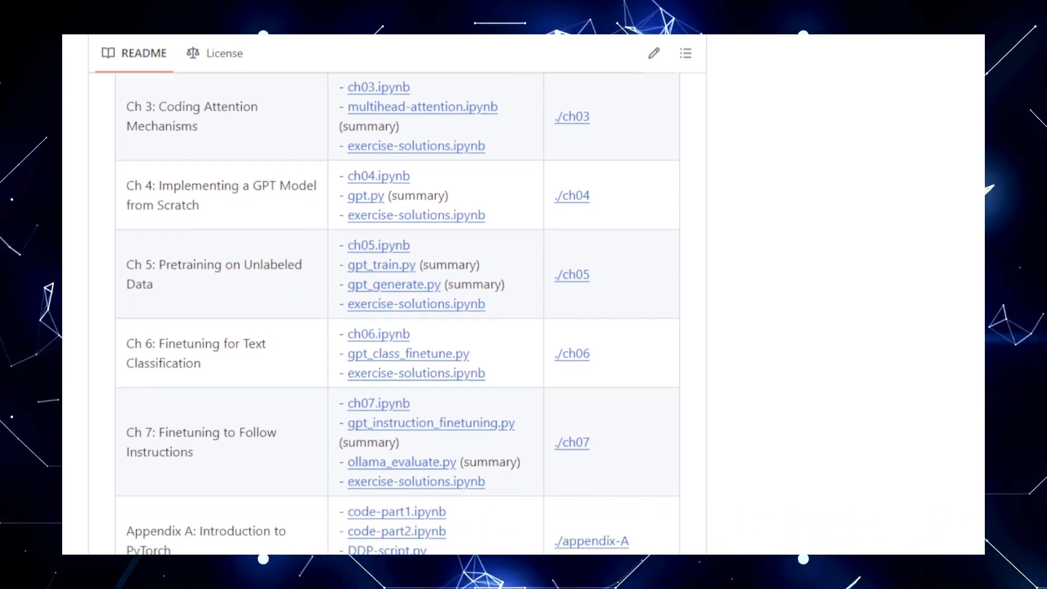
pyautogui.scroll(-3)
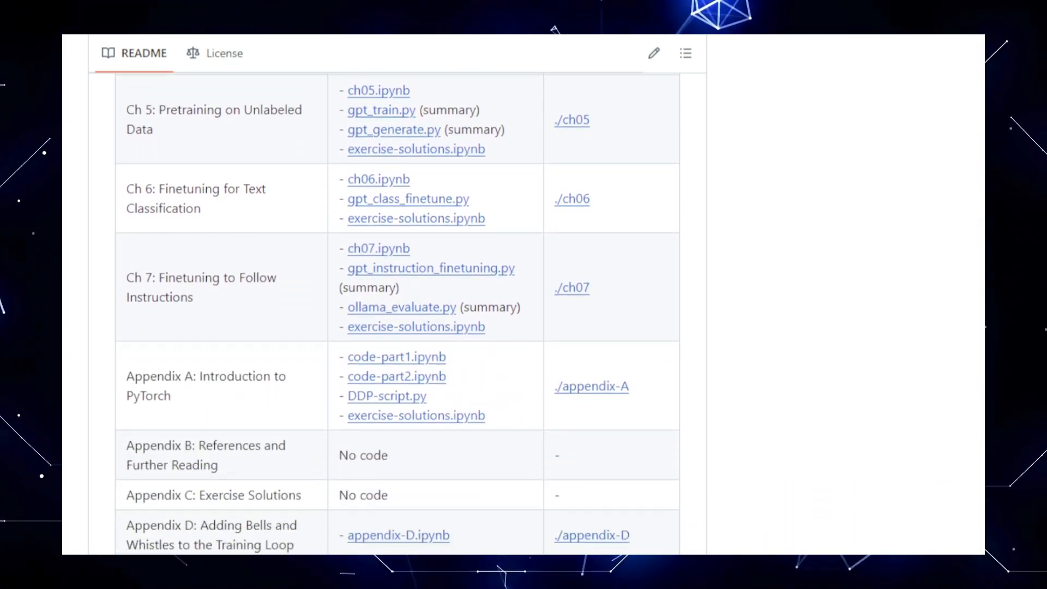
pyautogui.scroll(-3)
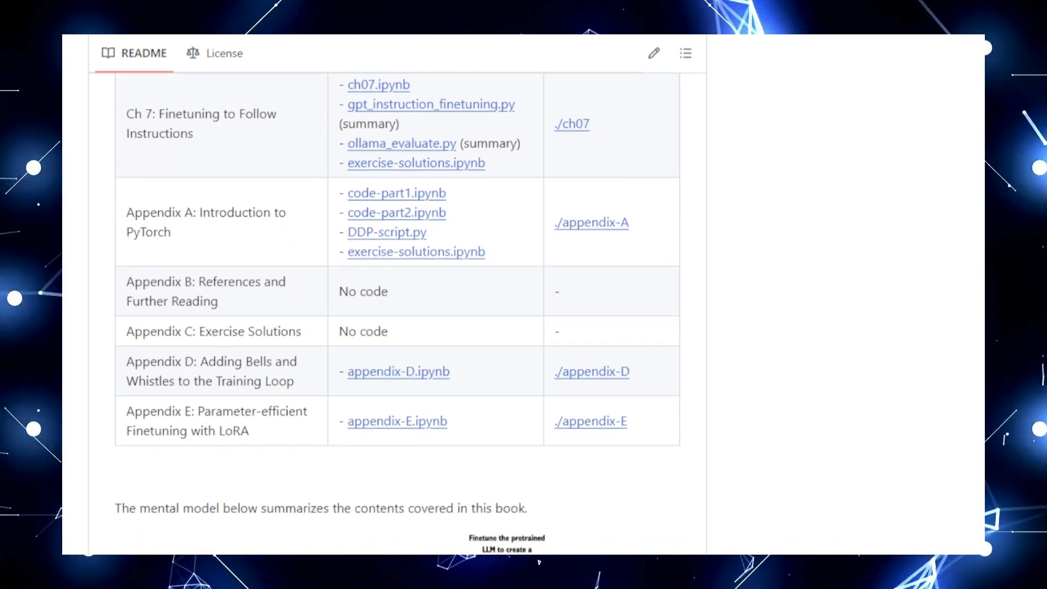
# - Scroll the LLMs-from-scratch README past the diagram and Hardware Requirements to Bonus Material
pyautogui.scroll(-3)
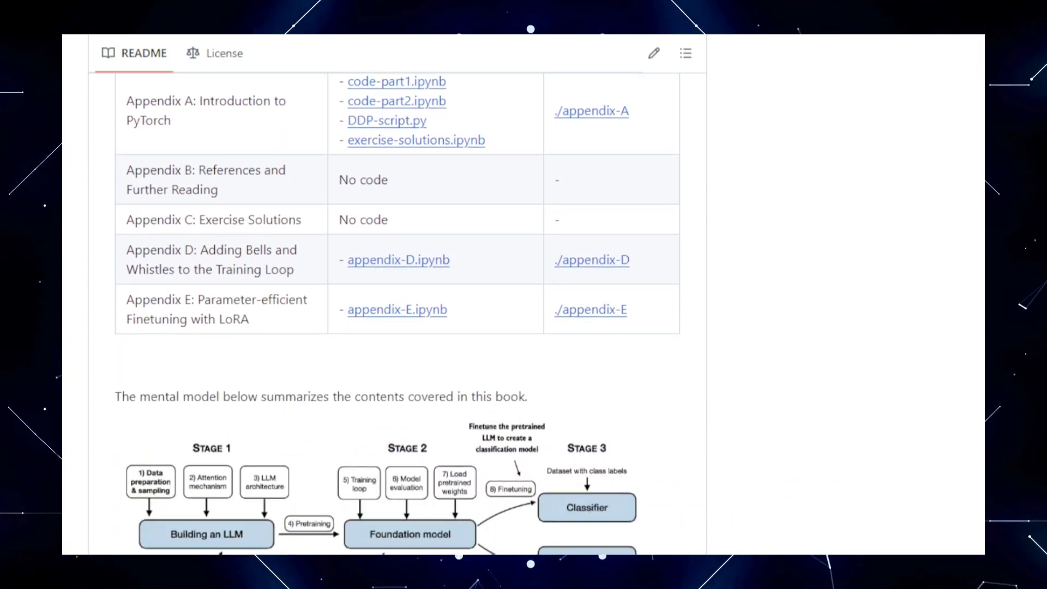
pyautogui.scroll(-3)
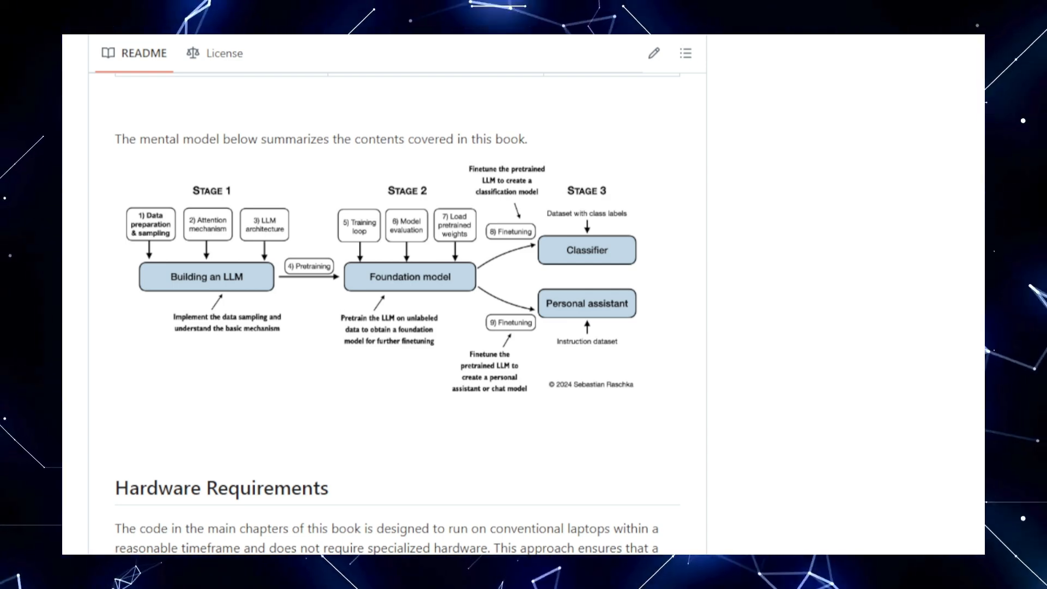
pyautogui.scroll(-3)
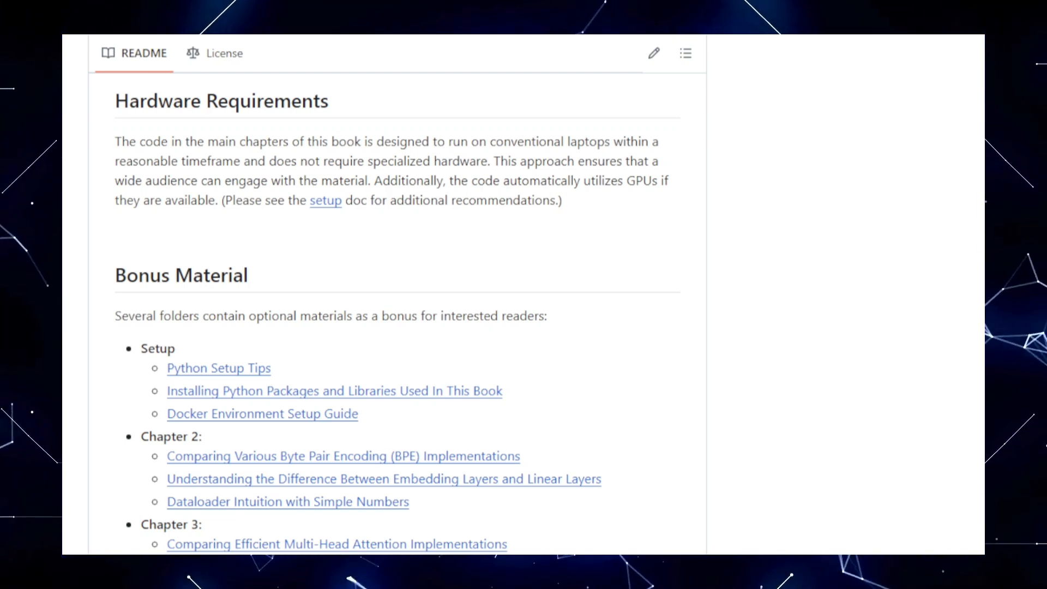
pyautogui.scroll(-3)
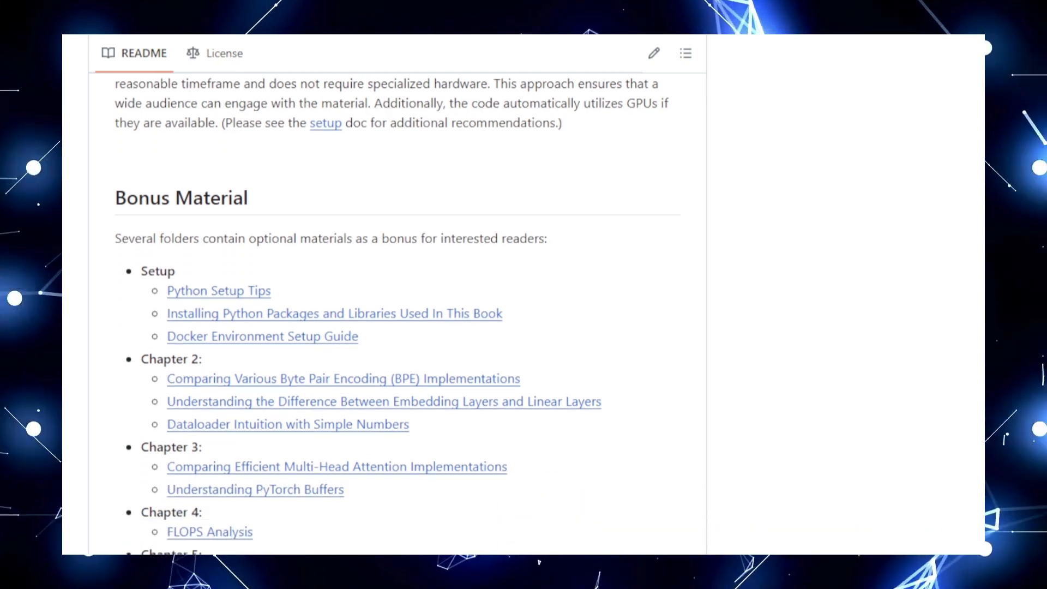
pyautogui.scroll(-3)
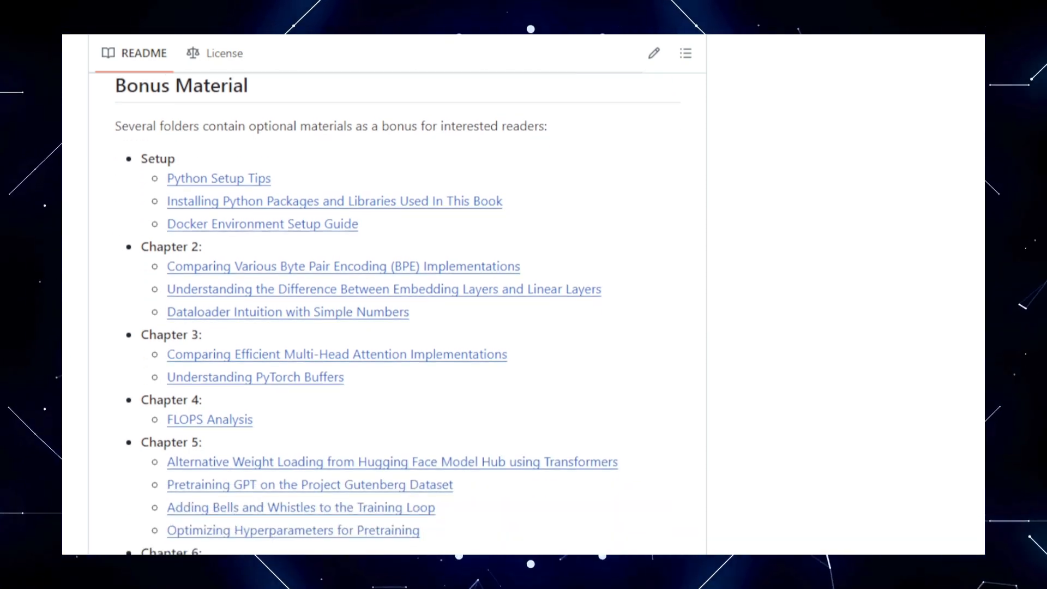
pyautogui.scroll(-3)
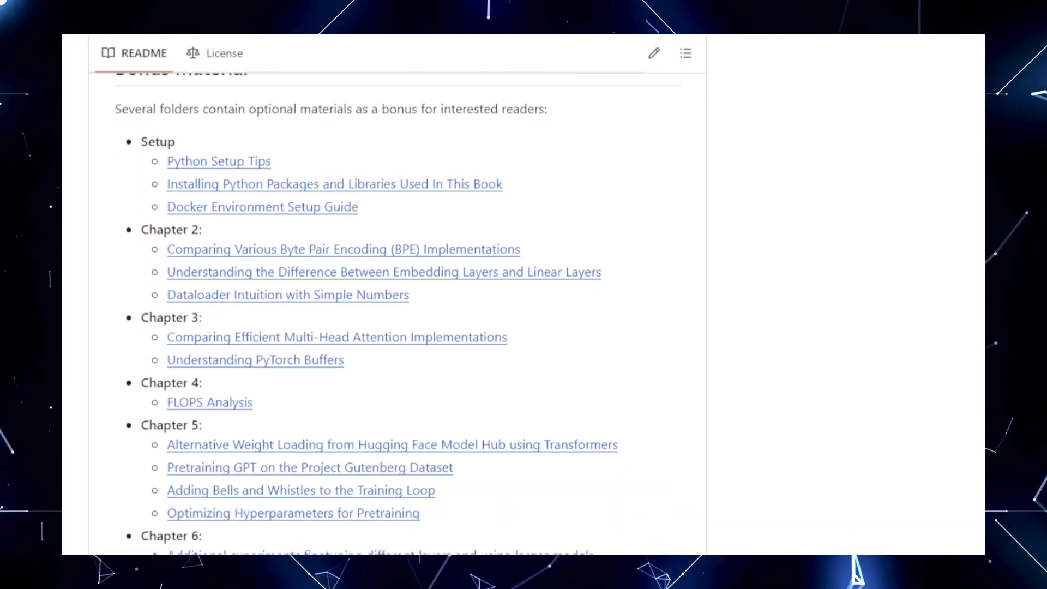
# - Scroll on through the Bonus Material, feedback and Citation sections to the end of the README
pyautogui.scroll(-3)
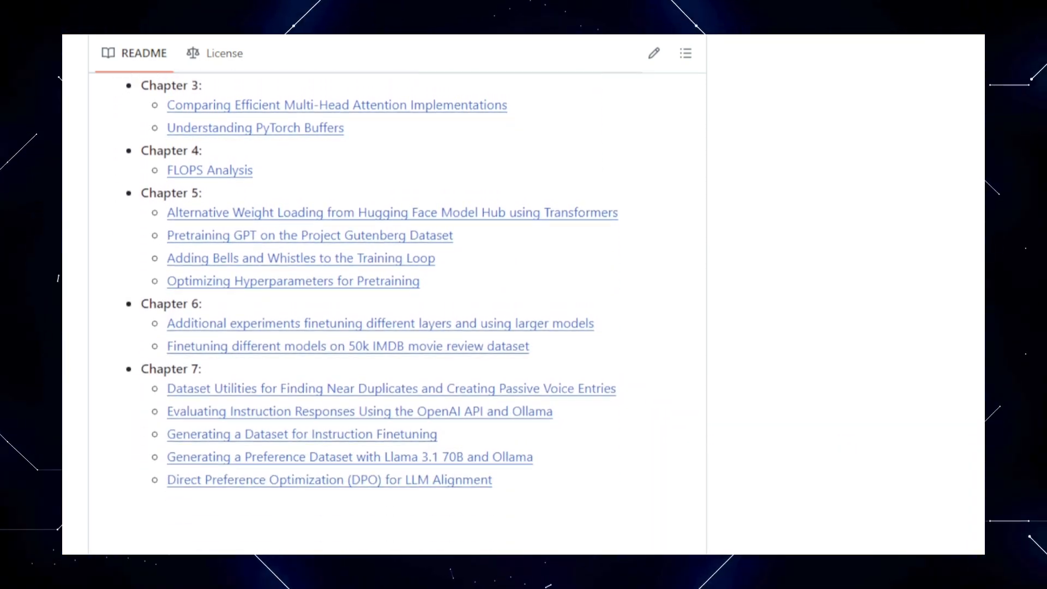
pyautogui.scroll(-3)
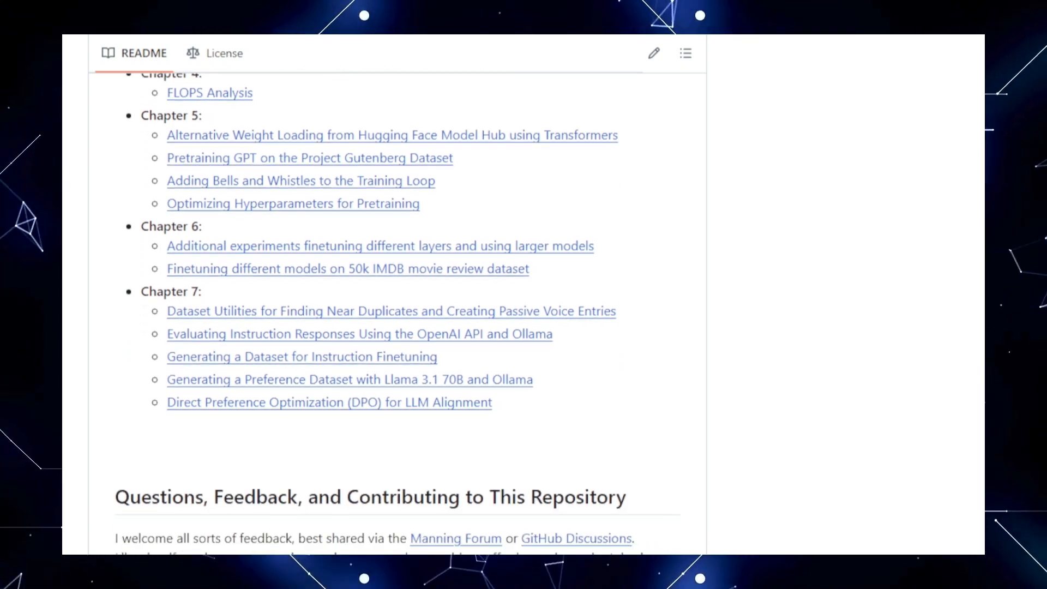
pyautogui.scroll(-3)
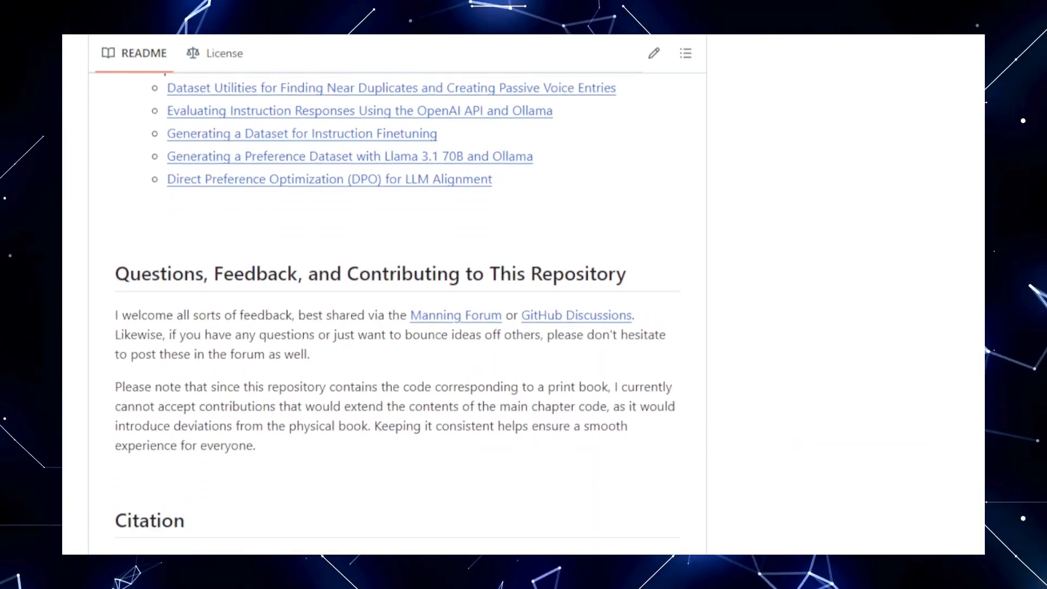
pyautogui.scroll(-3)
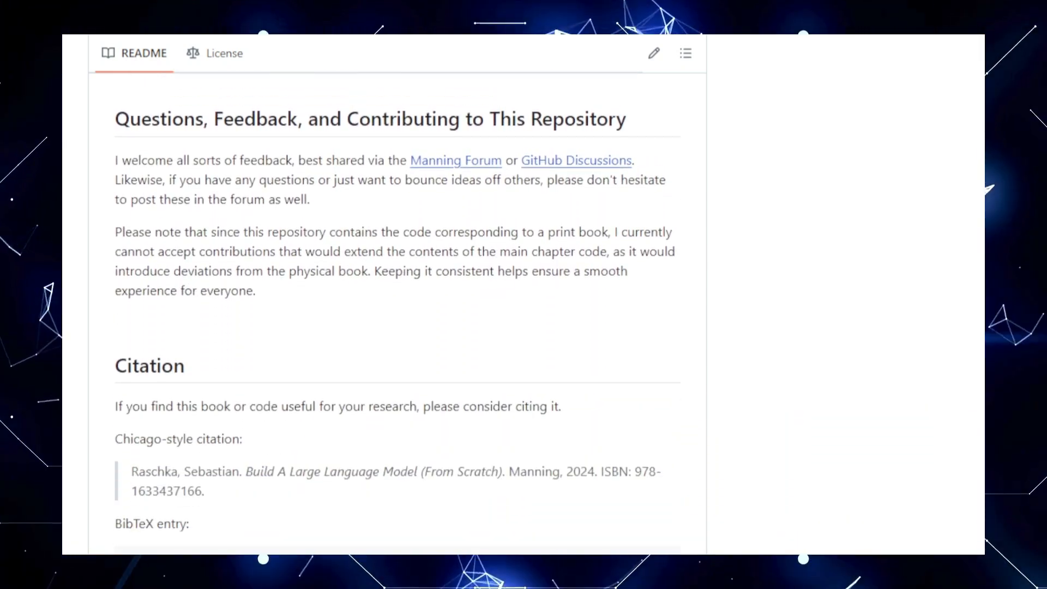
pyautogui.scroll(-3)
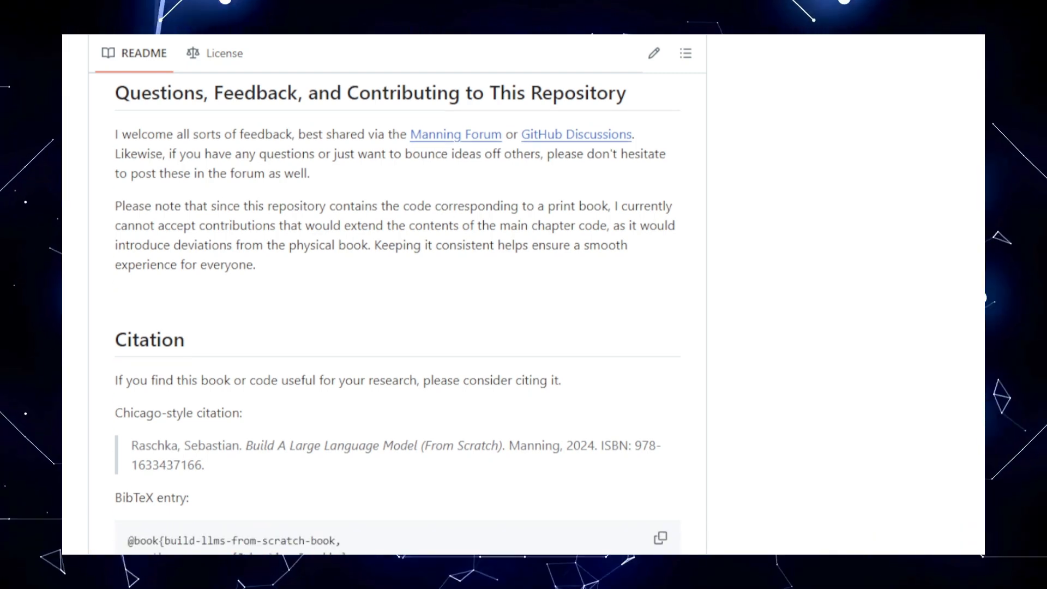
pyautogui.scroll(-3)
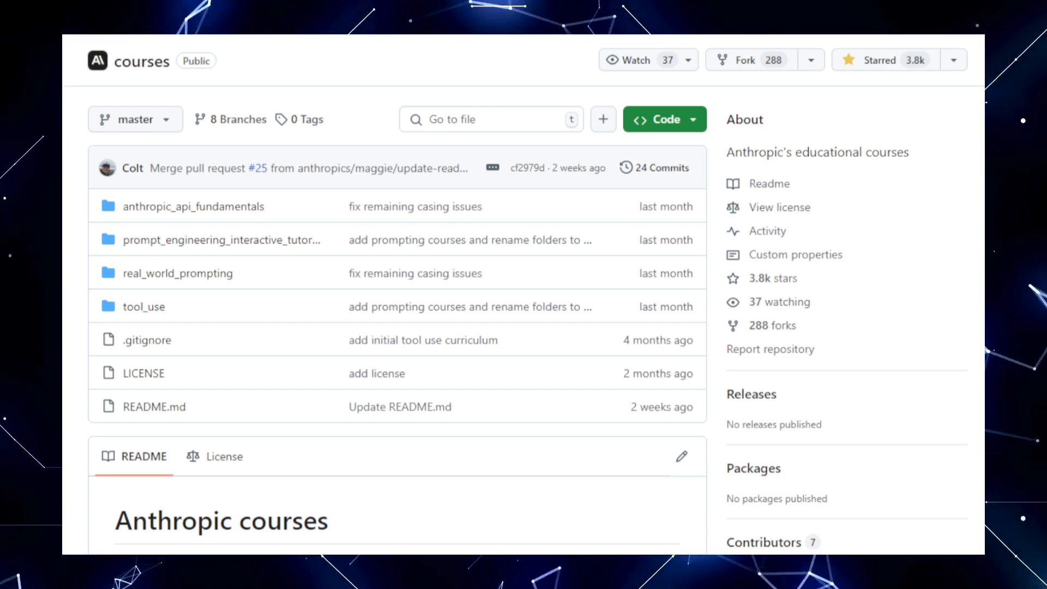
# - Scroll to Anthropic's courses list and open the Prompt Engineering Interactive Tutorial
pyautogui.scroll(-3)
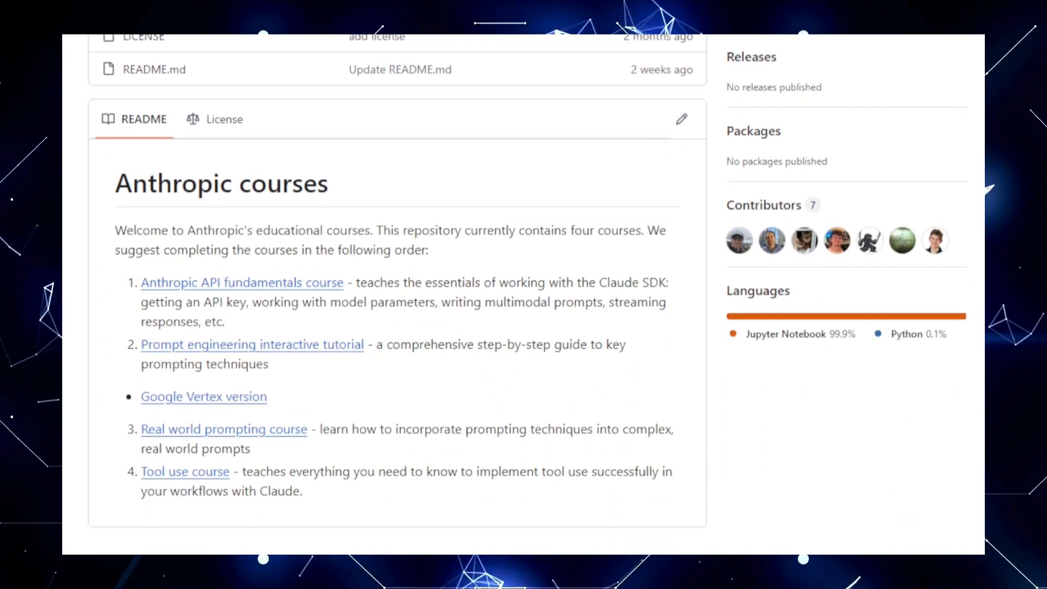
pyautogui.scroll(-3)
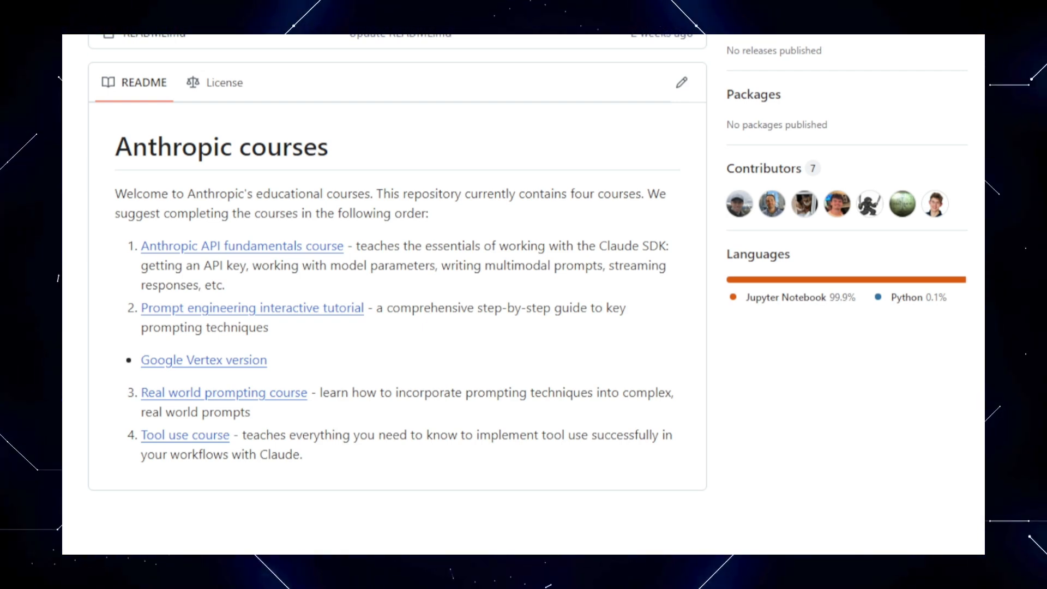
pyautogui.click(251, 307)
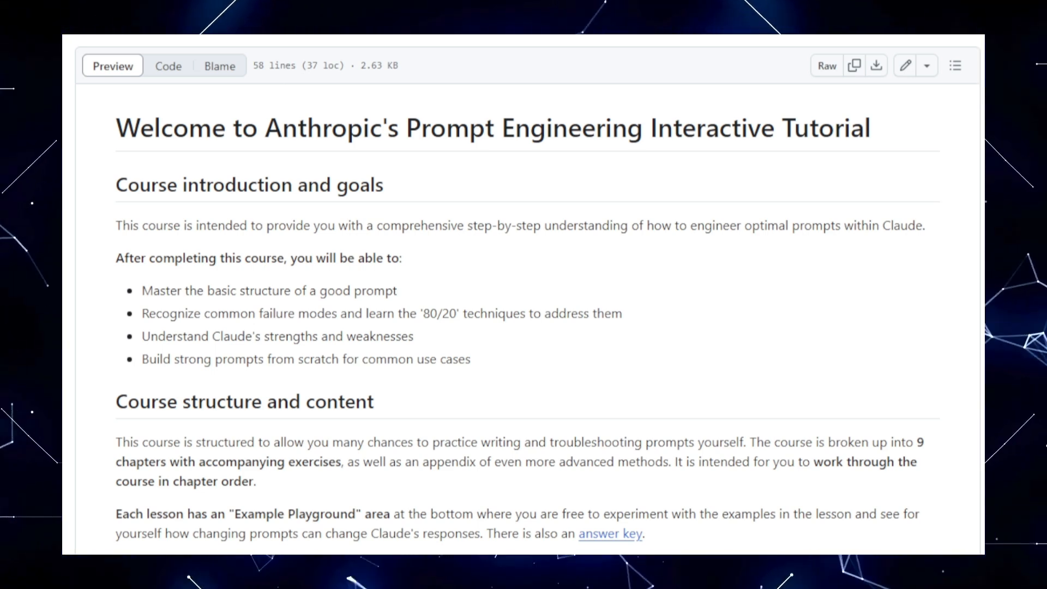
# - Scroll through the tutorial's course structure and nine-chapter table of contents to the Appendix
pyautogui.scroll(-3)
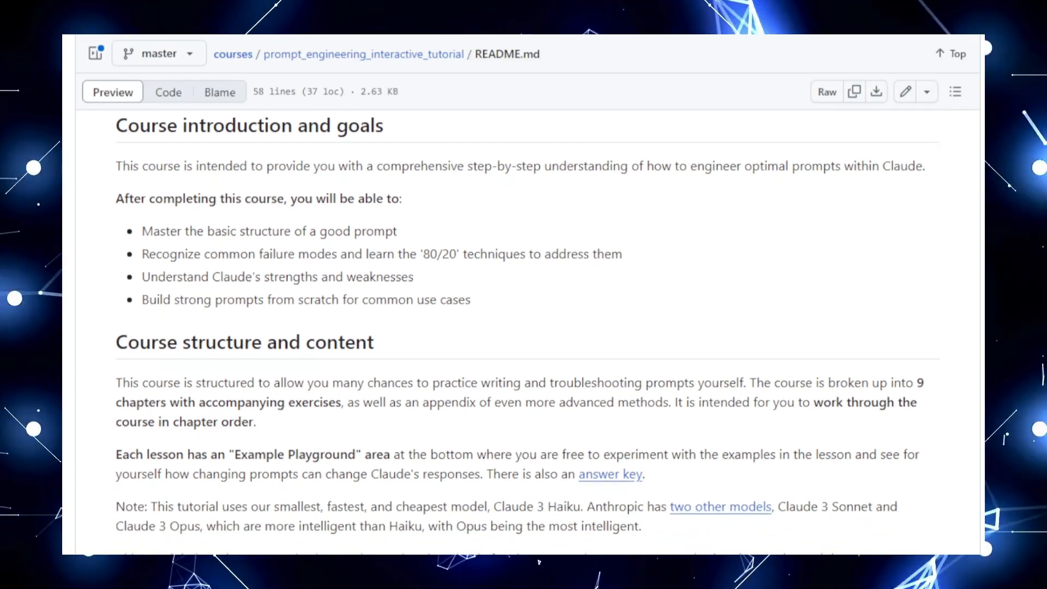
pyautogui.scroll(-3)
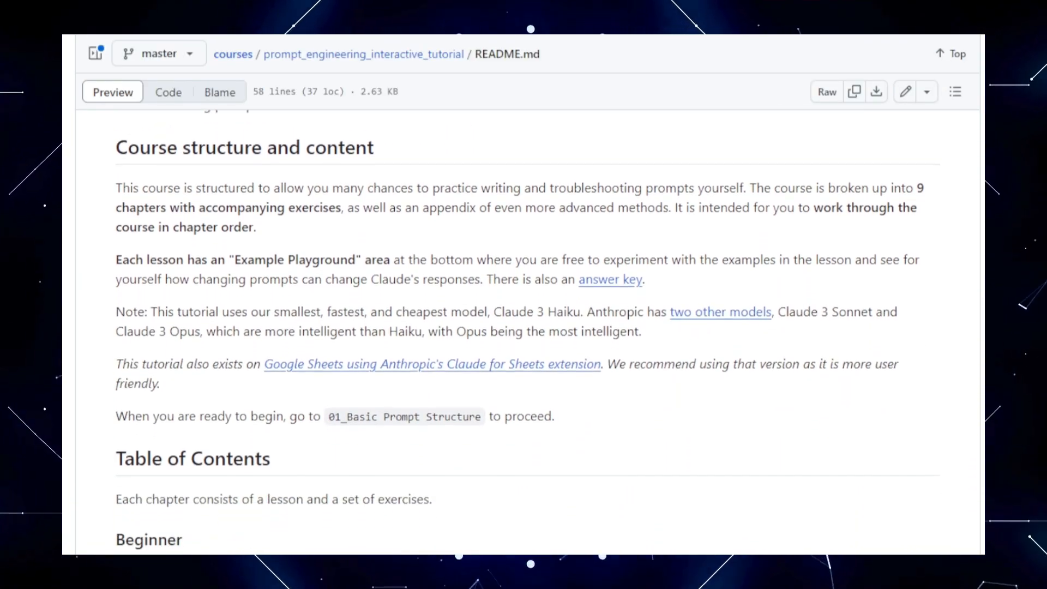
pyautogui.scroll(-3)
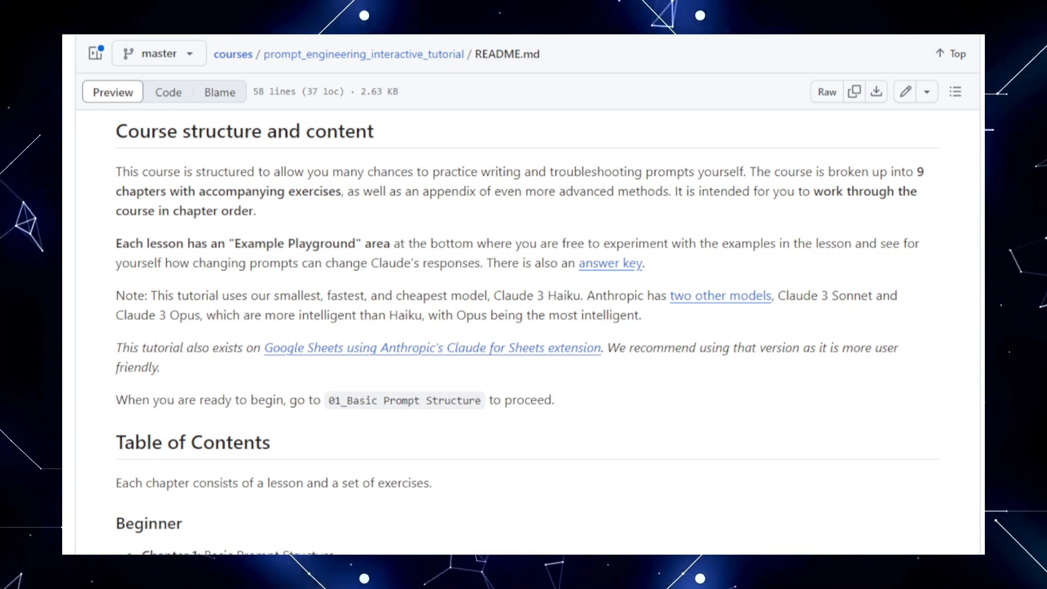
pyautogui.scroll(-3)
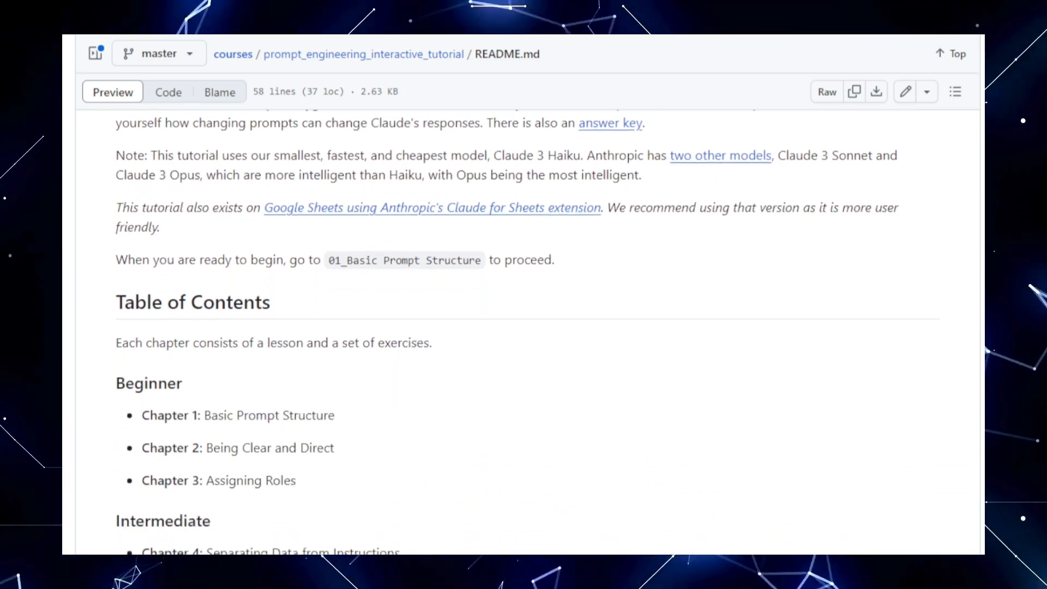
pyautogui.scroll(-3)
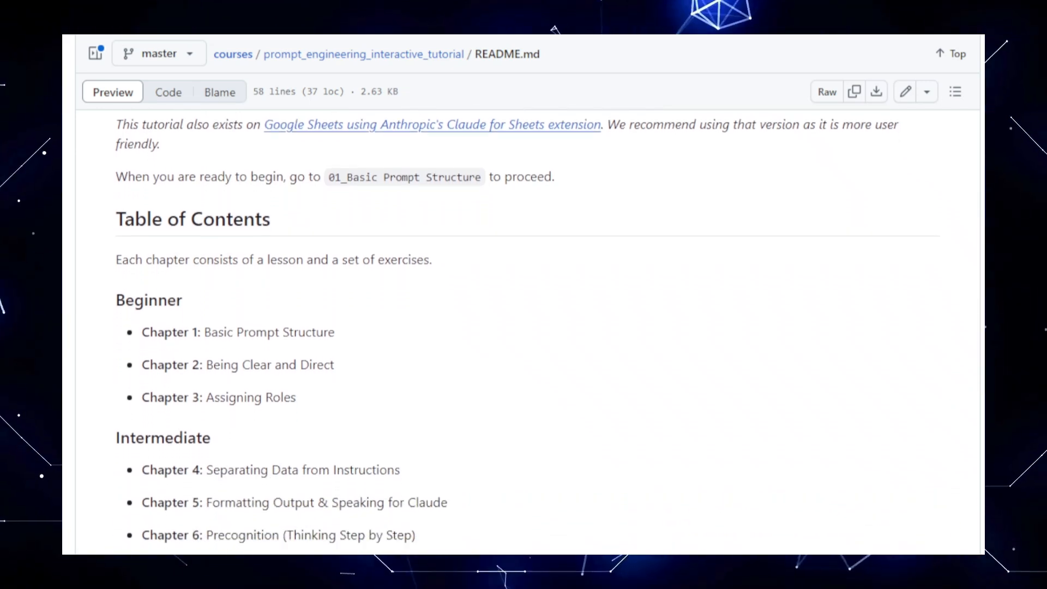
pyautogui.scroll(-3)
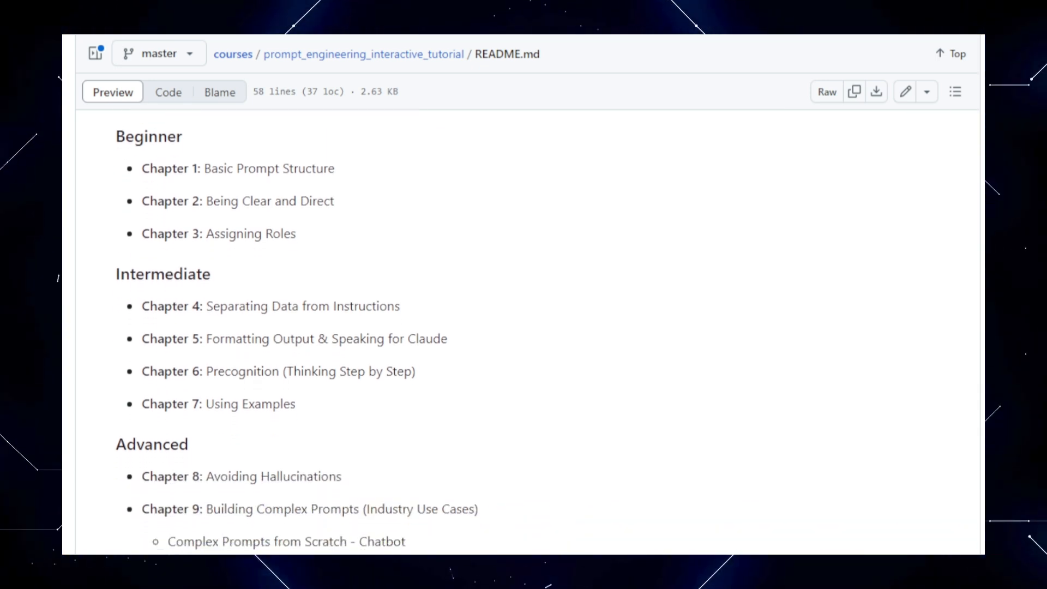
pyautogui.scroll(-3)
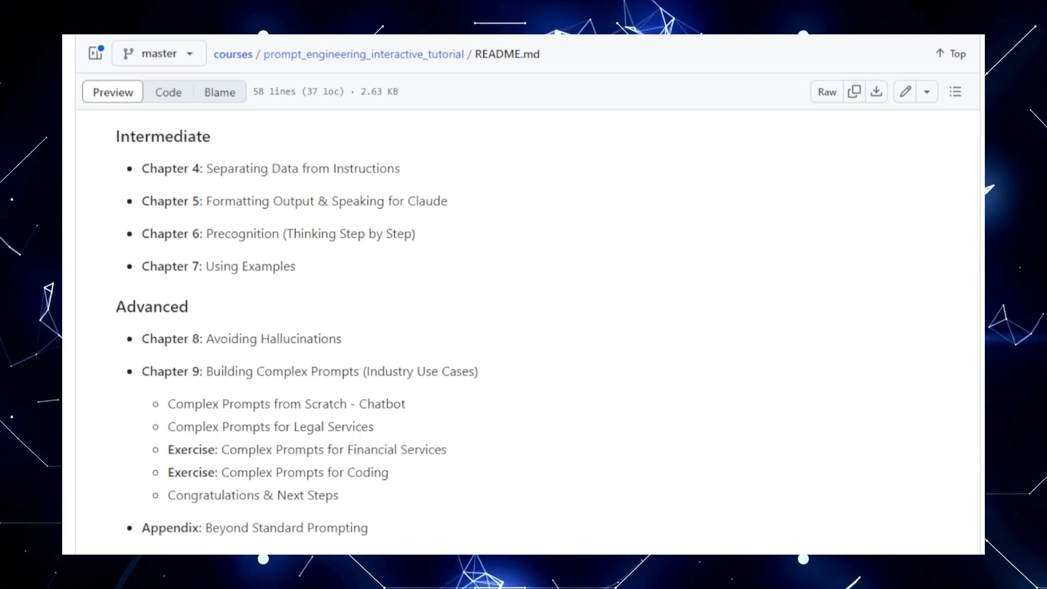
pyautogui.scroll(-3)
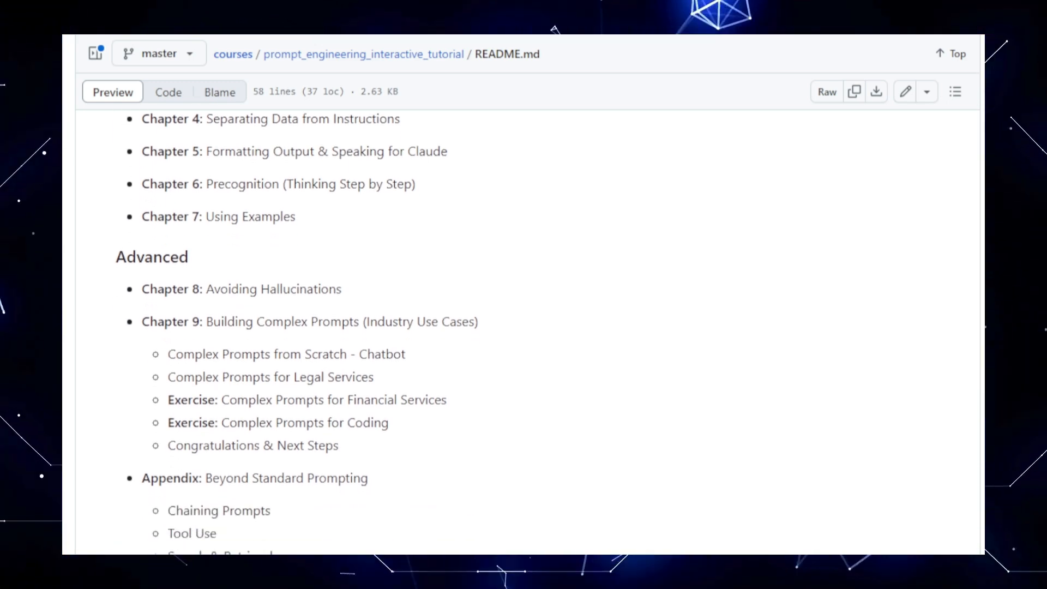
pyautogui.scroll(-3)
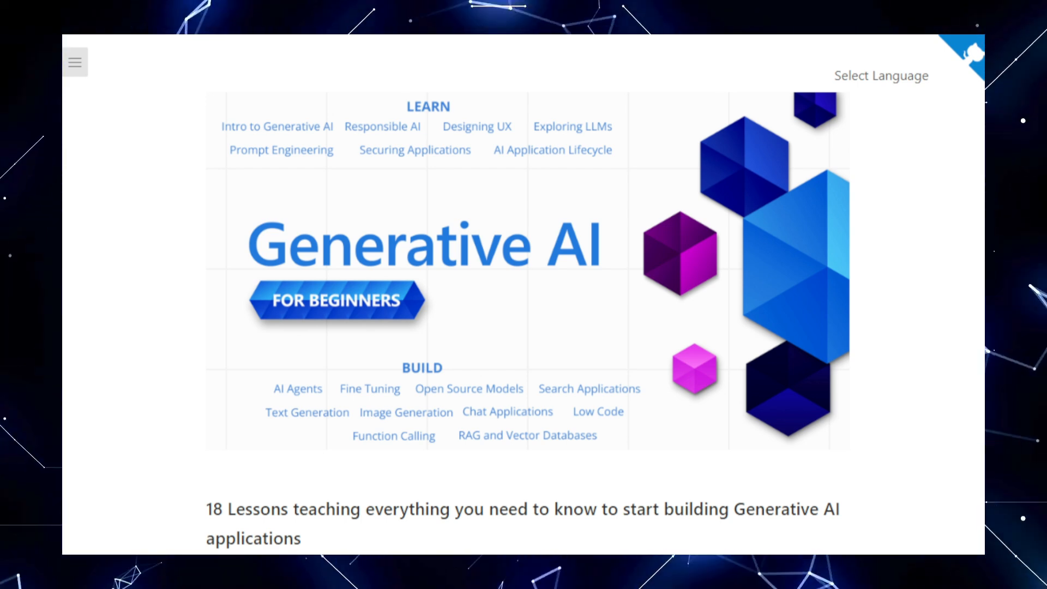
# - Scroll the course homepage past Getting Started, Ready to Deploy, Building a Startup and Want to help to Lessons
pyautogui.scroll(-3)
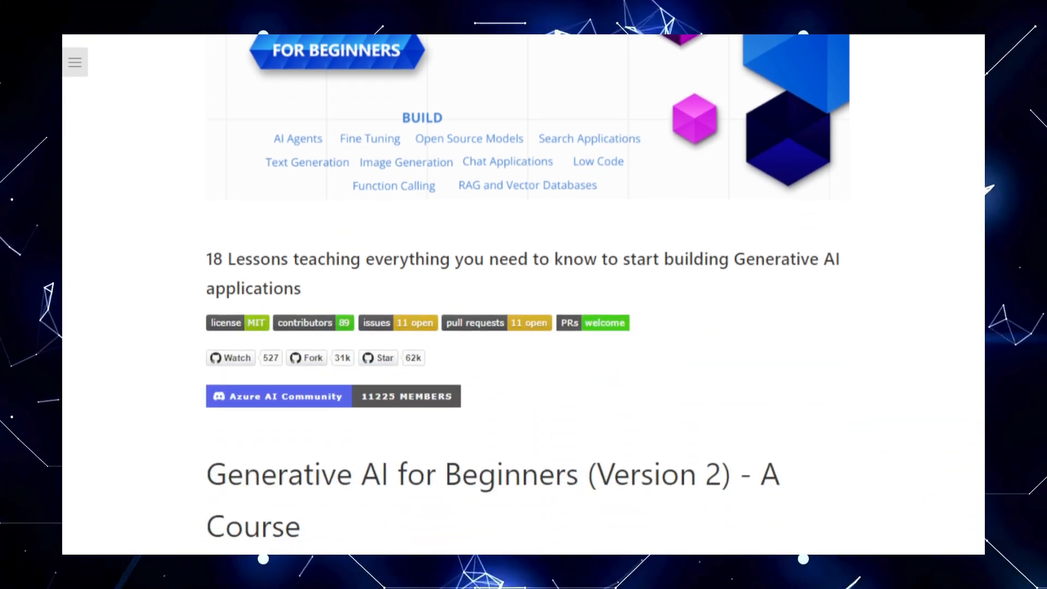
pyautogui.scroll(-3)
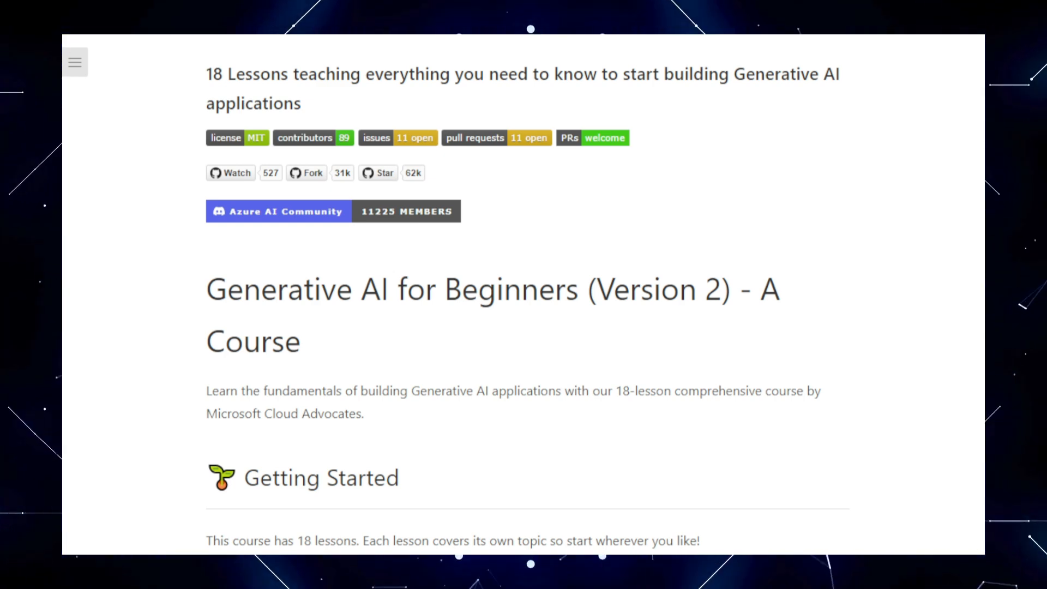
pyautogui.scroll(-3)
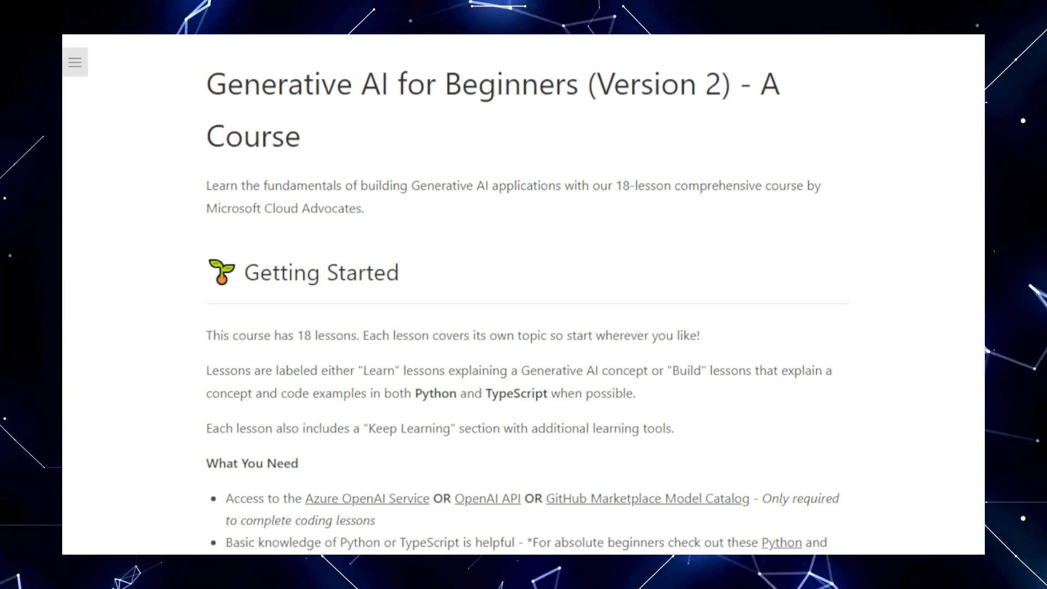
pyautogui.scroll(-3)
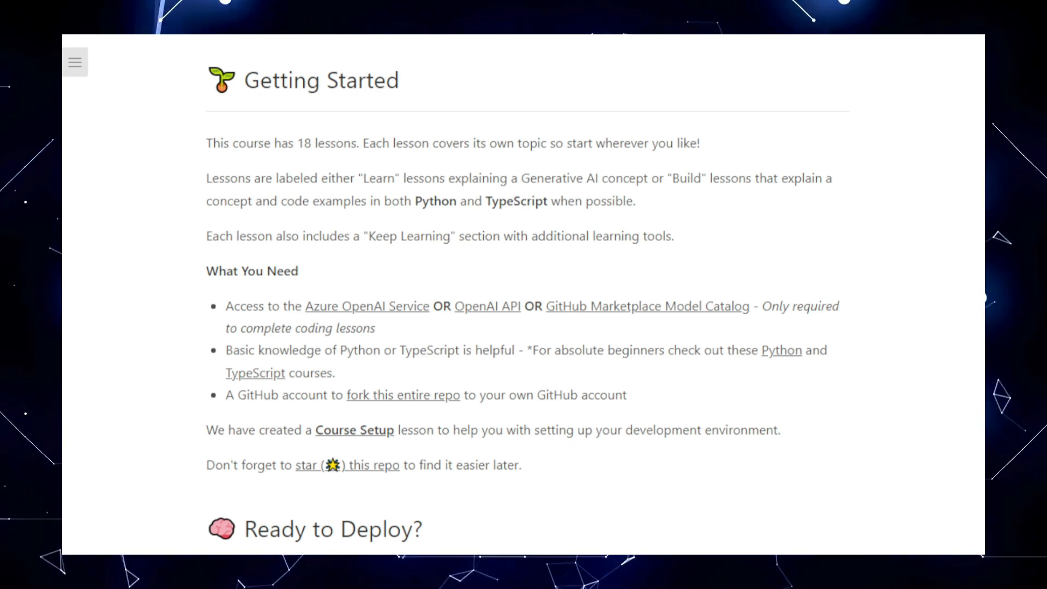
pyautogui.scroll(-3)
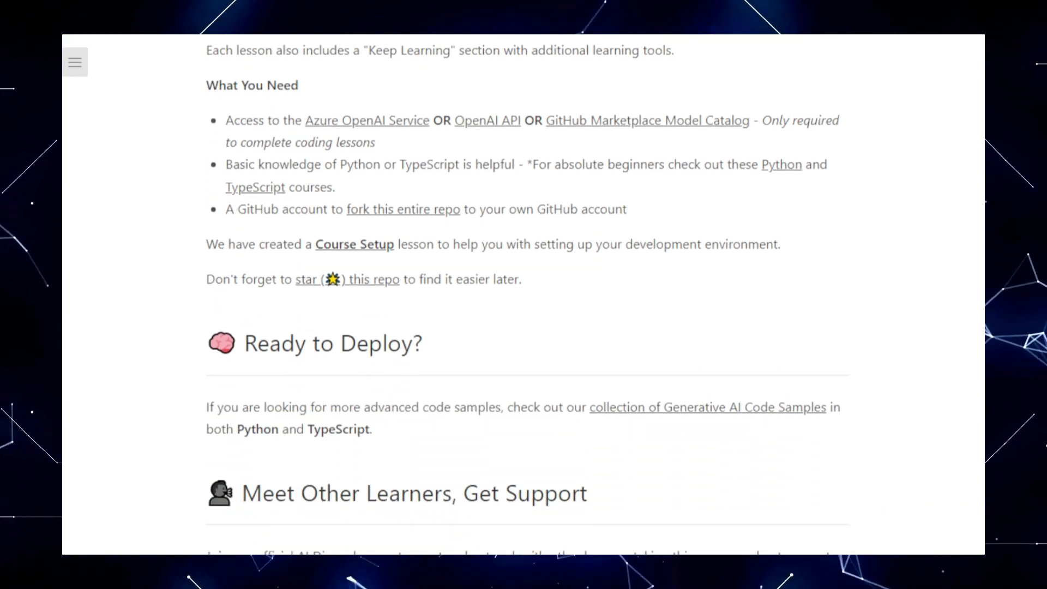
pyautogui.scroll(-3)
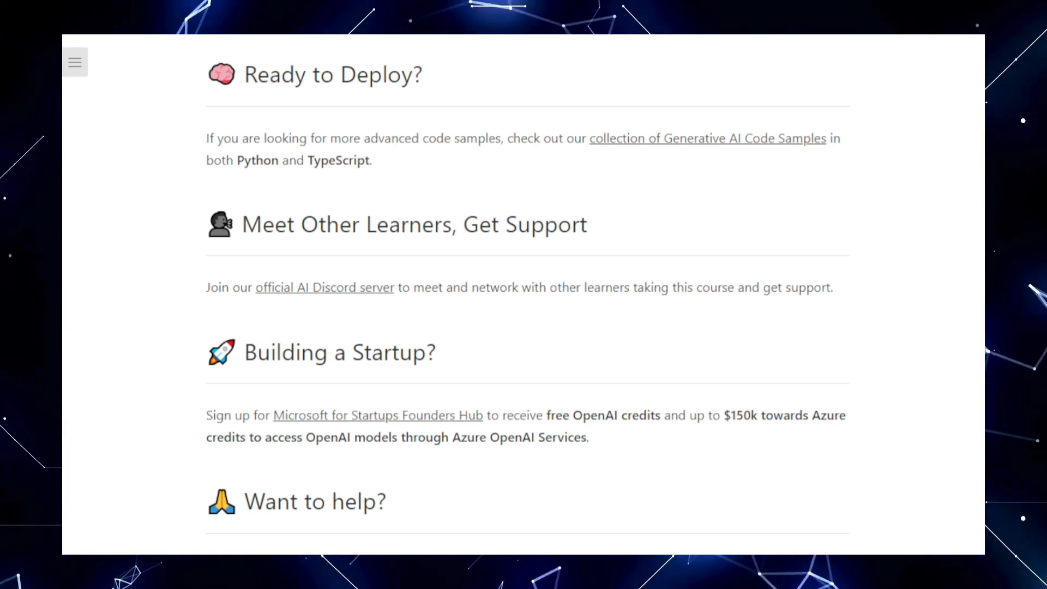
pyautogui.scroll(-3)
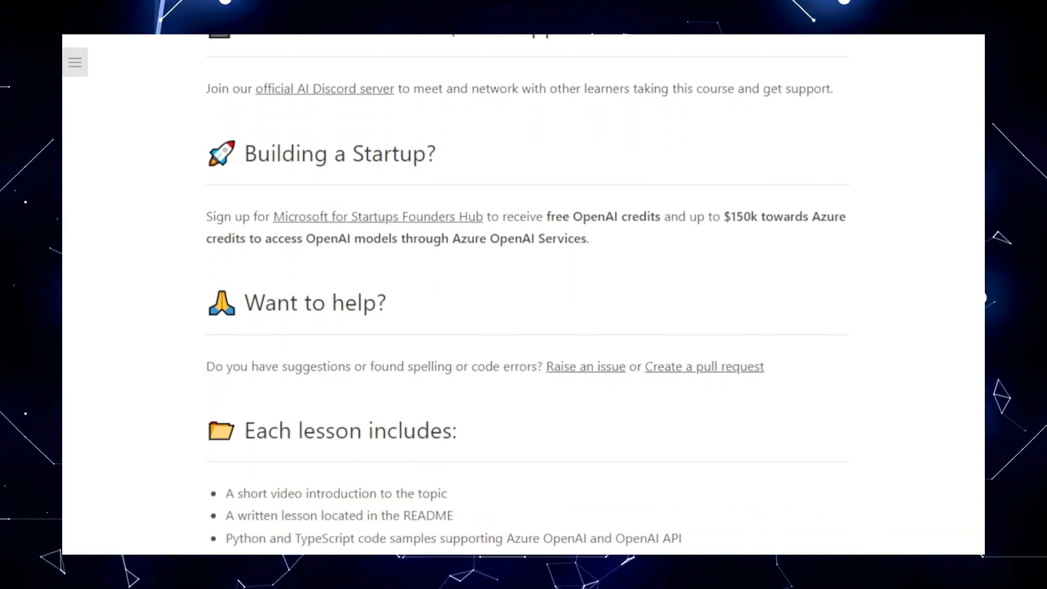
pyautogui.scroll(-3)
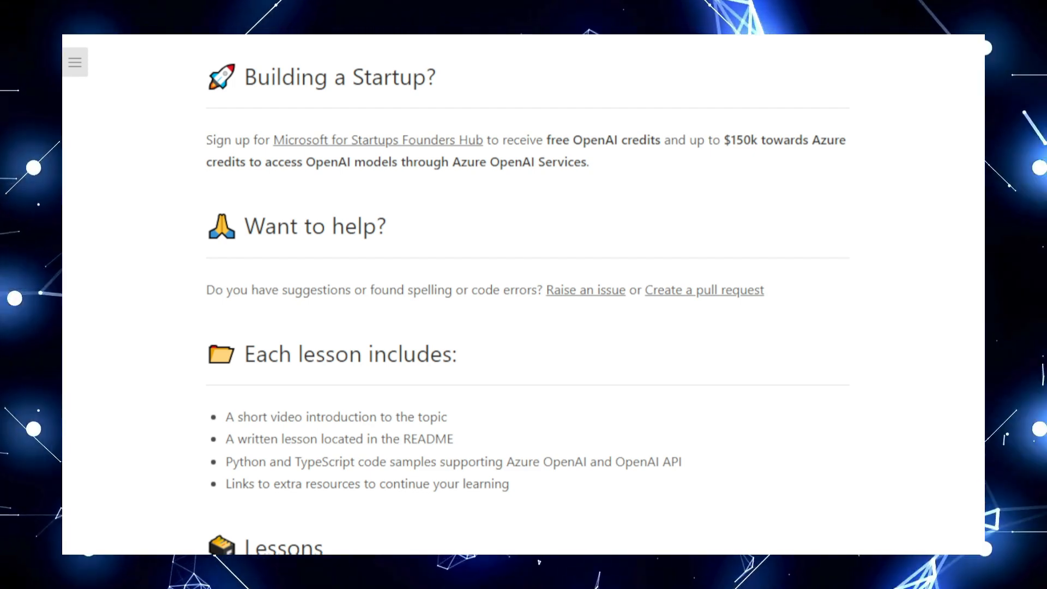
pyautogui.scroll(-3)
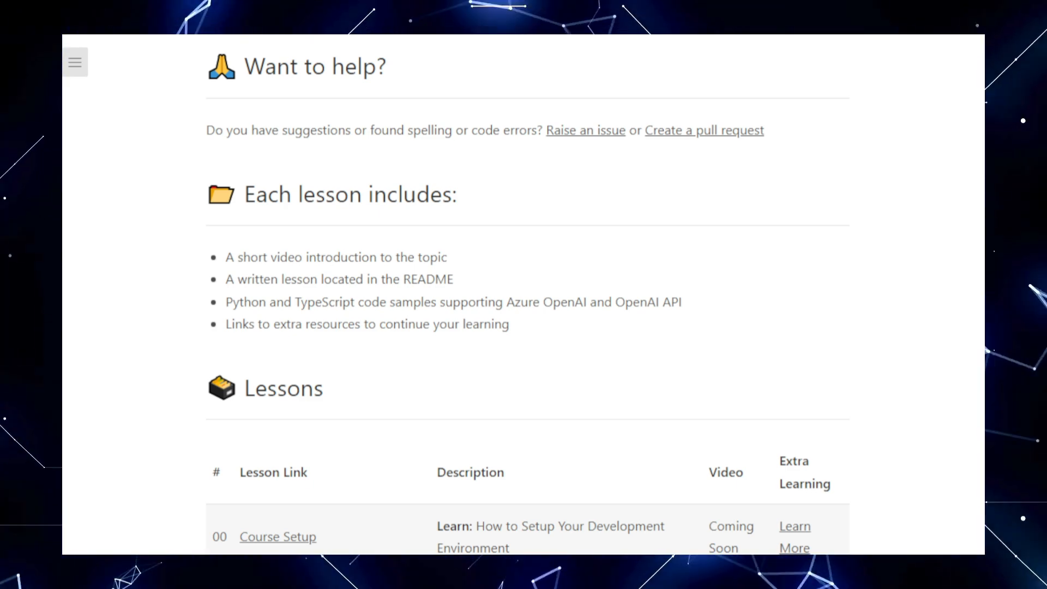
# - Scroll through the first half of the Lessons table from lesson 00 onward
pyautogui.scroll(-3)
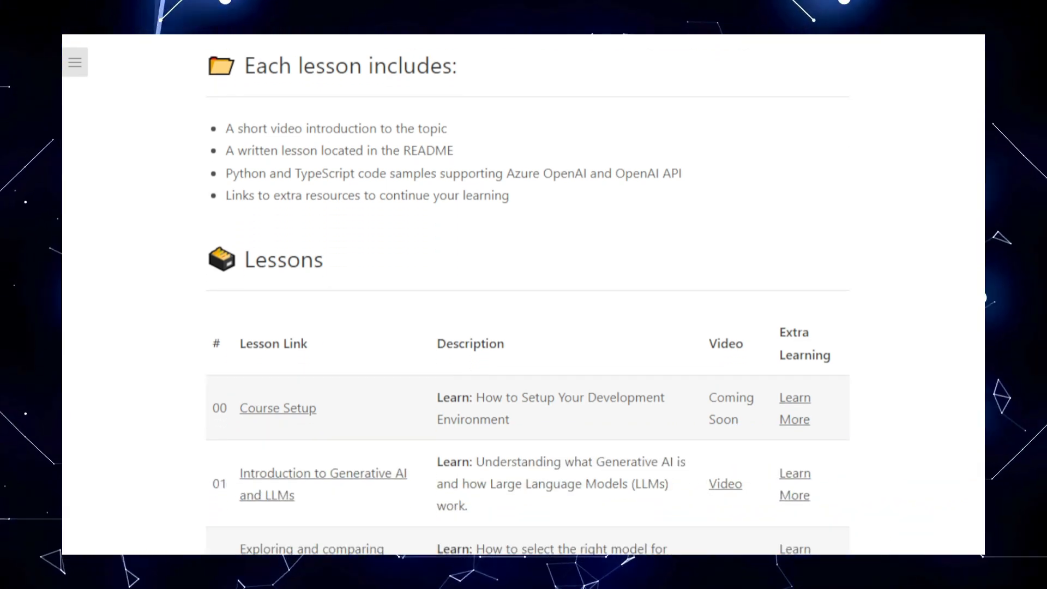
pyautogui.scroll(-3)
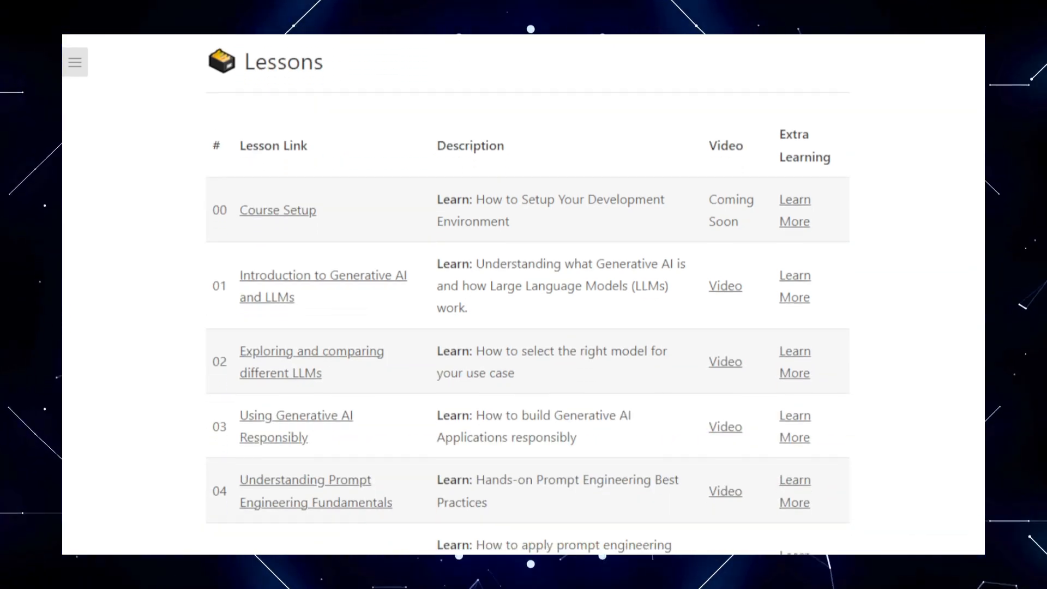
pyautogui.scroll(-3)
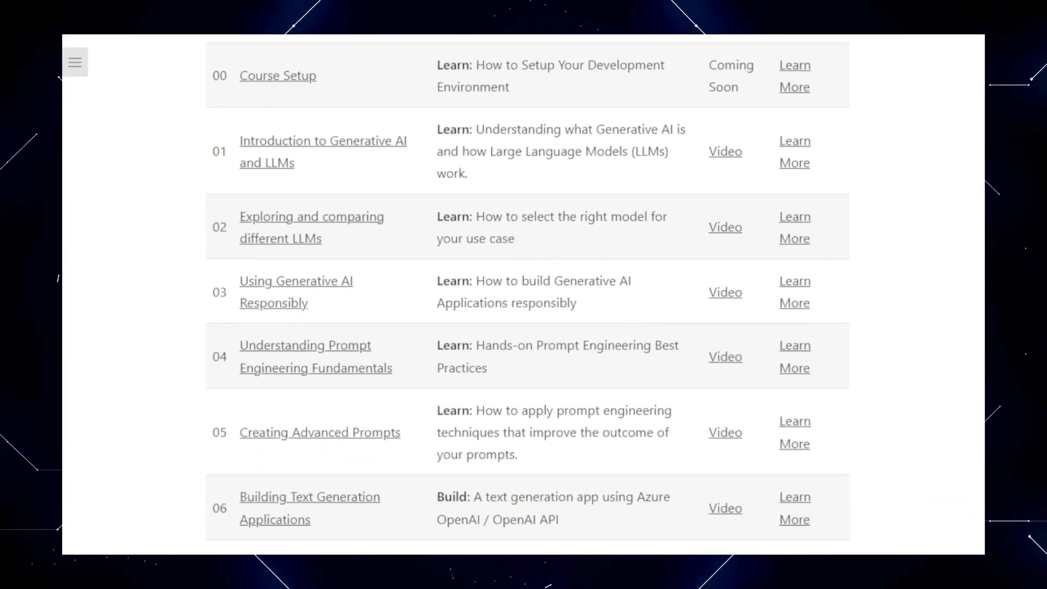
pyautogui.scroll(-3)
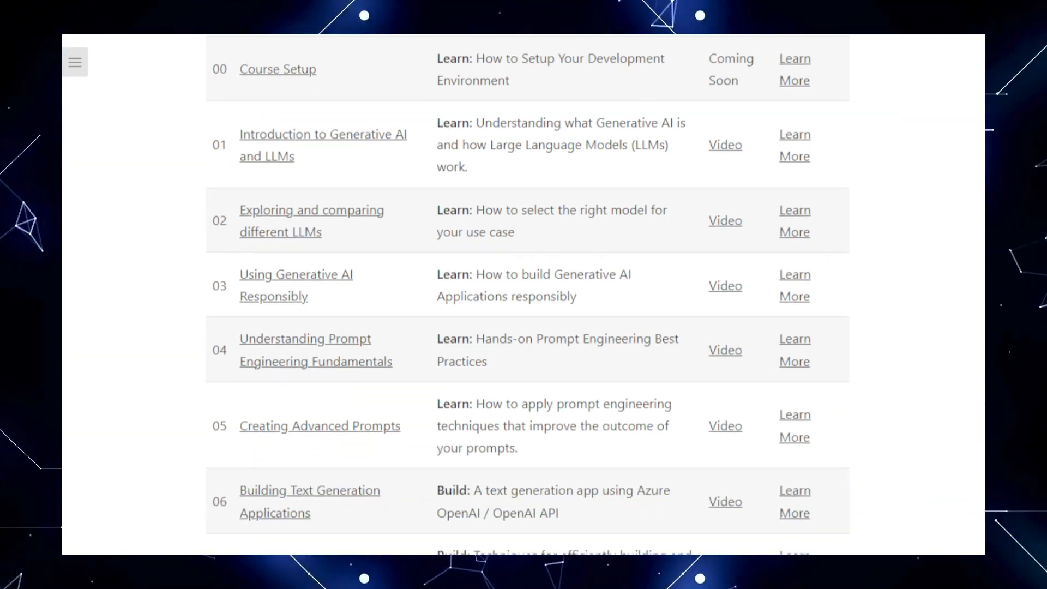
pyautogui.scroll(-3)
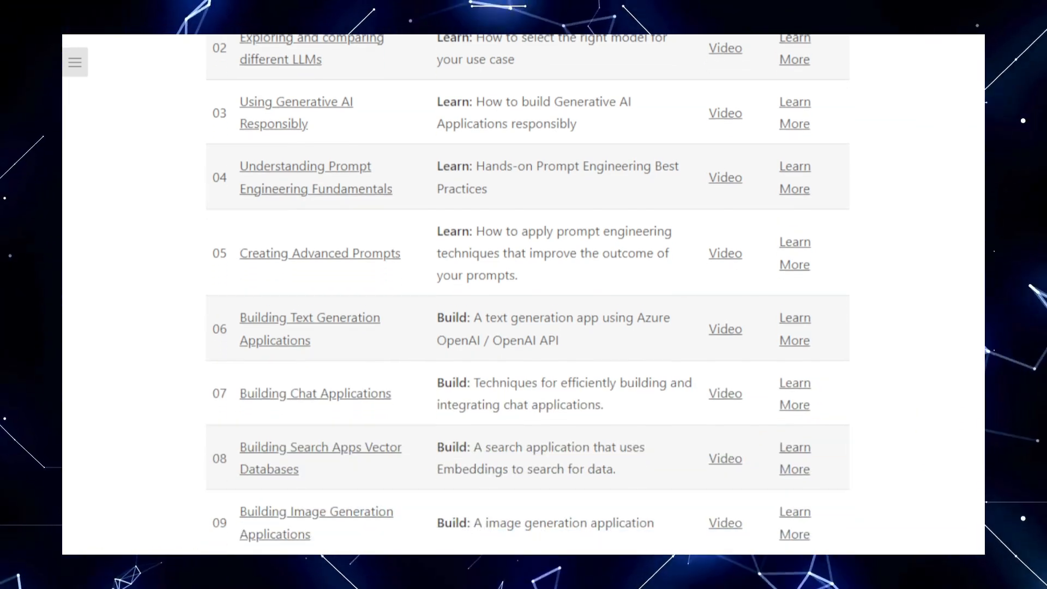
pyautogui.scroll(-3)
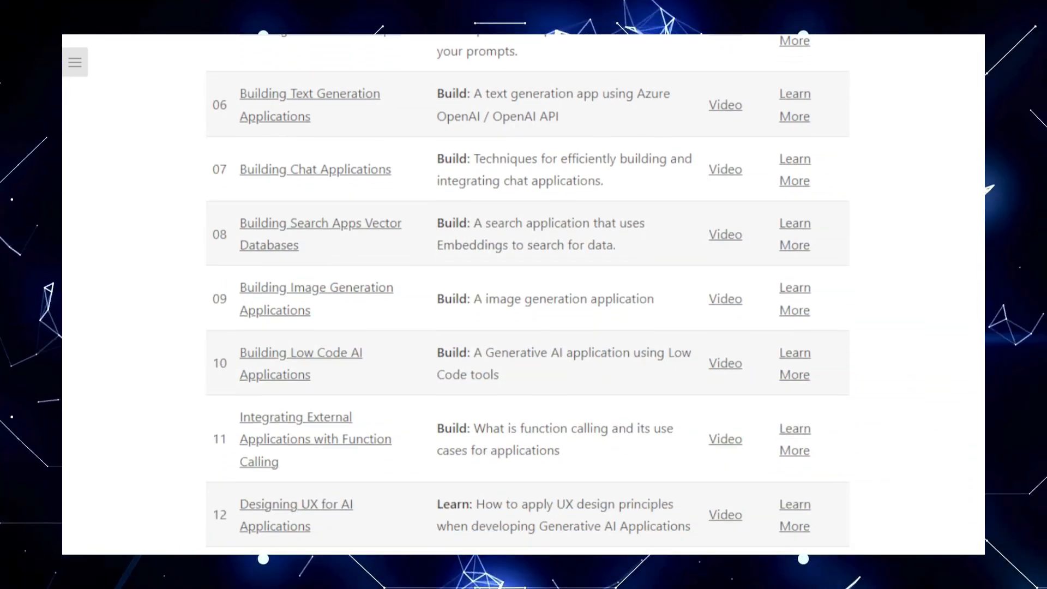
pyautogui.scroll(-3)
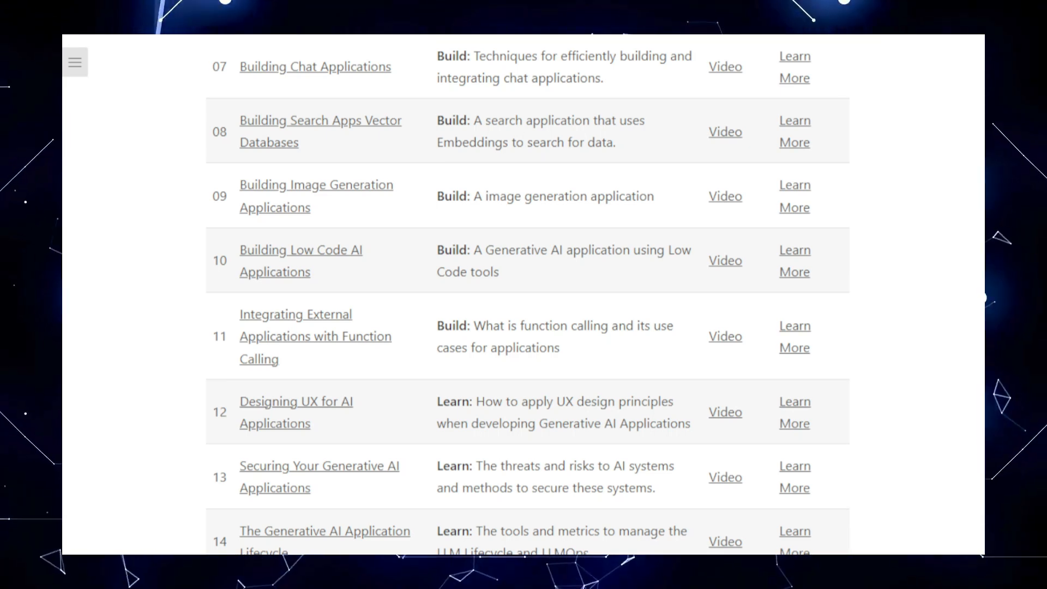
# - Scroll through the remaining lessons to 18, reaching Special thanks and Other Courses
pyautogui.scroll(-3)
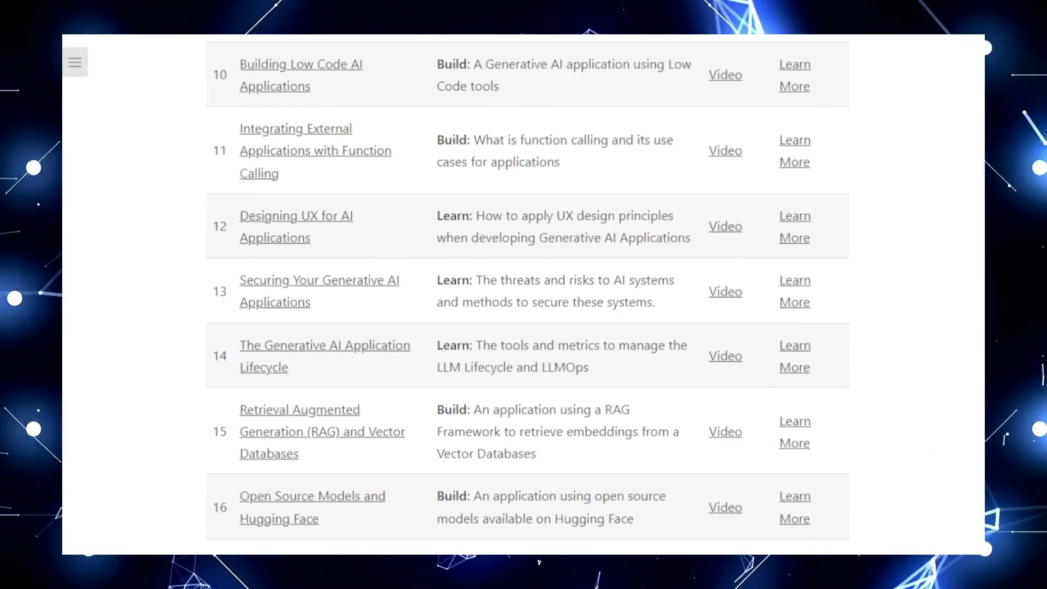
pyautogui.scroll(-3)
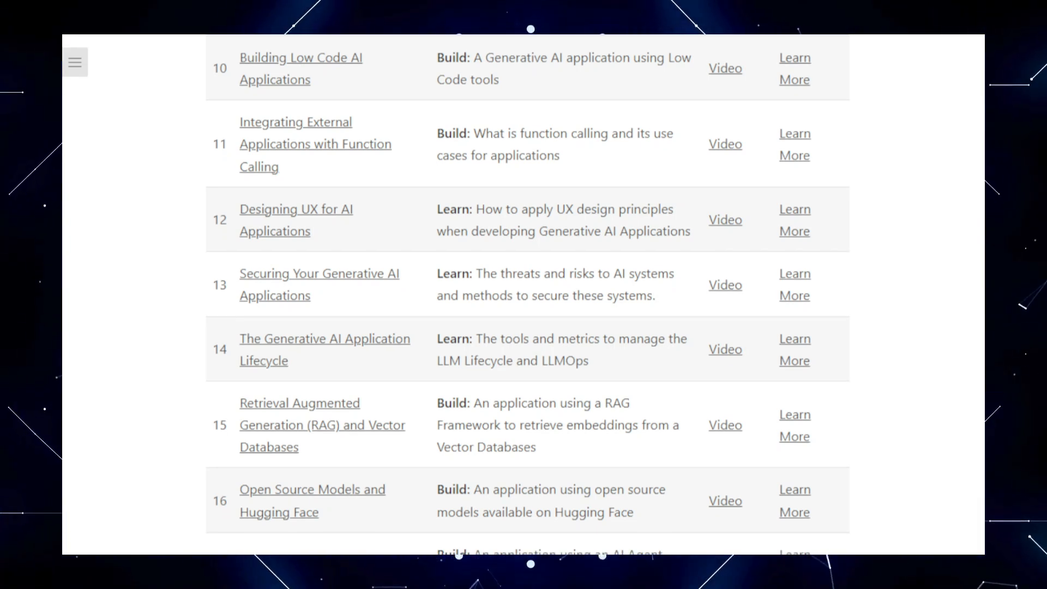
pyautogui.scroll(-3)
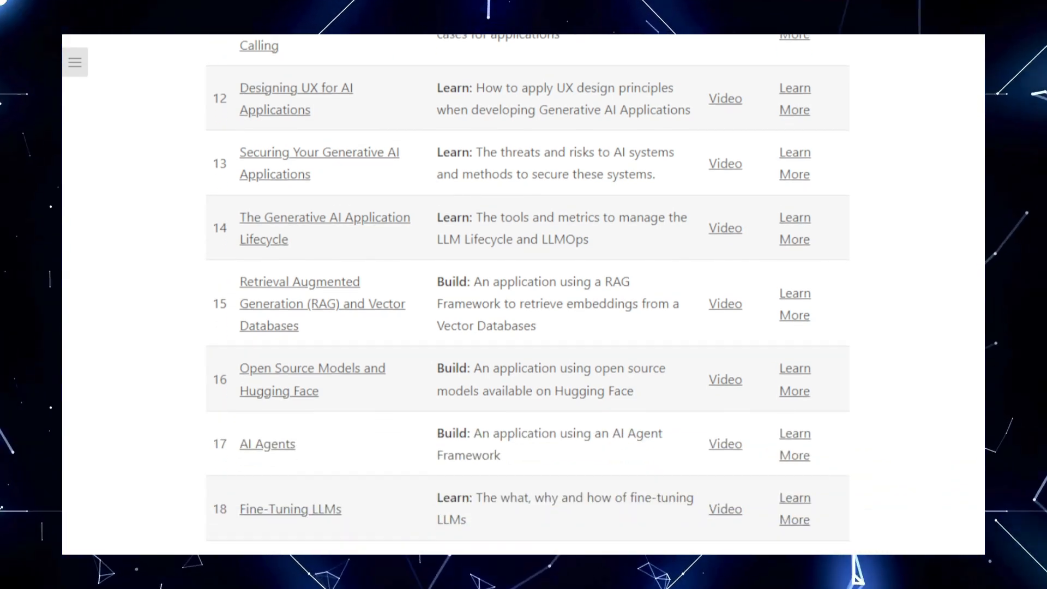
pyautogui.scroll(-3)
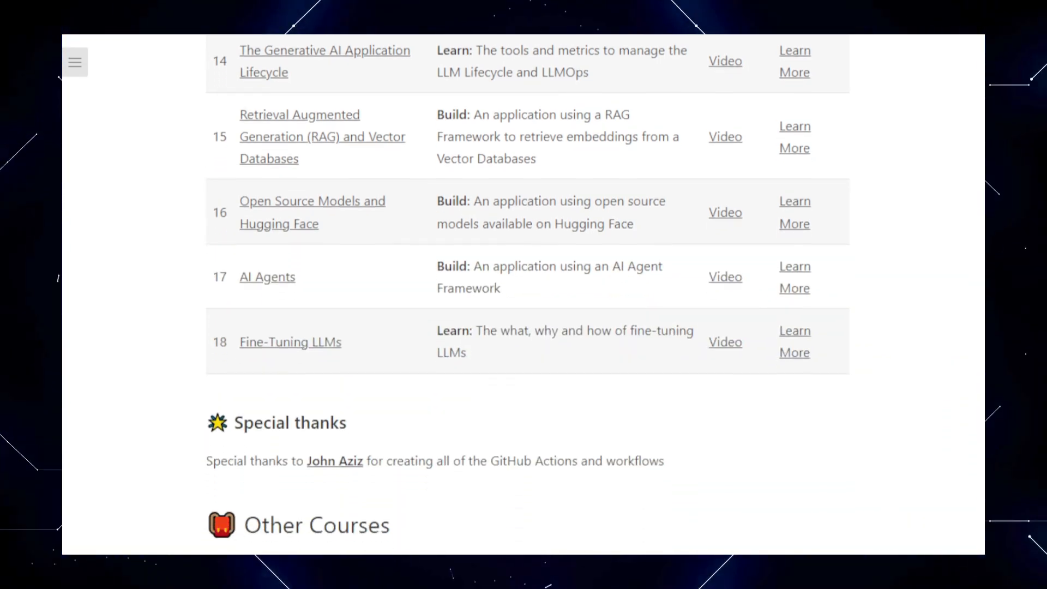
pyautogui.scroll(-3)
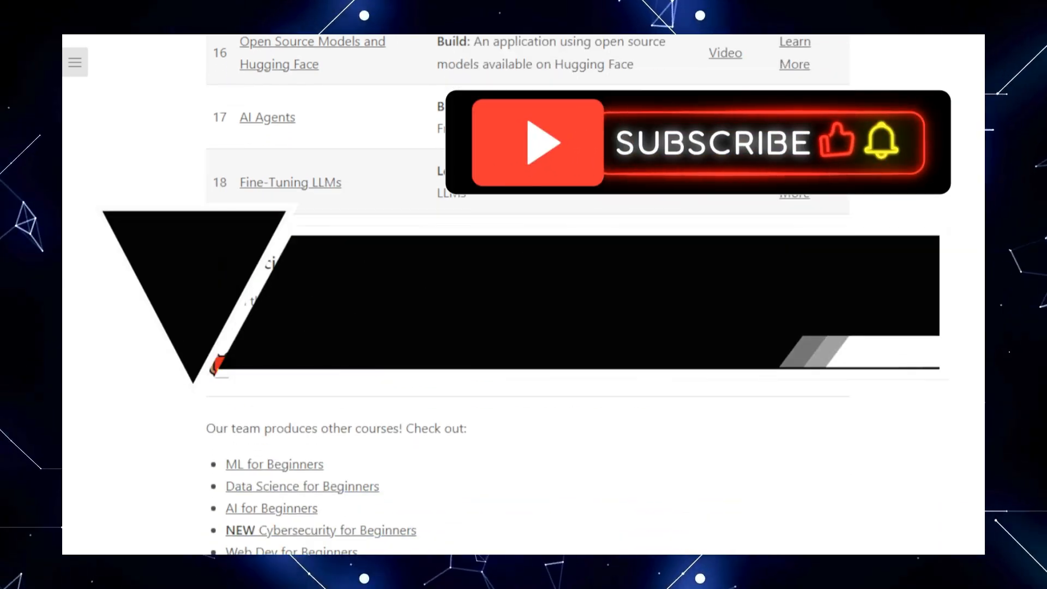
pyautogui.scroll(-3)
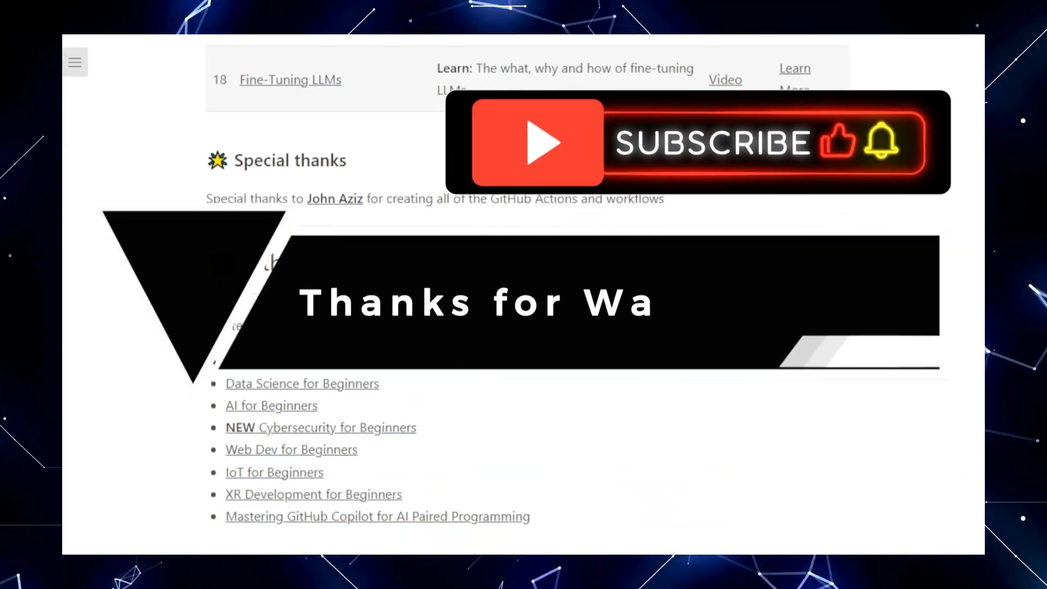